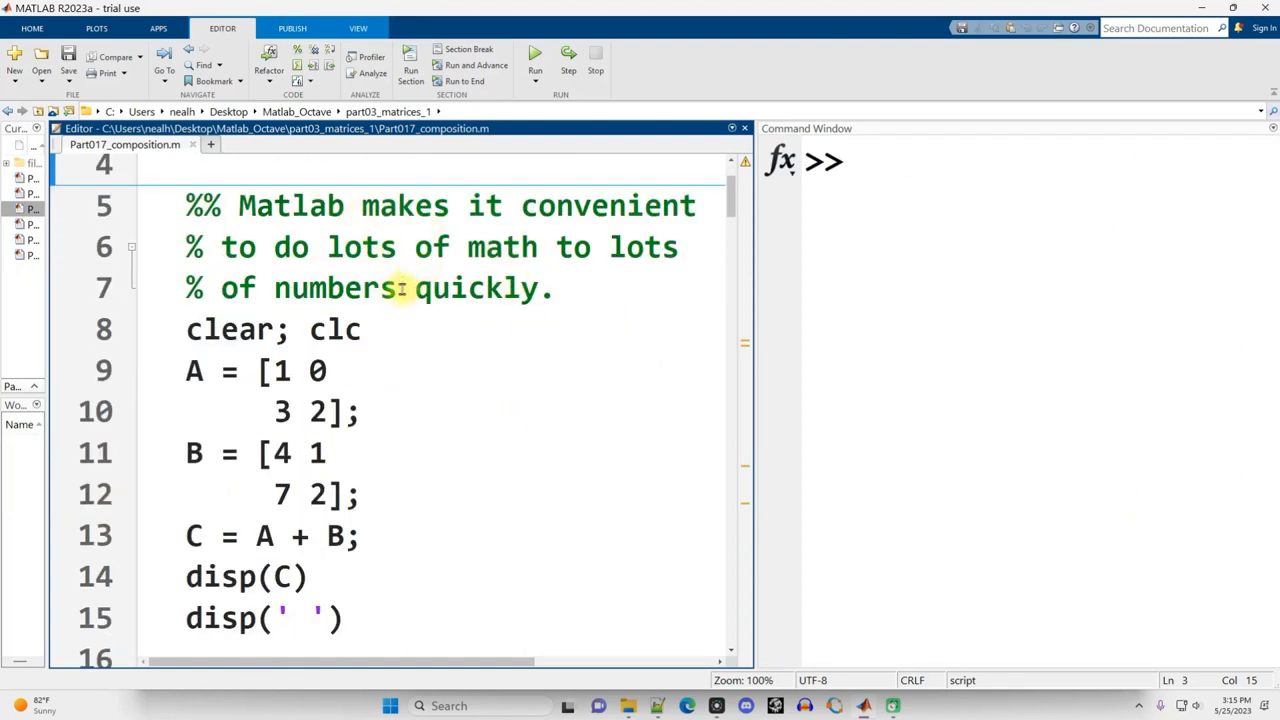
{"action": "mouse_move", "coordinate": [393, 313]}
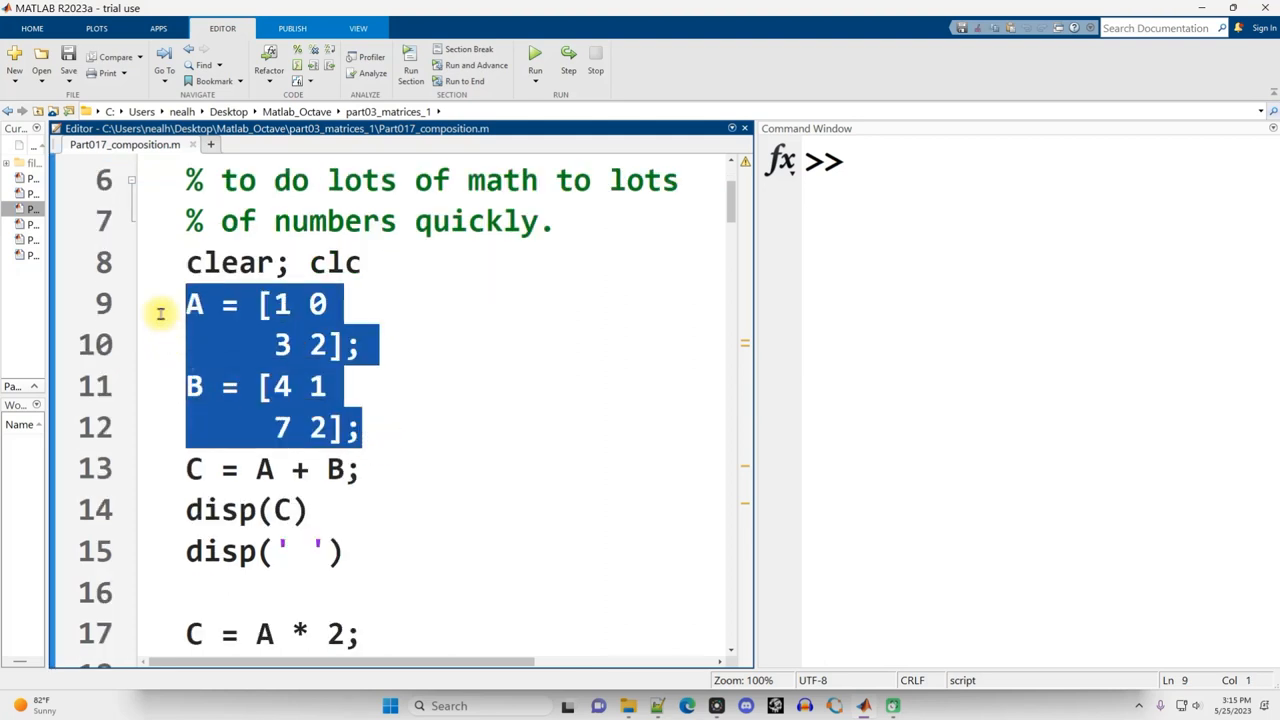
Run the first section, which computes A + B and A * 2
{"action": "left_click", "coordinate": [297, 400]}
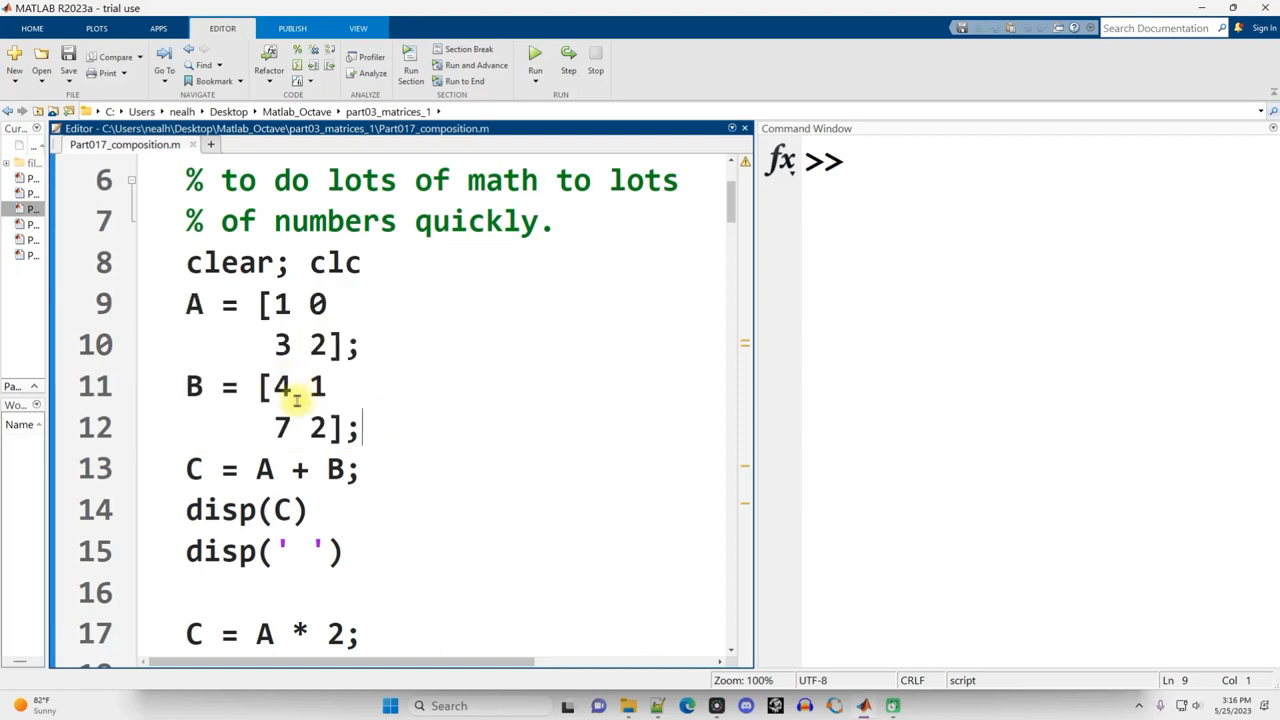
{"action": "triple_click", "coordinate": [270, 469]}
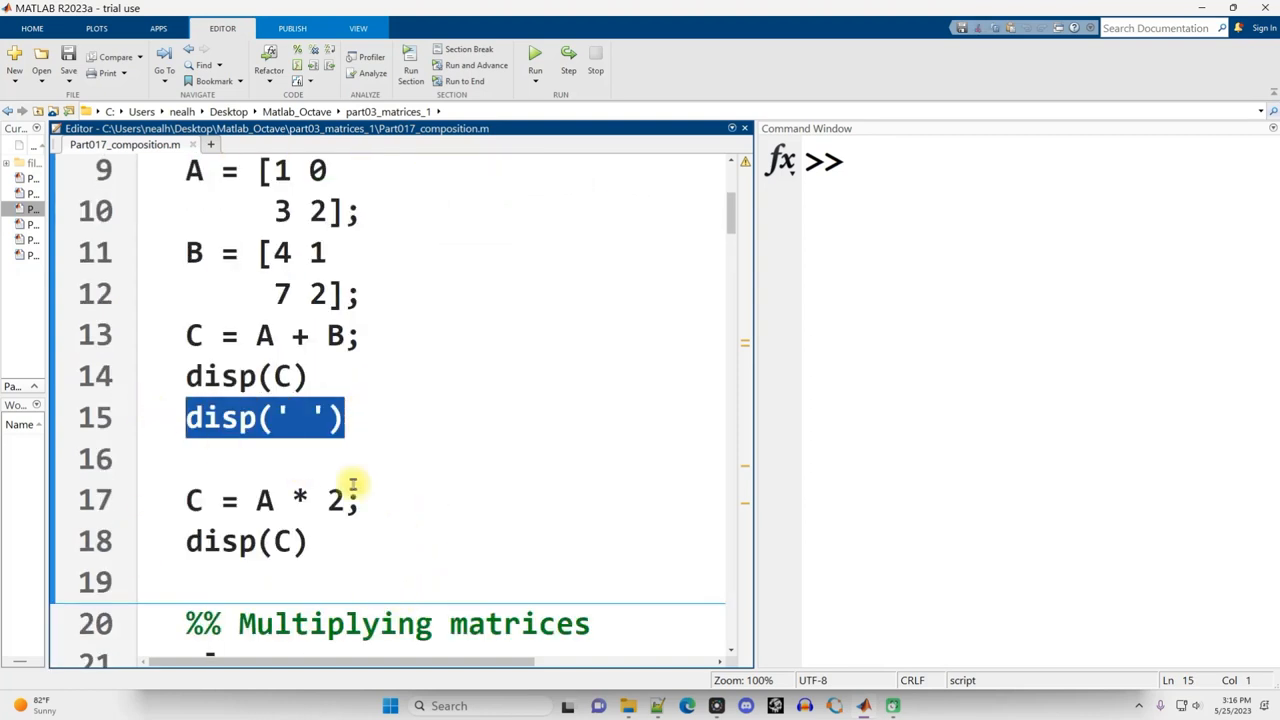
{"action": "left_click", "coordinate": [210, 500]}
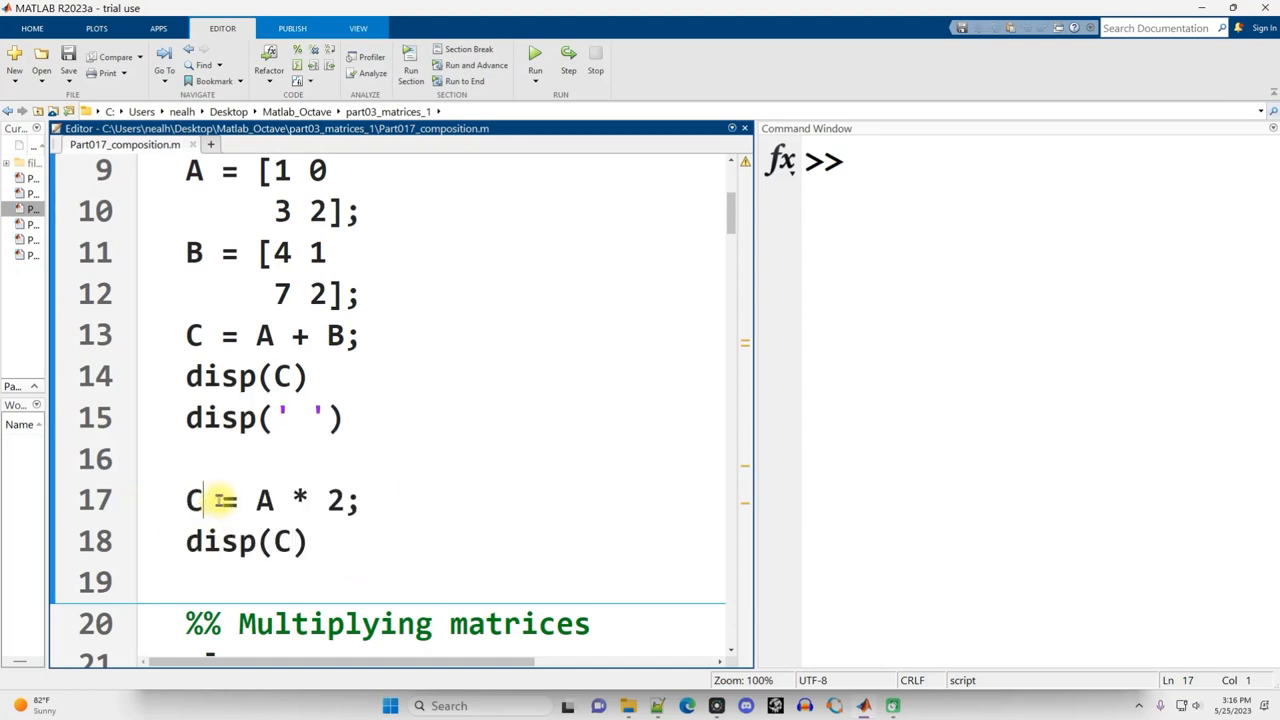
{"action": "double_click", "coordinate": [195, 500]}
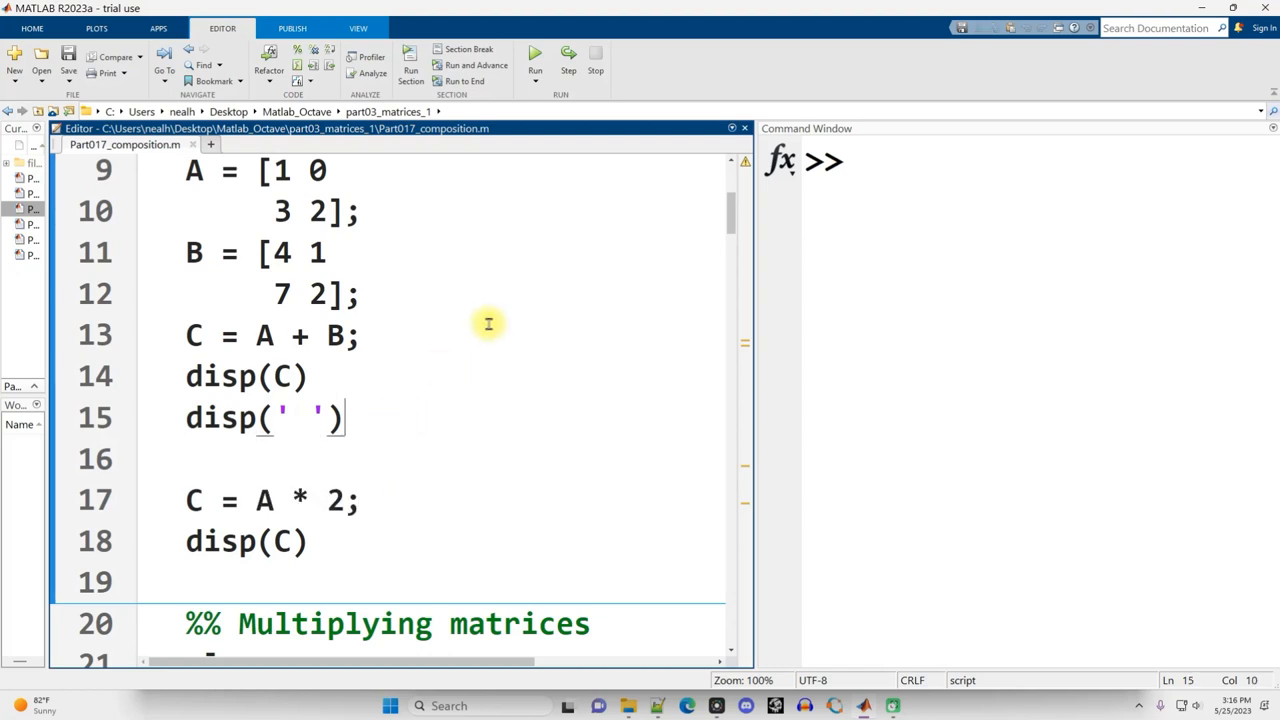
{"action": "left_click", "coordinate": [535, 57]}
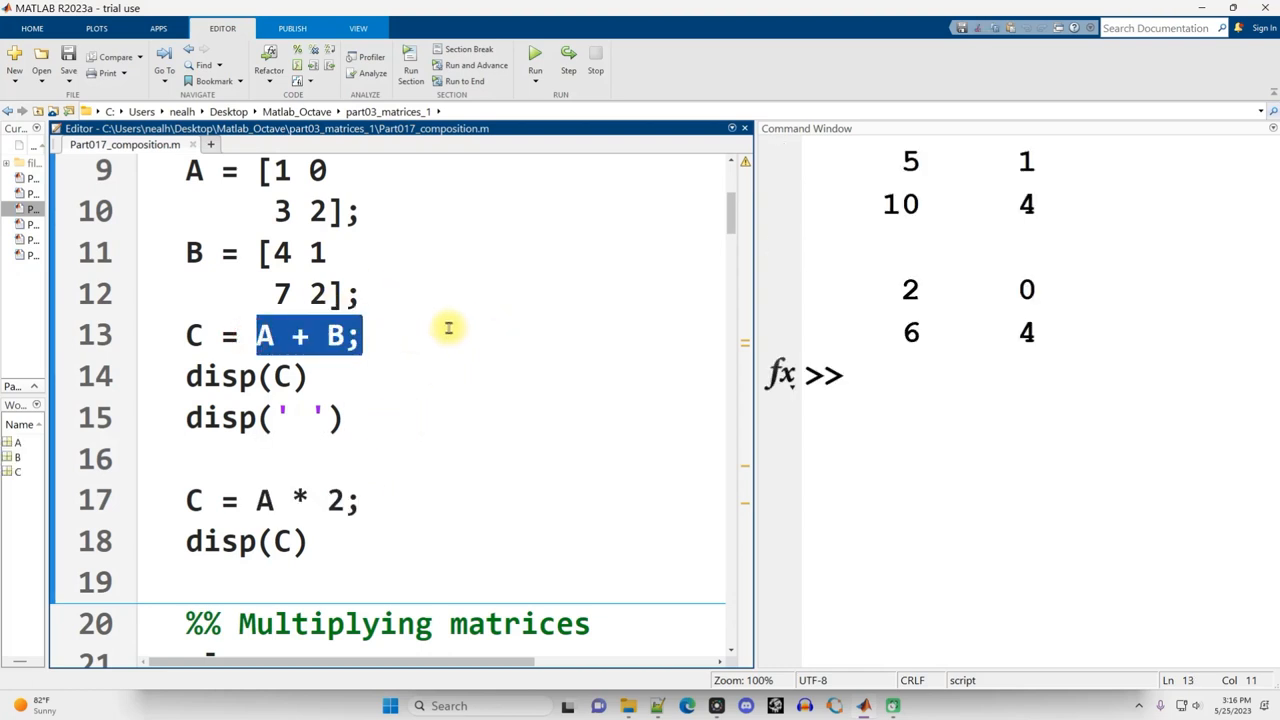
{"action": "mouse_move", "coordinate": [318, 293]}
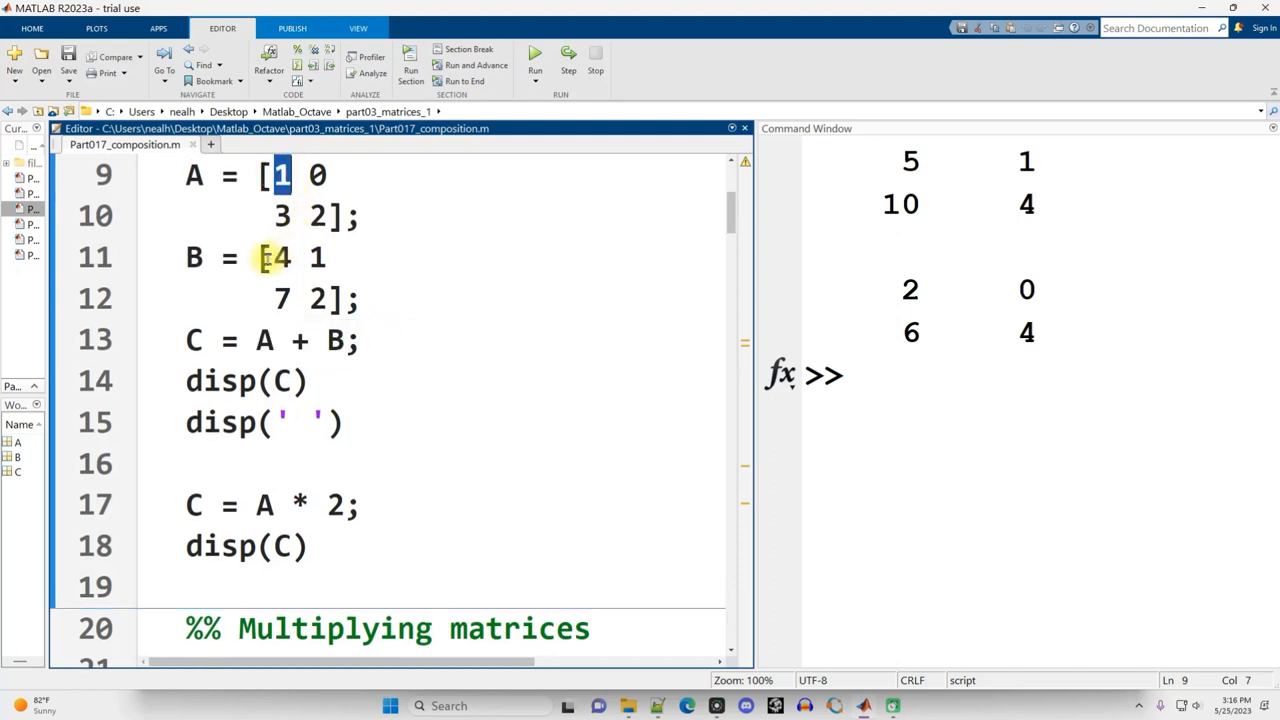
Highlight the sum's bottom-right value, A in A * 2, and the [2 0; 6 4] output
{"action": "left_click", "coordinate": [278, 257]}
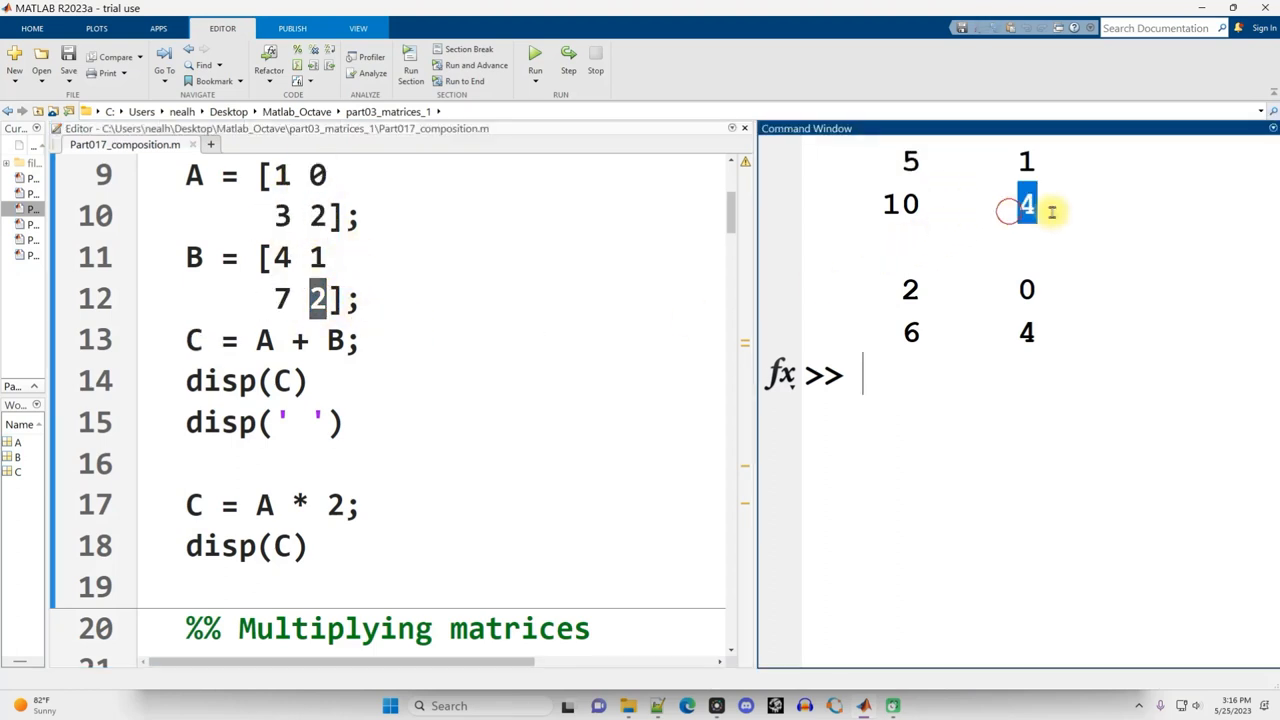
{"action": "mouse_move", "coordinate": [400, 345]}
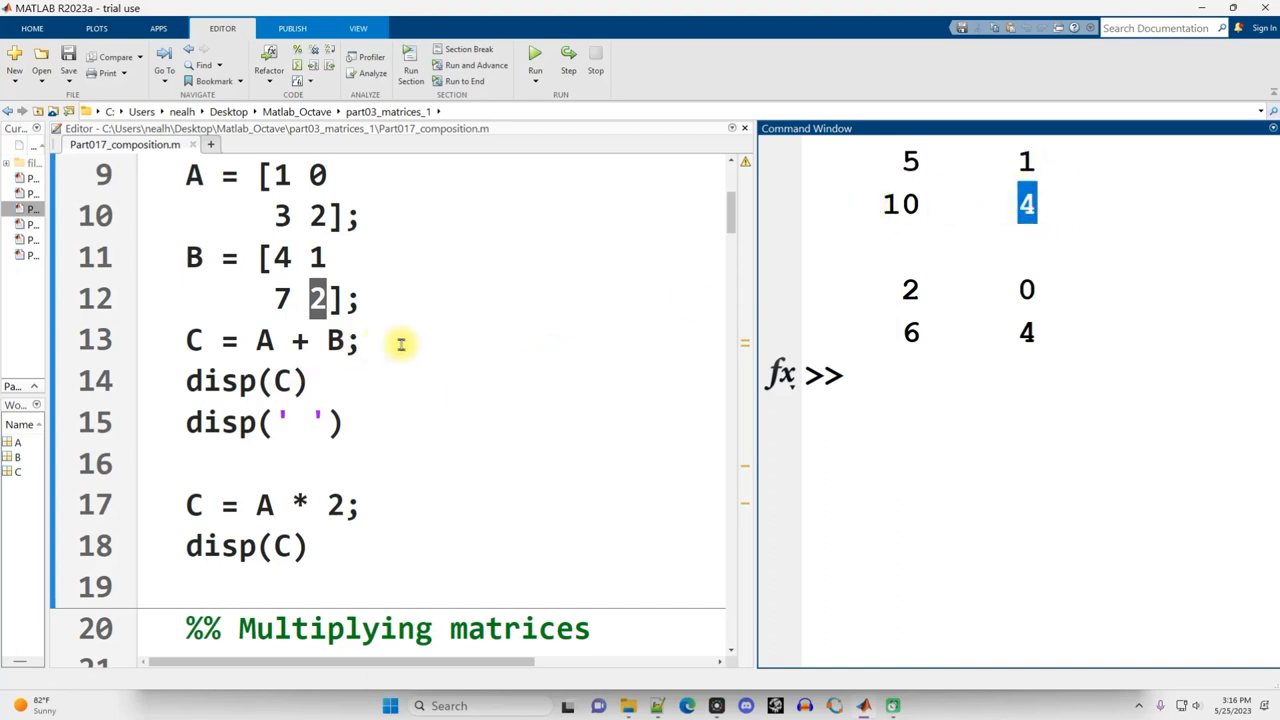
{"action": "triple_click", "coordinate": [270, 340]}
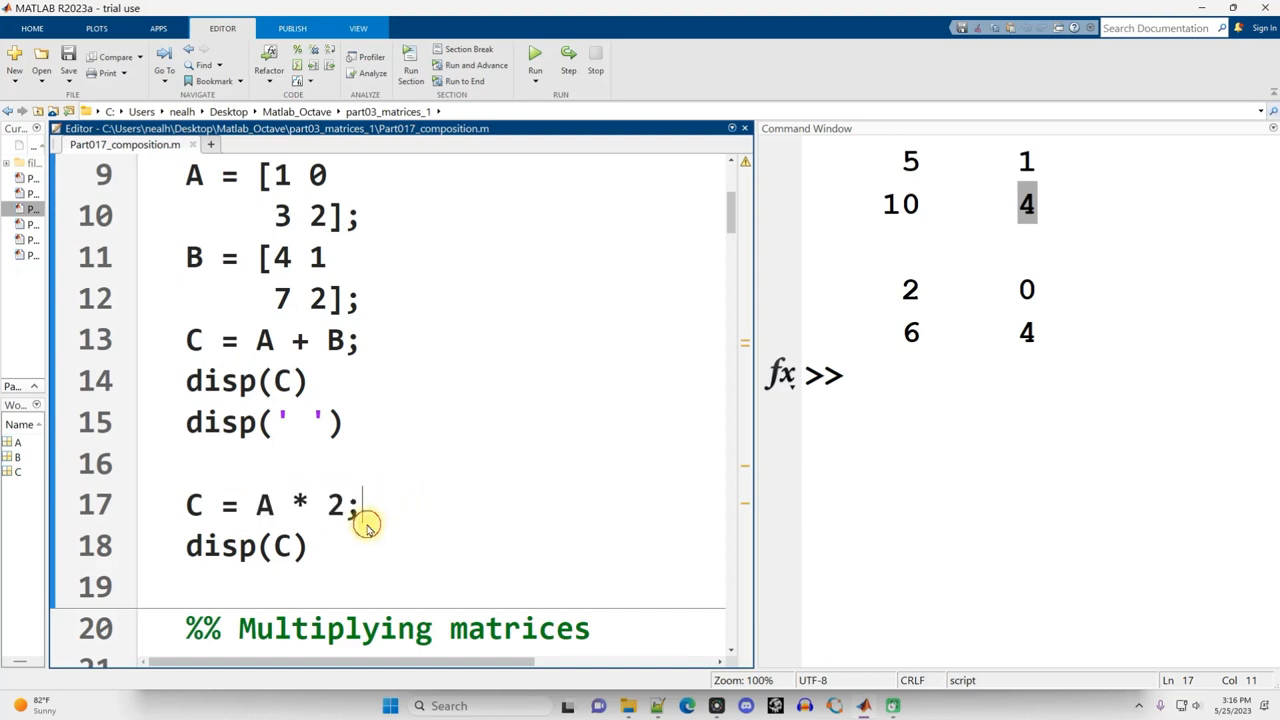
{"action": "double_click", "coordinate": [335, 504]}
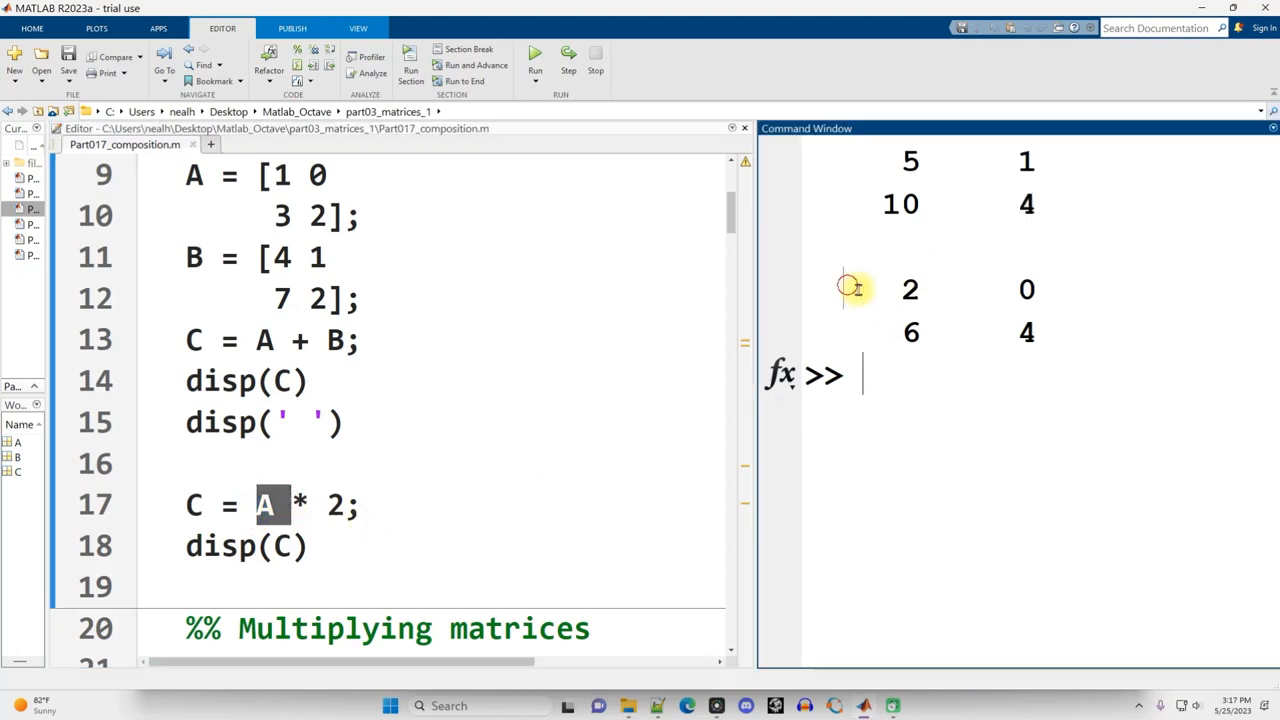
{"action": "left_click_drag", "start_coordinate": [845, 289], "coordinate": [1037, 350]}
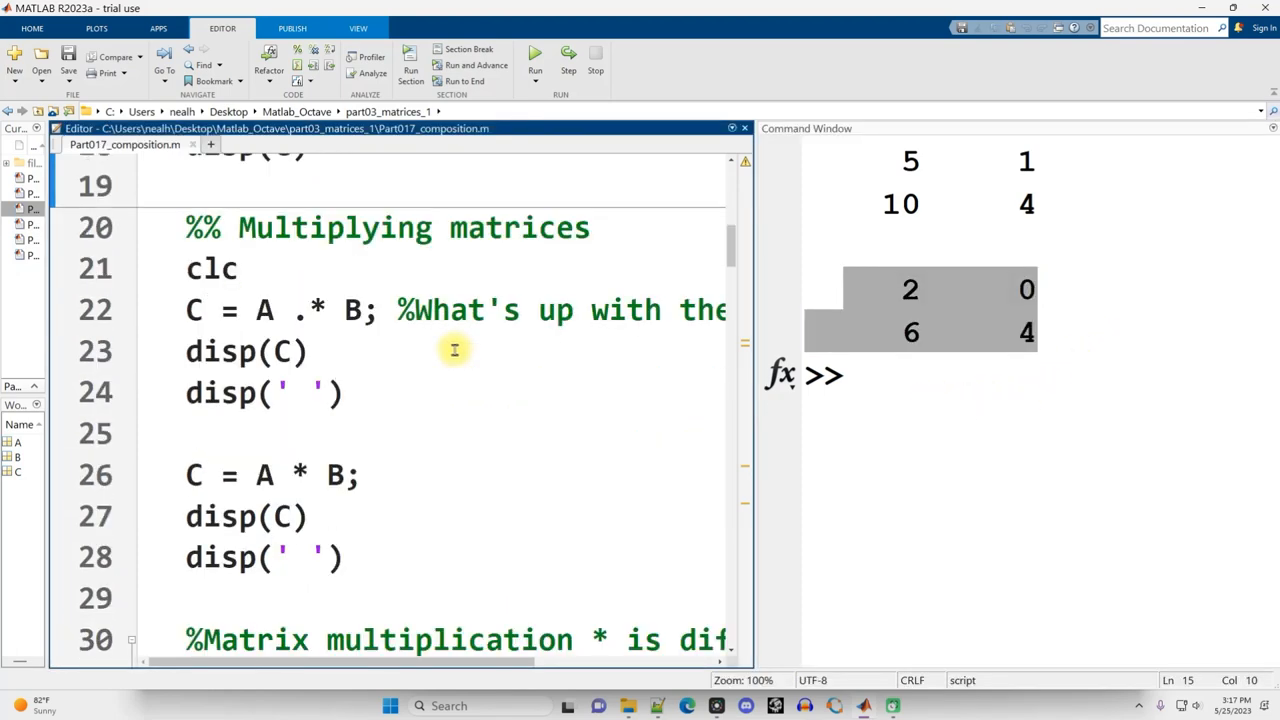
{"action": "mouse_move", "coordinate": [454, 380]}
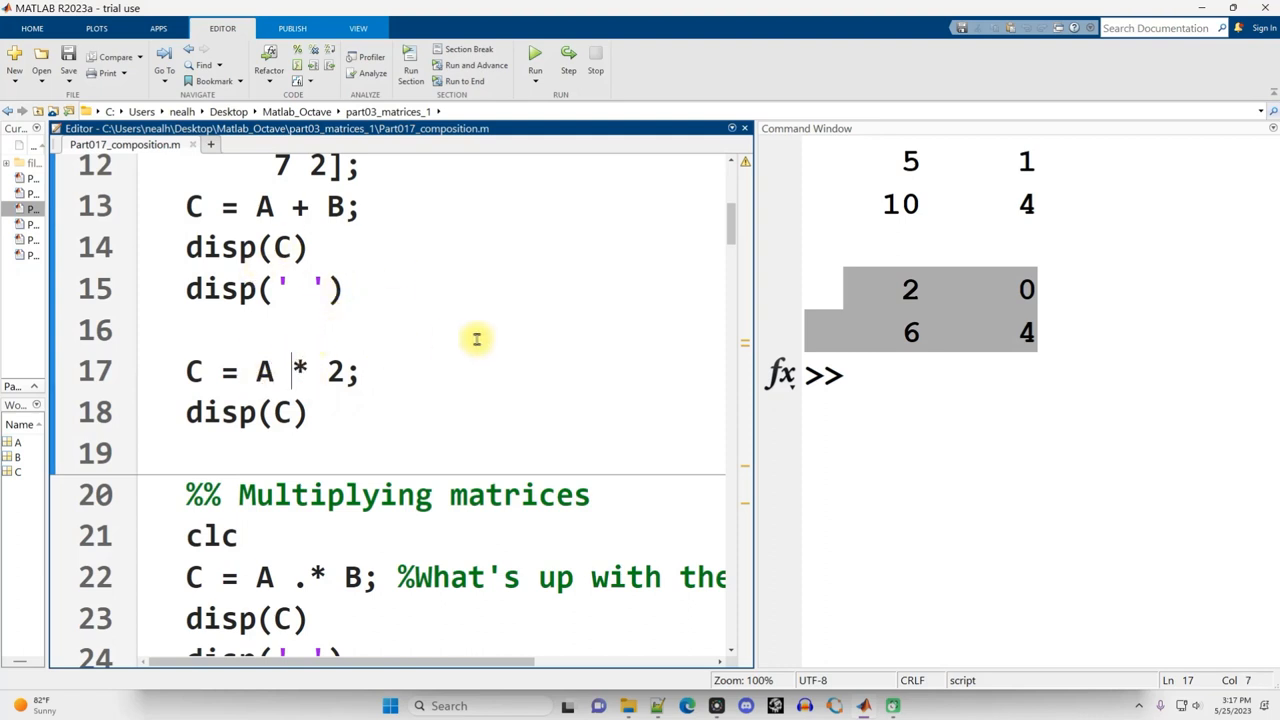
{"action": "type", "text": "."}
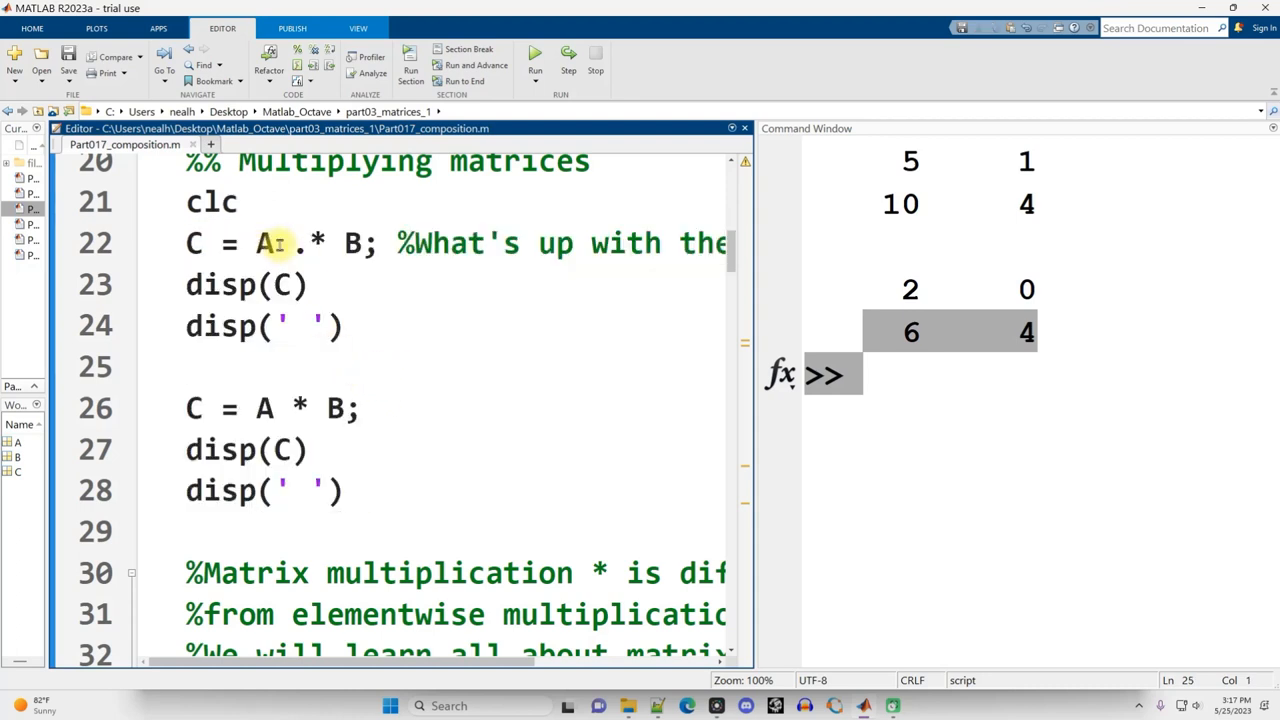
{"action": "left_click_drag", "start_coordinate": [257, 243], "coordinate": [360, 243]}
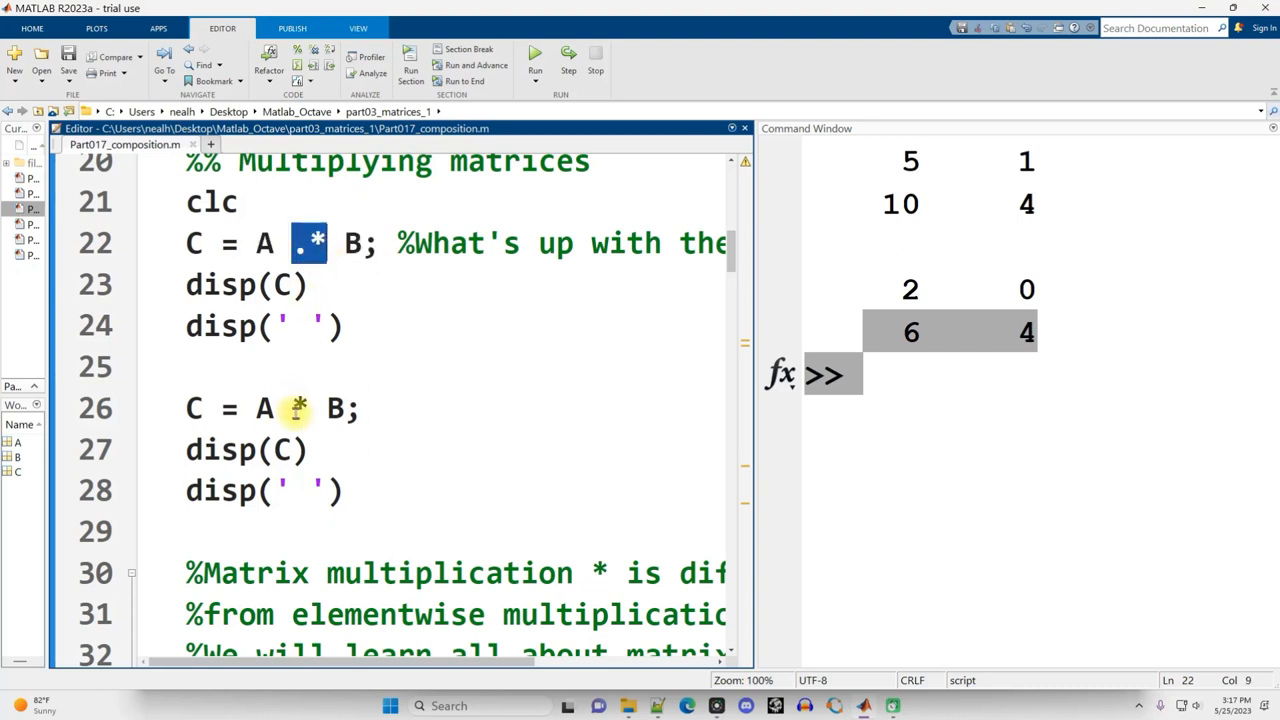
{"action": "left_click", "coordinate": [300, 408]}
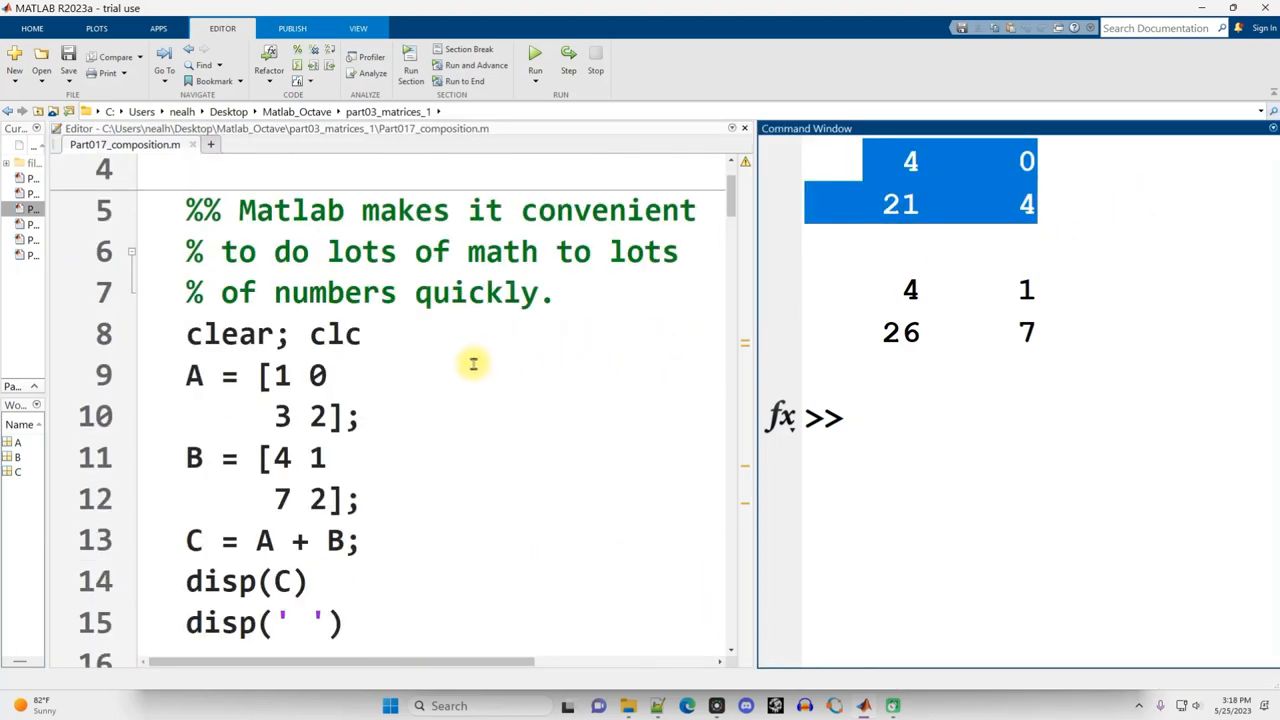
Review the Multiplying matrices code, highlighting the A * B product expression
{"action": "left_click", "coordinate": [282, 375]}
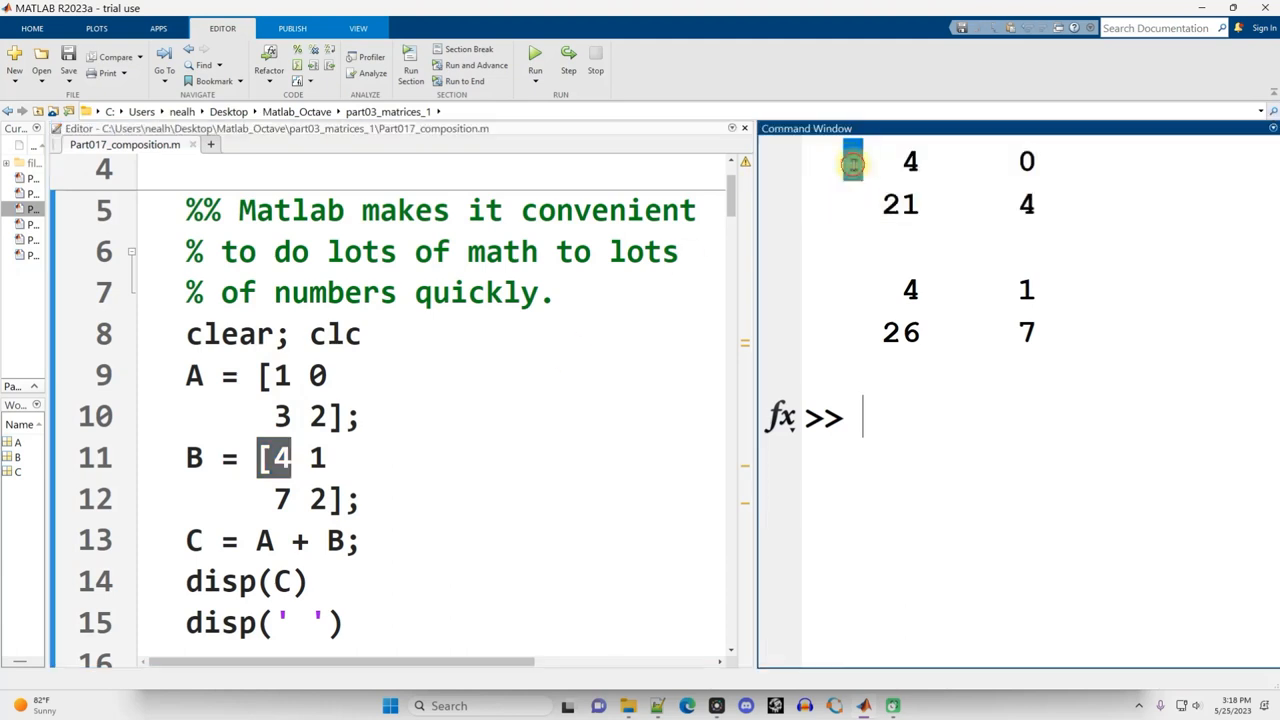
{"action": "left_click", "coordinate": [315, 375]}
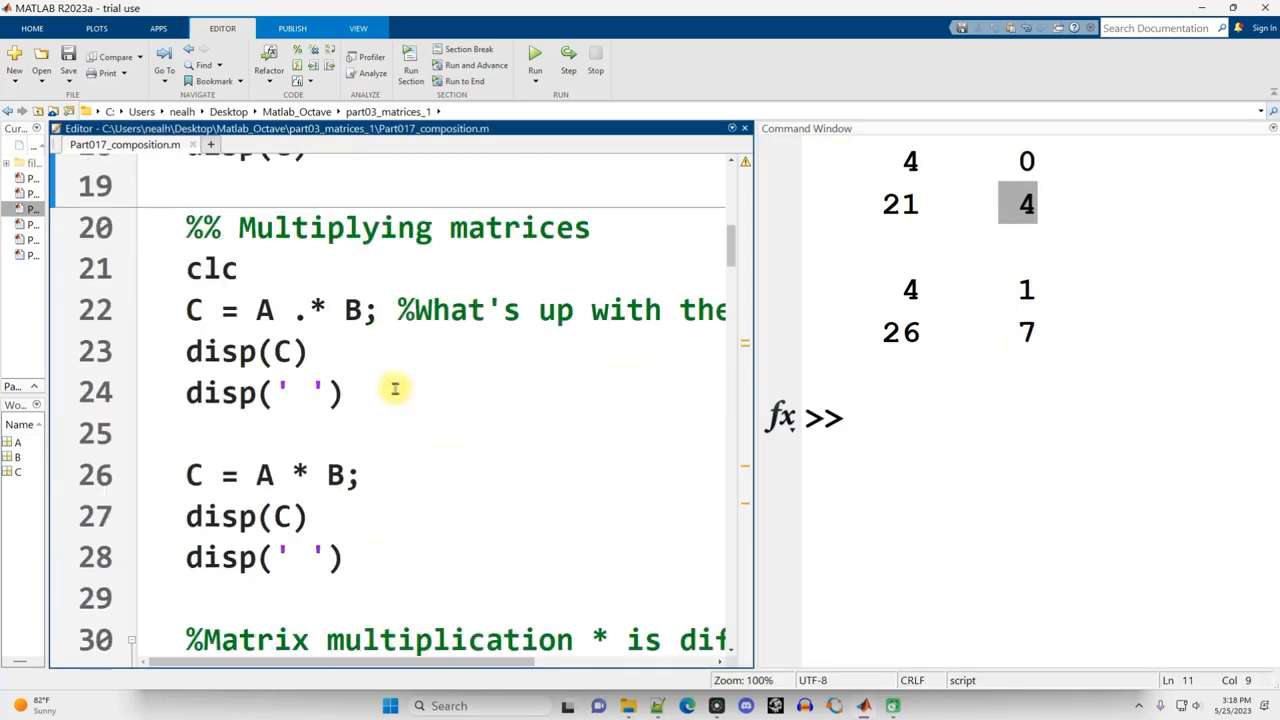
{"action": "double_click", "coordinate": [263, 474]}
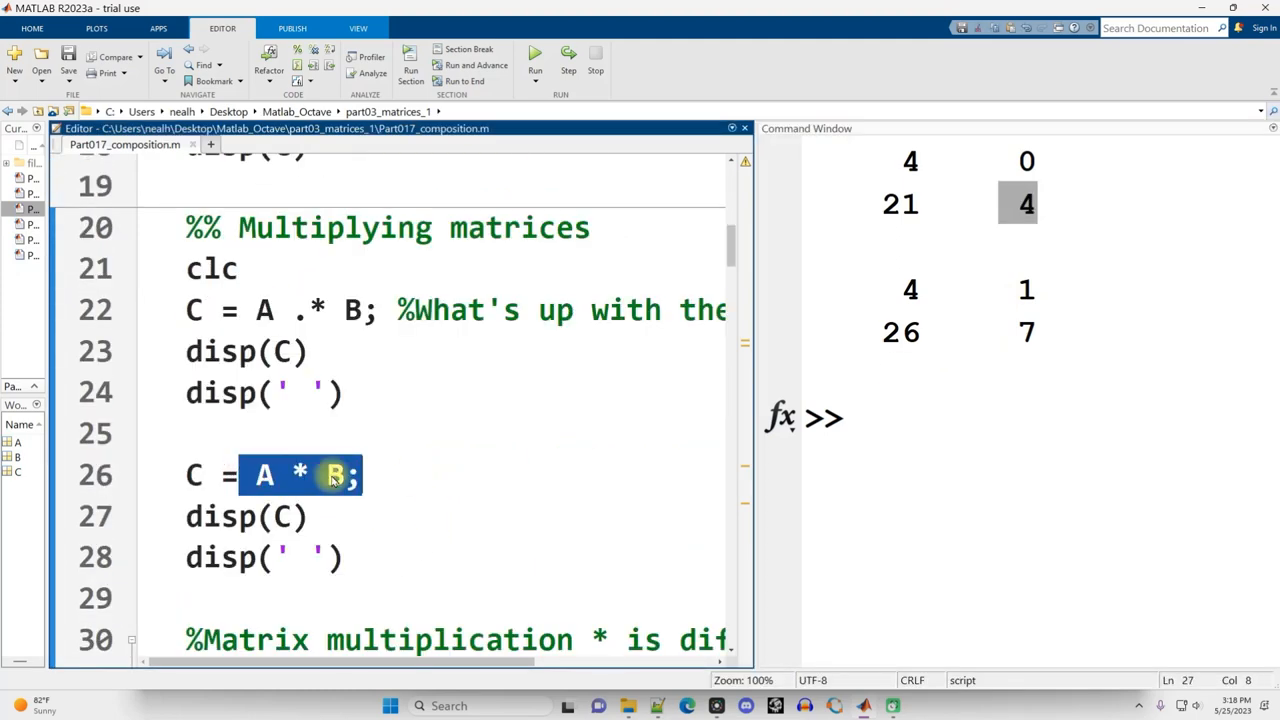
{"action": "left_click", "coordinate": [301, 474]}
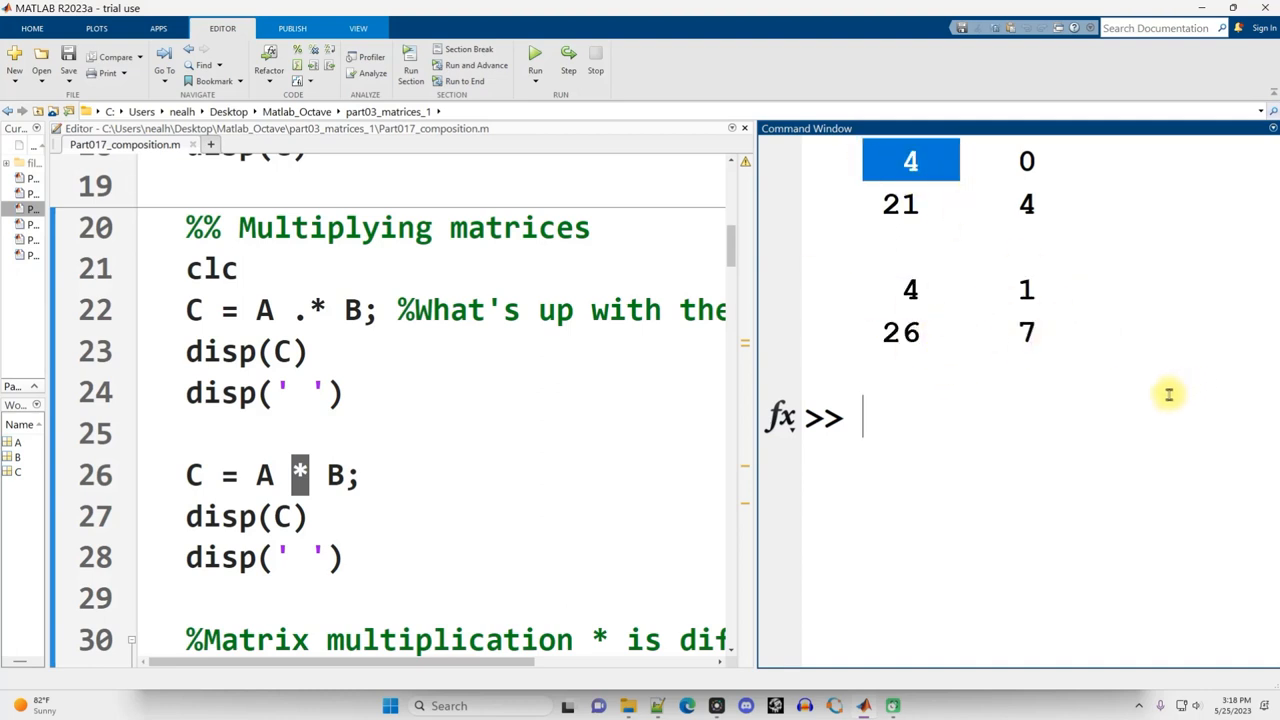
Review the A .* B and A * B product code and results, then scroll toward the next section
{"action": "scroll", "scroll_direction": "down", "scroll_amount": 3}
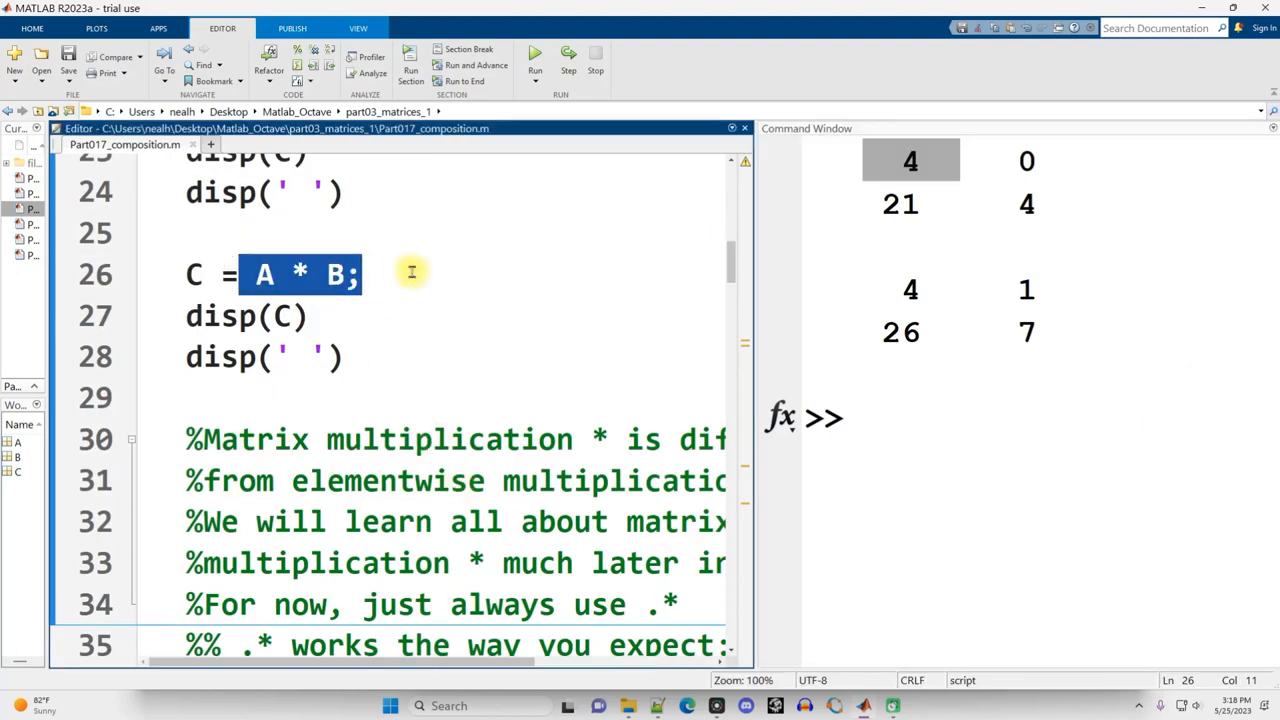
{"action": "mouse_move", "coordinate": [420, 401]}
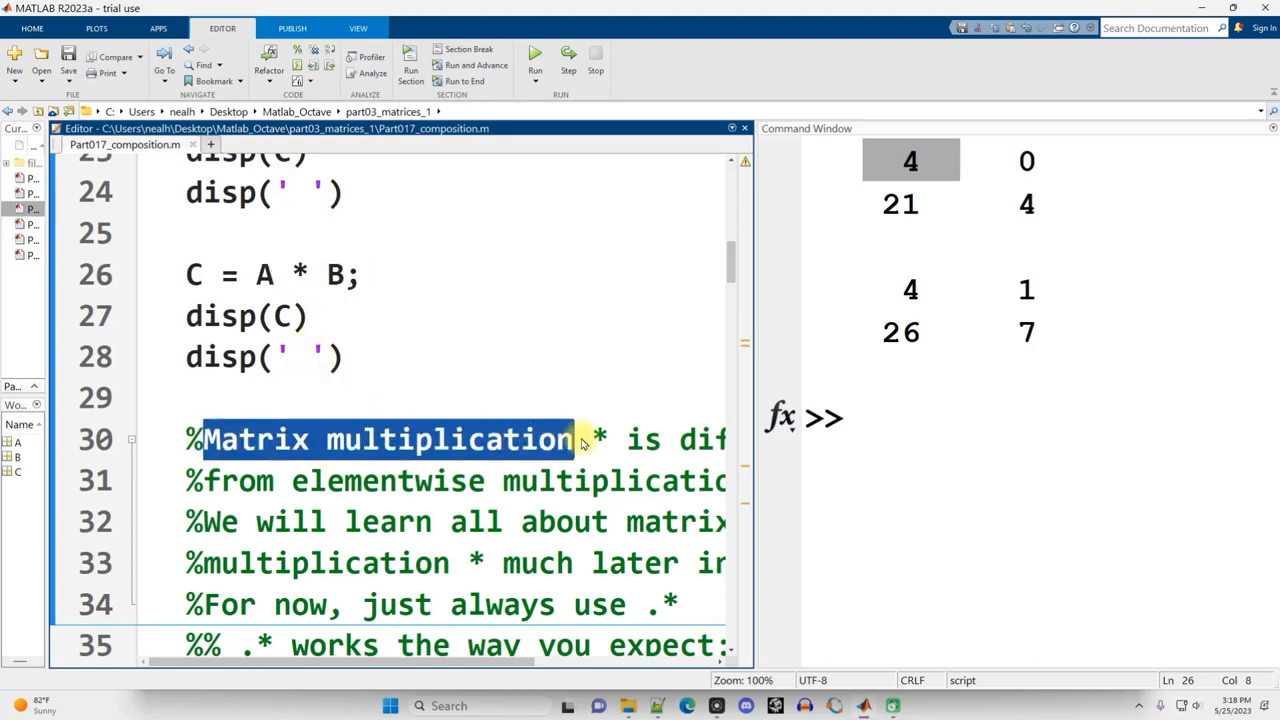
{"action": "left_click", "coordinate": [300, 481]}
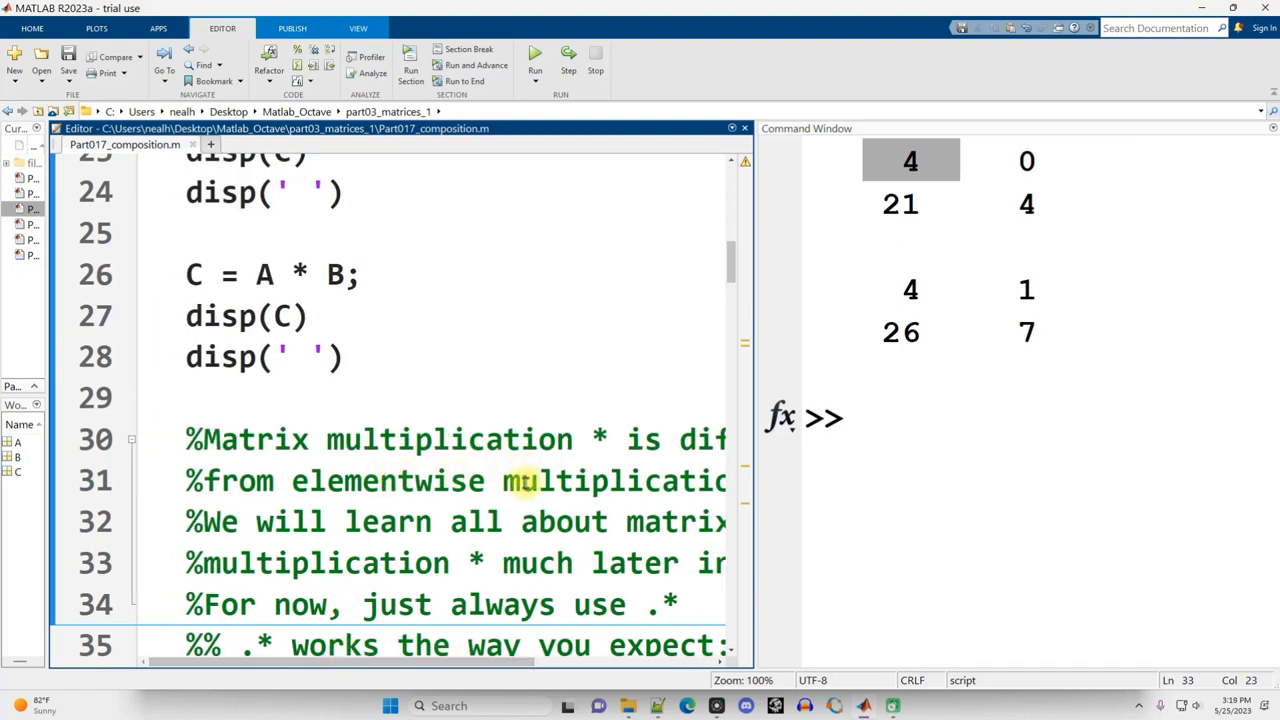
{"action": "left_click", "coordinate": [578, 562]}
{"action": "type", "text": "/"}
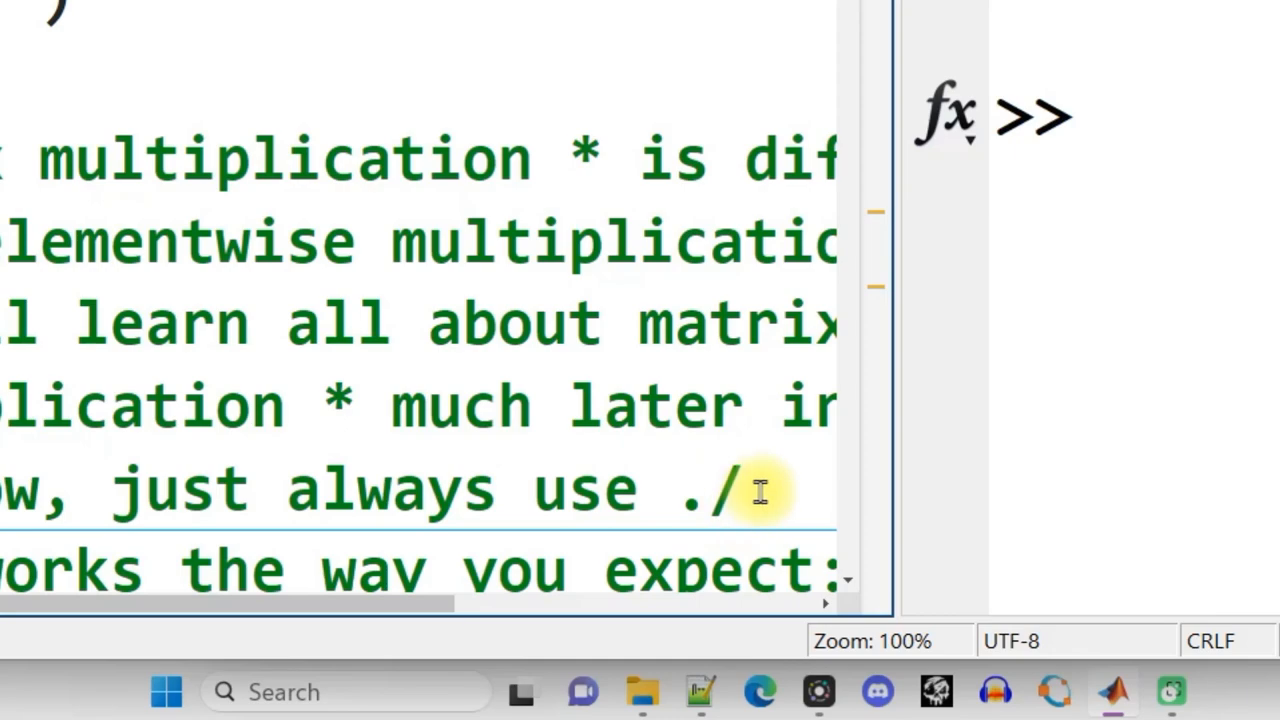
{"action": "double_click", "coordinate": [725, 490]}
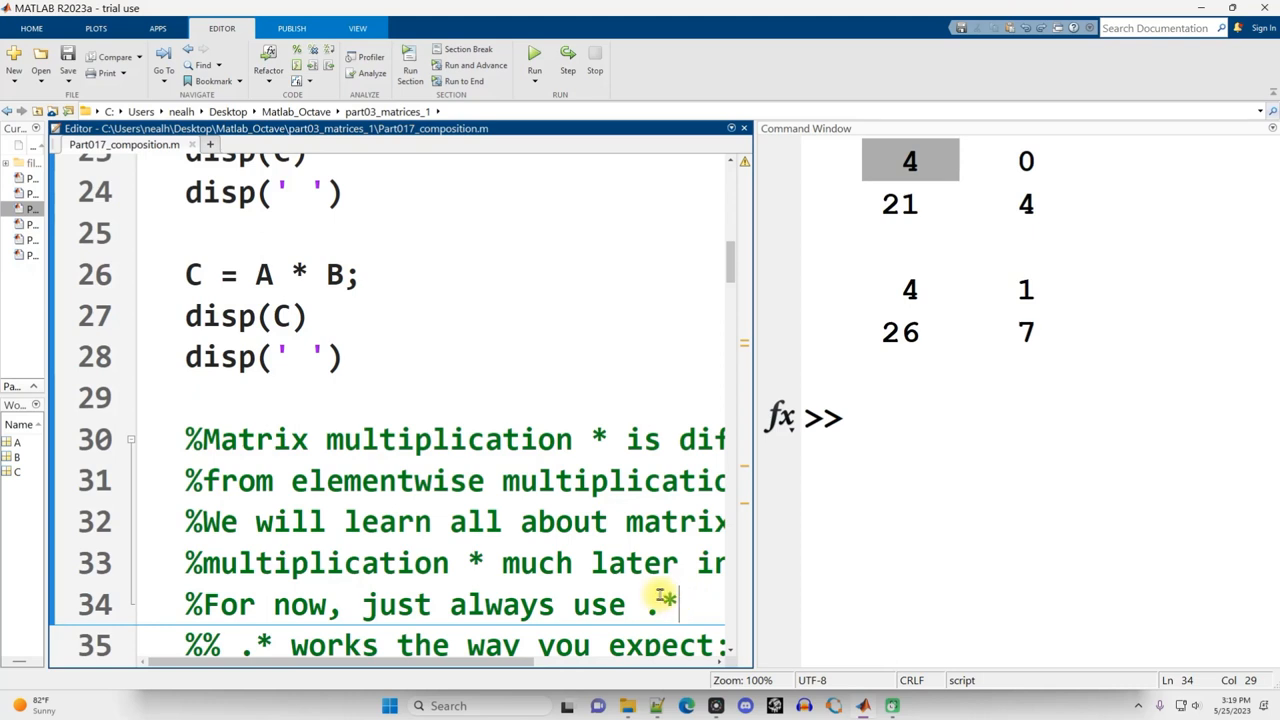
{"action": "double_click", "coordinate": [386, 481]}
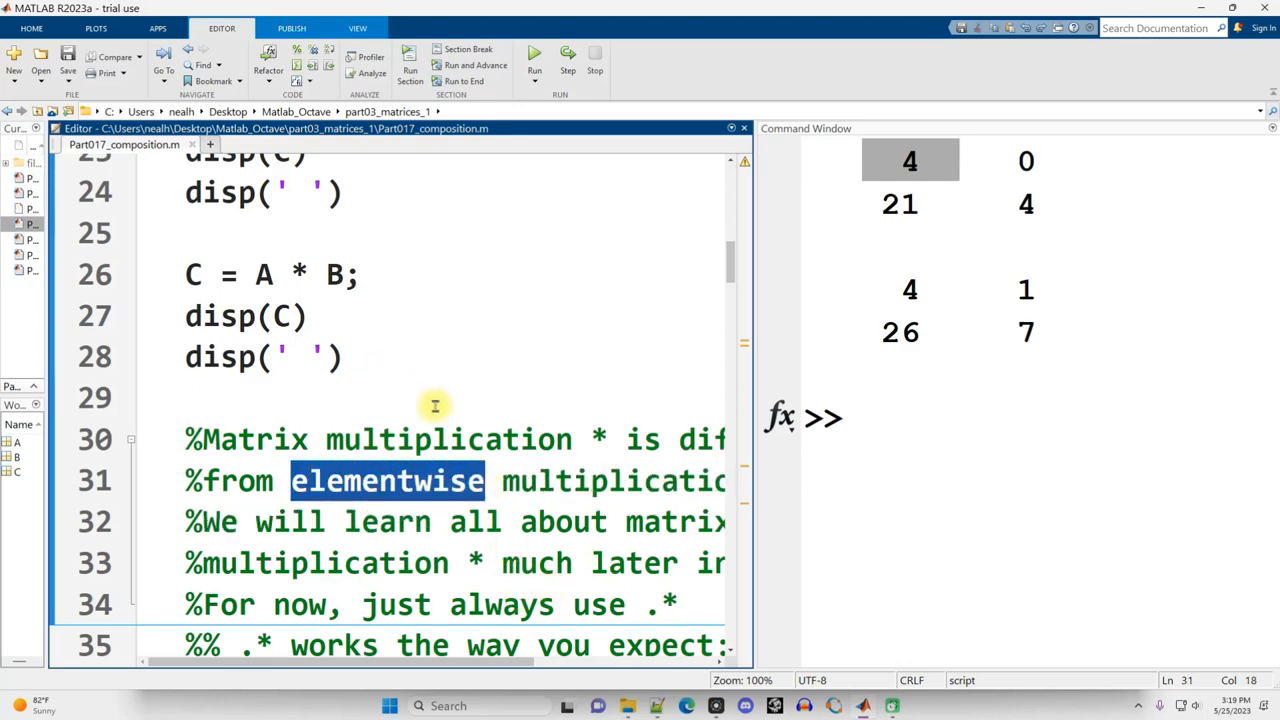
{"action": "scroll", "scroll_direction": "down", "scroll_amount": 3}
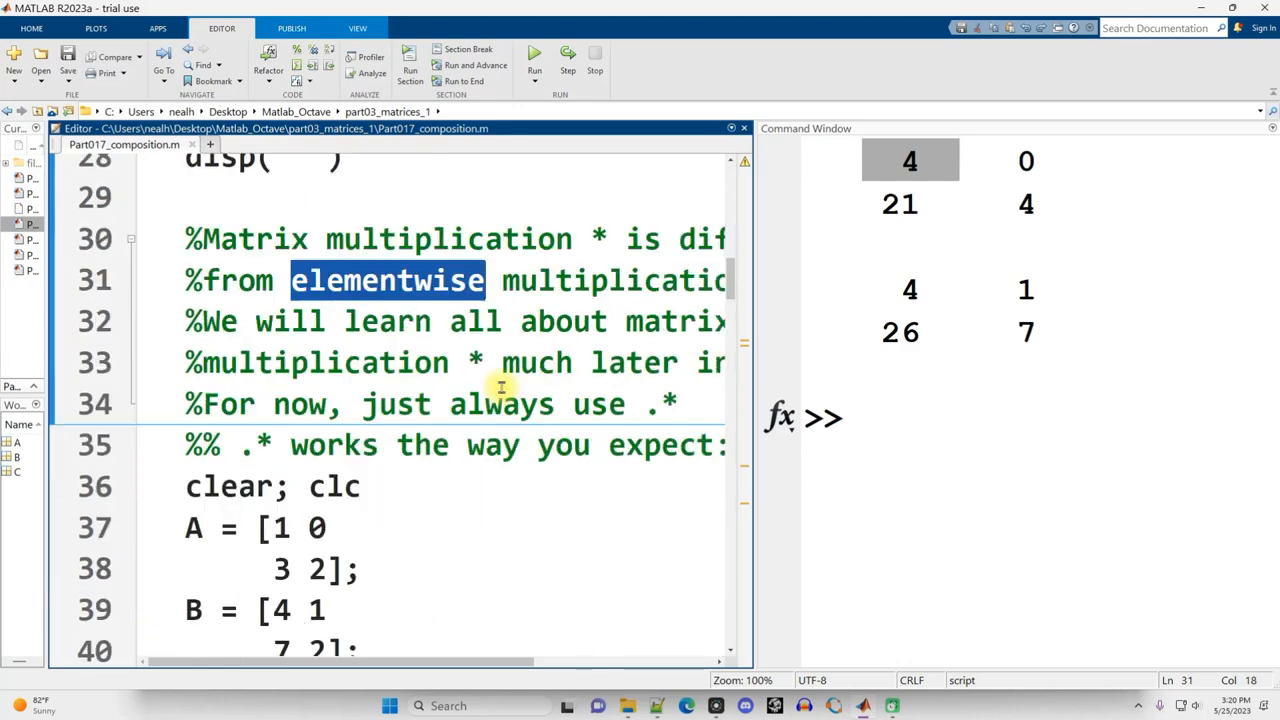
Highlight .* in the section title, change line 41 to C = A .* 2, and highlight A .* B
{"action": "left_click", "coordinate": [262, 445]}
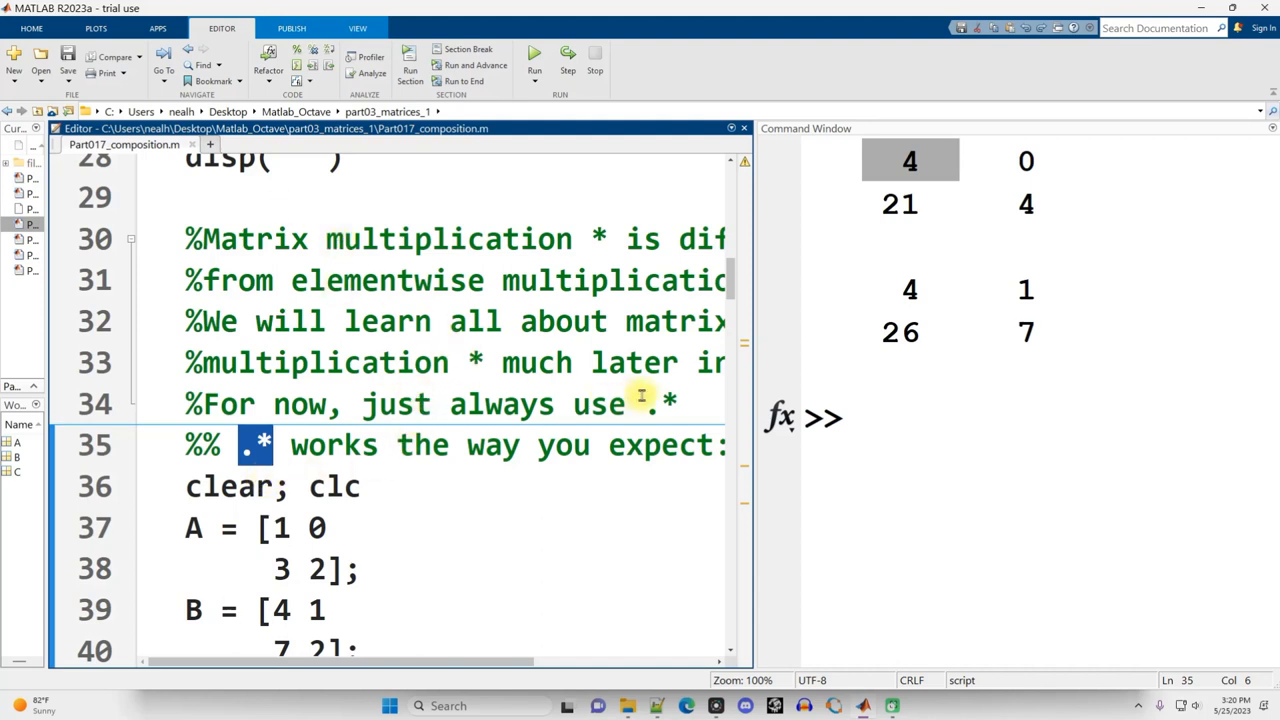
{"action": "mouse_move", "coordinate": [645, 403]}
{"action": "type", "text": "C = A * 2;"}
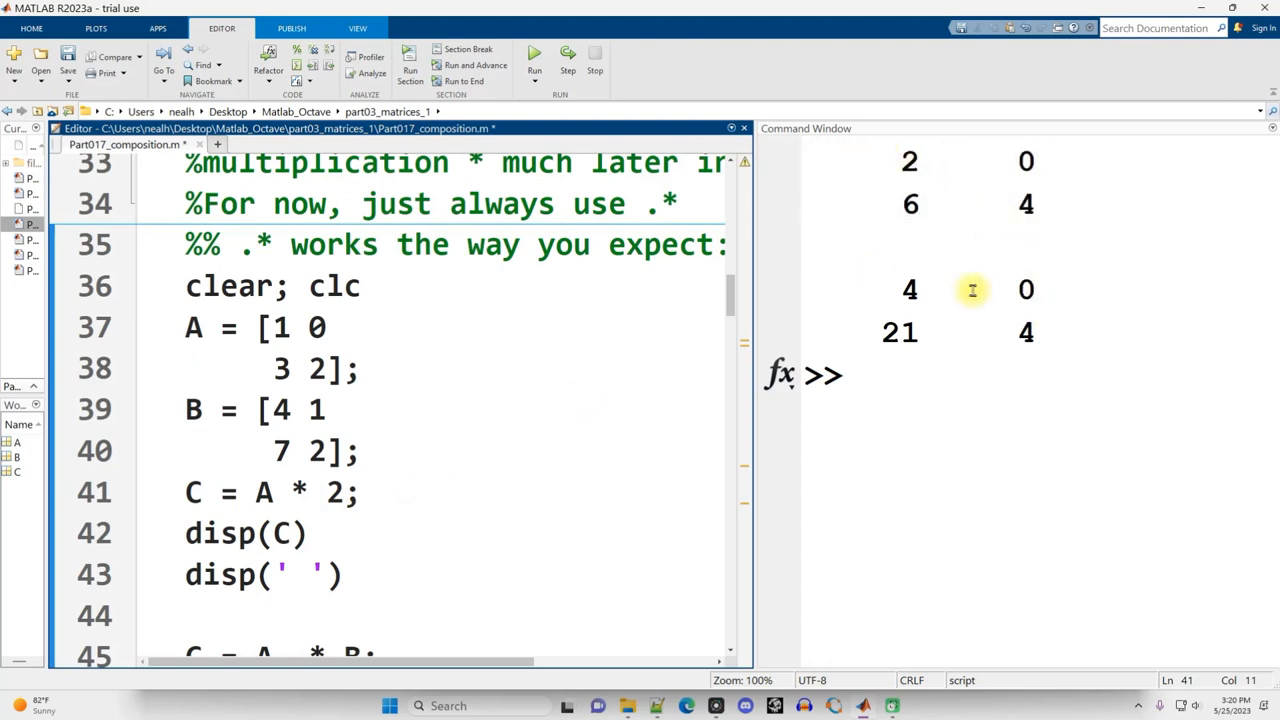
{"action": "double_click", "coordinate": [335, 492]}
{"action": "type", "text": "."}
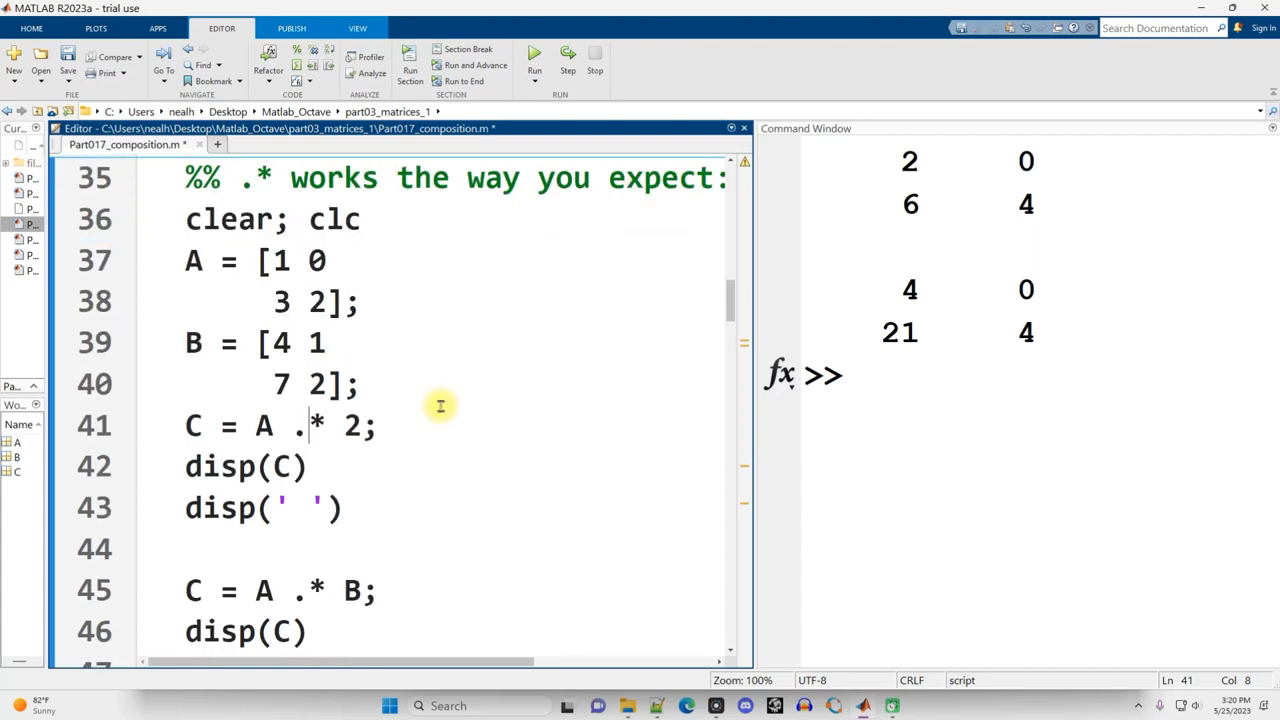
{"action": "scroll", "scroll_direction": "down", "scroll_amount": 3}
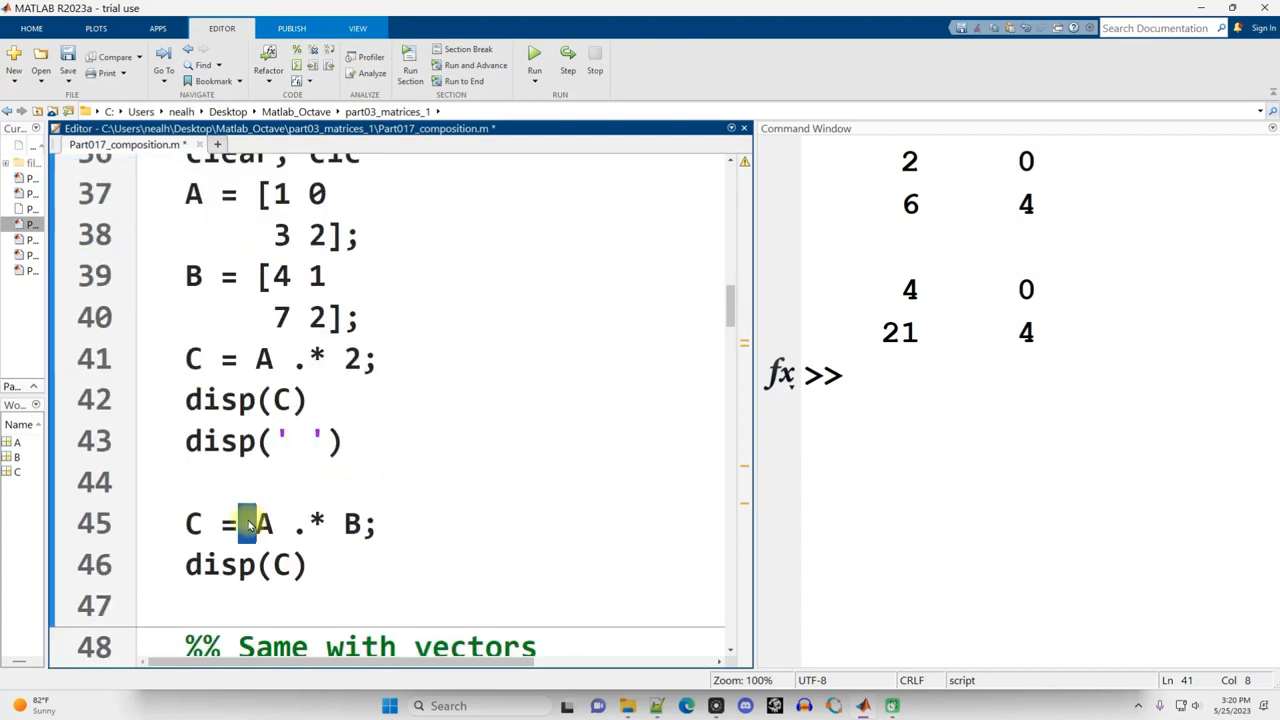
{"action": "left_click_drag", "start_coordinate": [248, 523], "coordinate": [375, 523]}
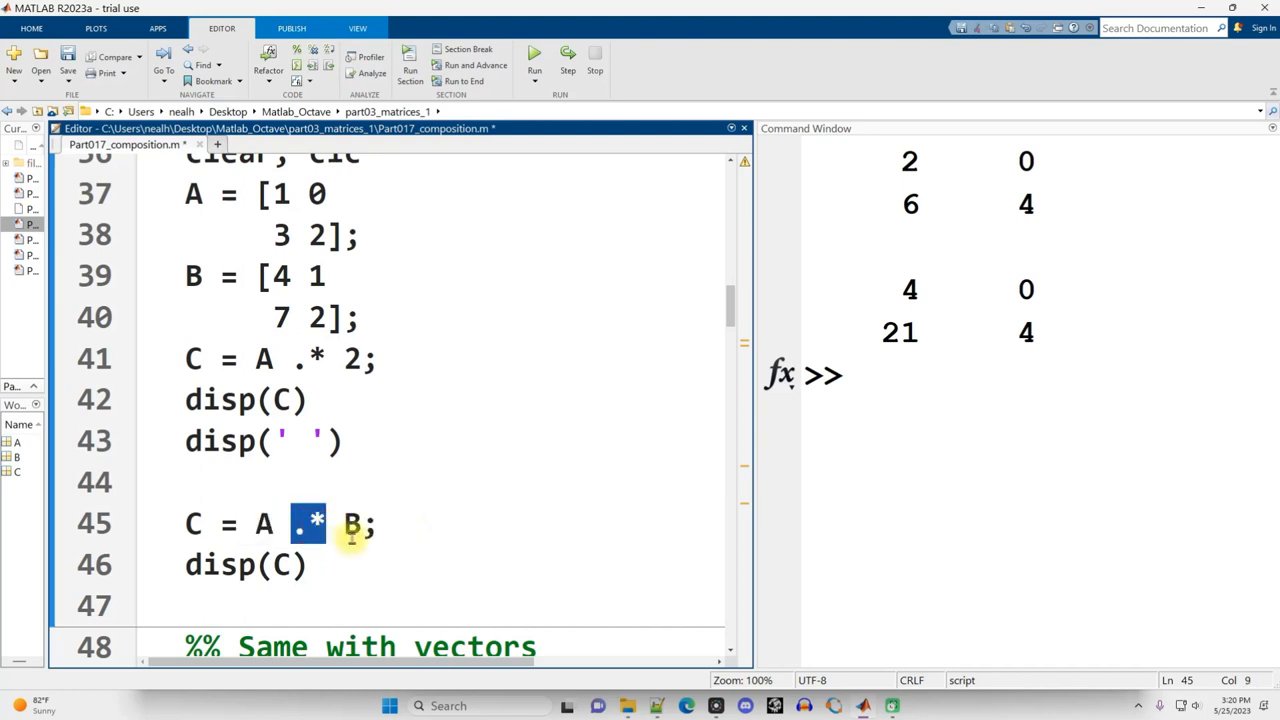
{"action": "scroll", "scroll_direction": "down", "scroll_amount": 3}
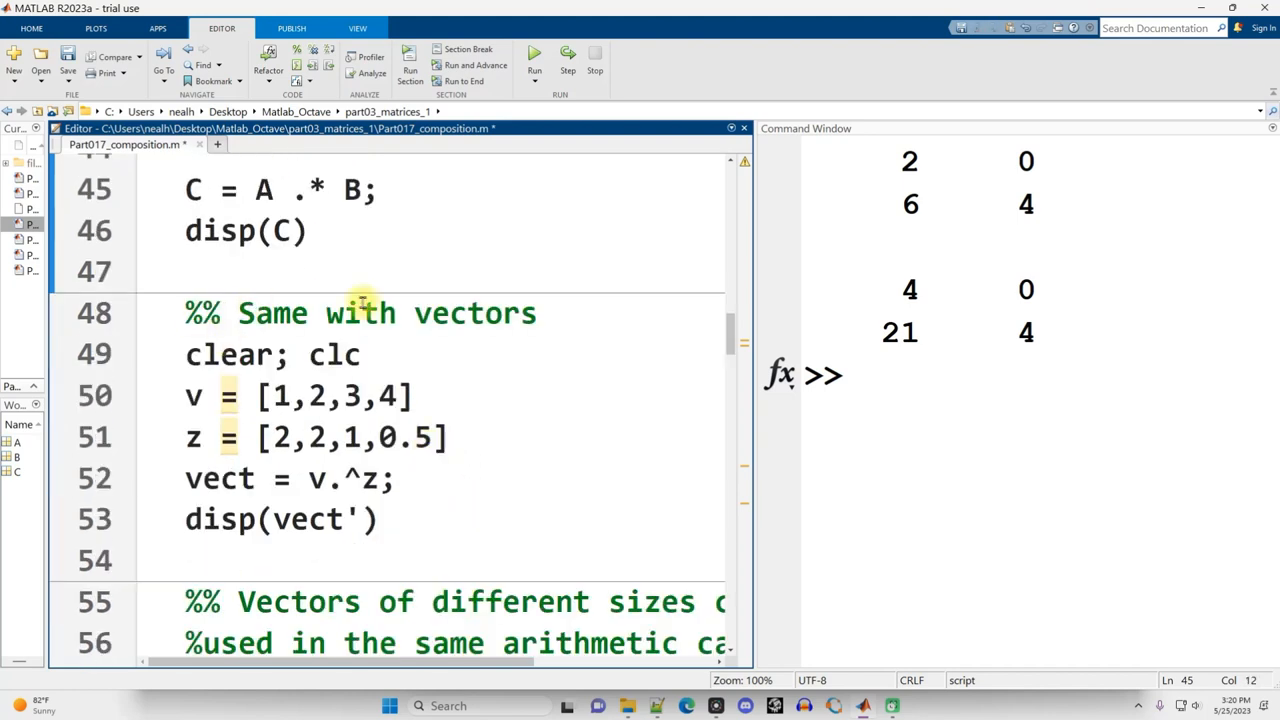
Run the 'Same with vectors' section, giving vect = v.^z as the column 1, 4, 3, 2
{"action": "left_click", "coordinate": [310, 479]}
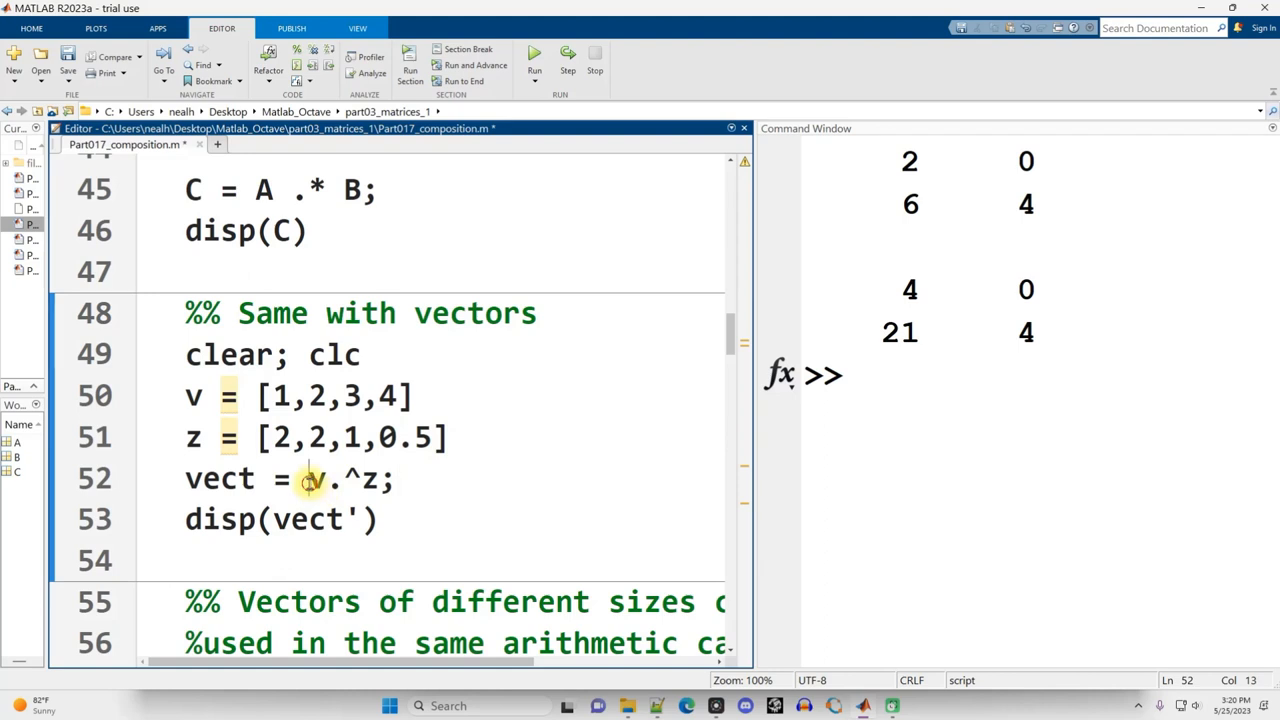
{"action": "double_click", "coordinate": [350, 478]}
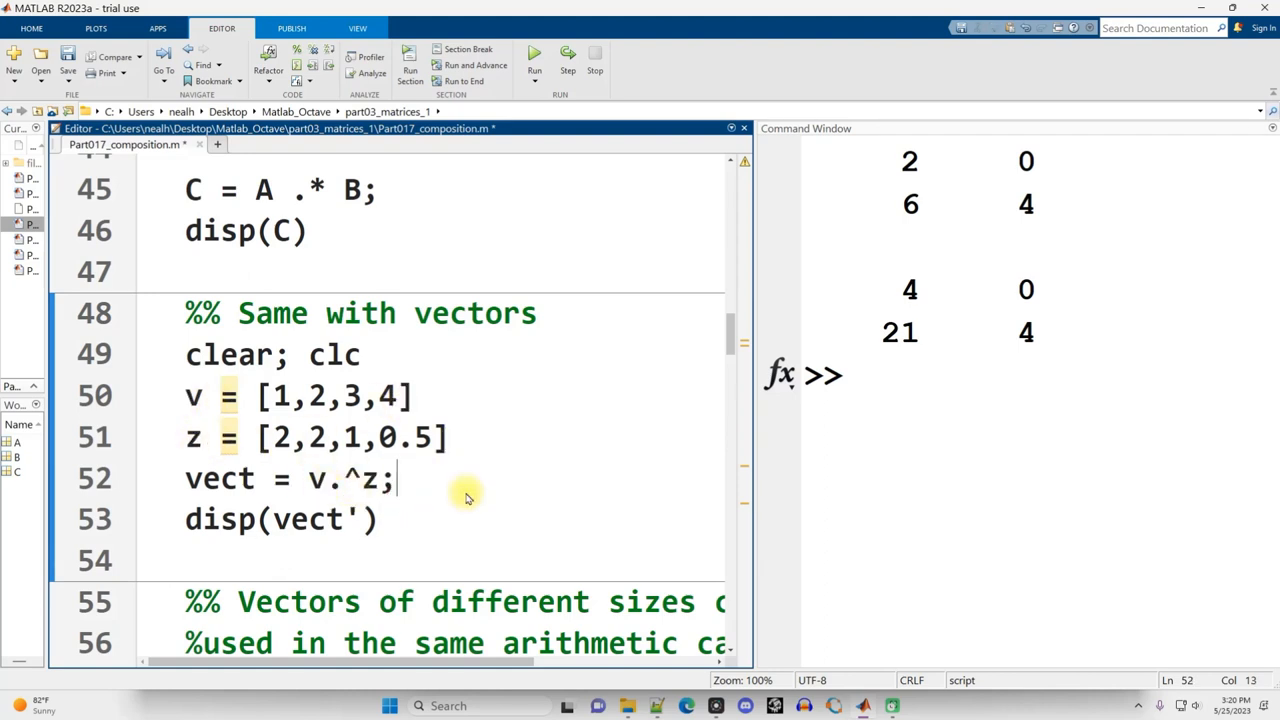
{"action": "left_click", "coordinate": [534, 52]}
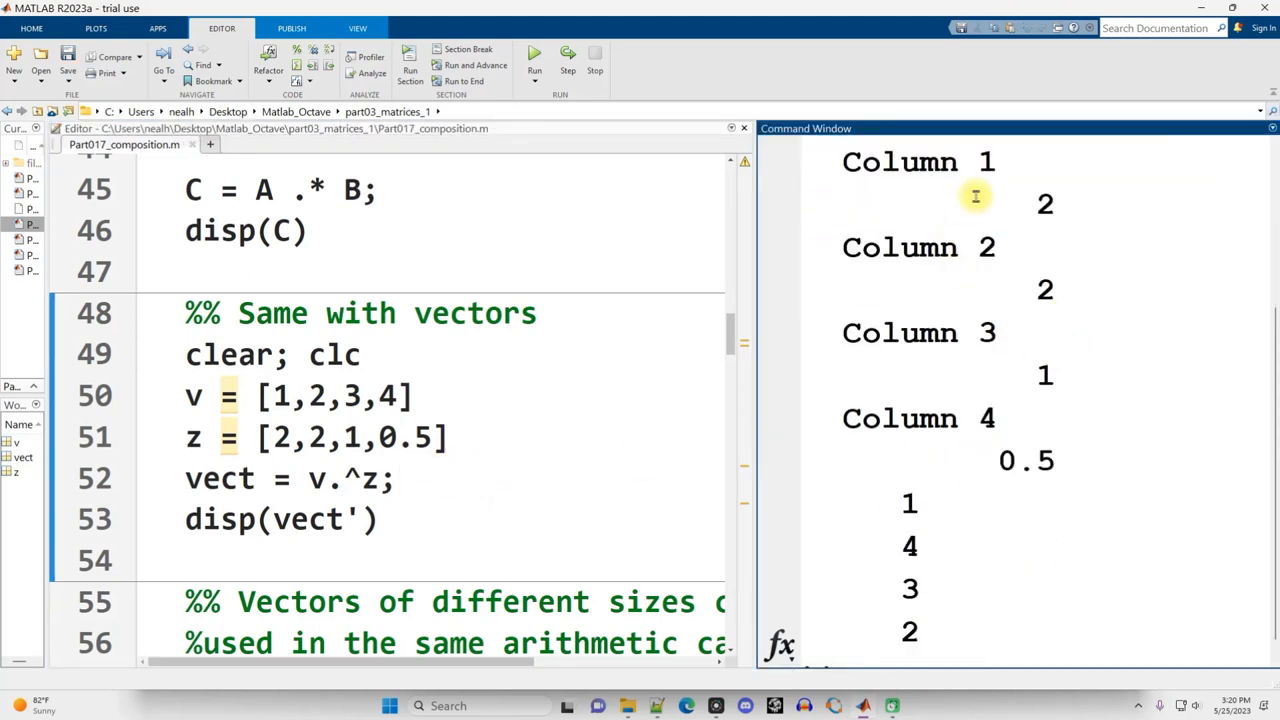
{"action": "left_click_drag", "start_coordinate": [975, 195], "coordinate": [995, 470]}
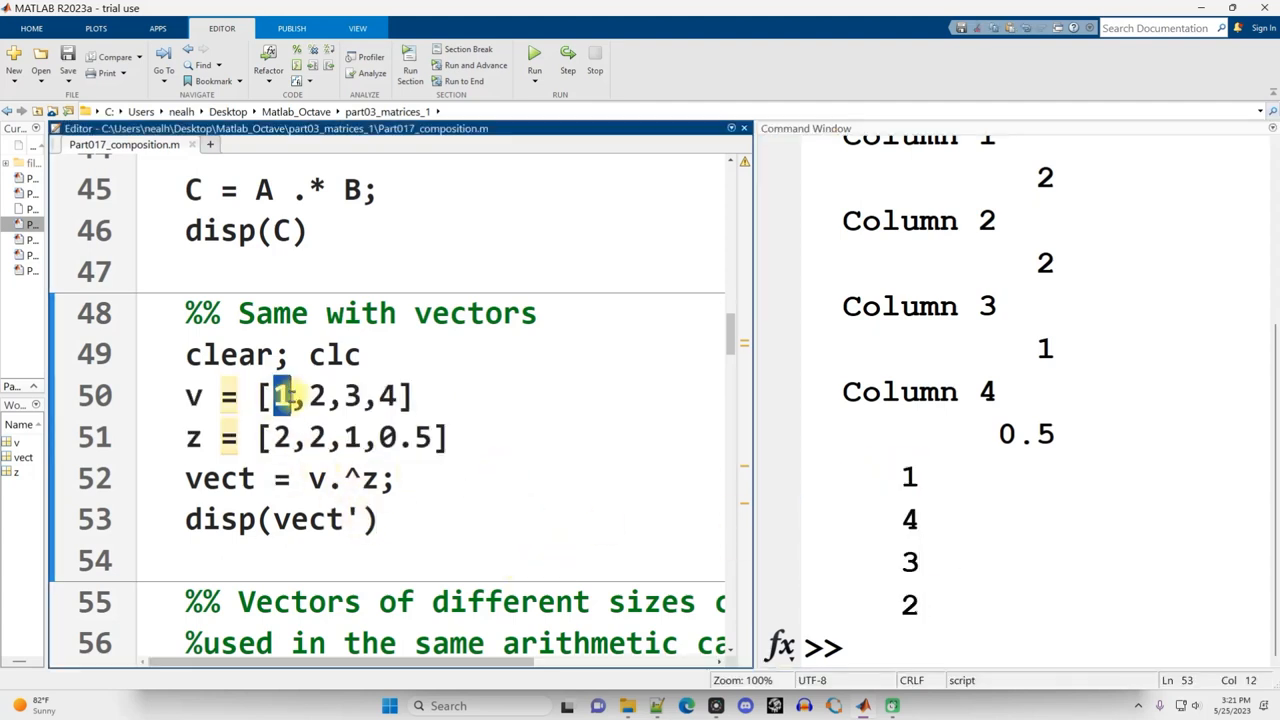
{"action": "left_click", "coordinate": [278, 437]}
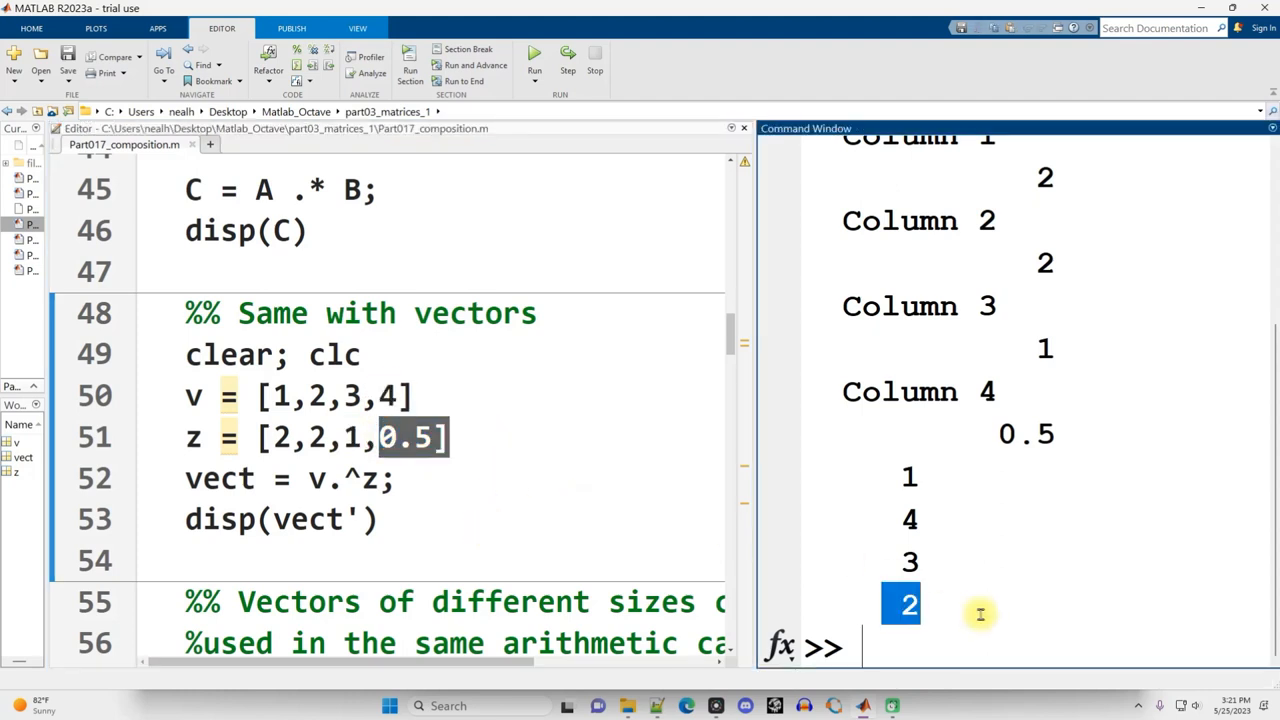
Use v^z on line 52 and highlight the 'raising a matrix to a power' error
{"action": "left_click", "coordinate": [333, 478]}
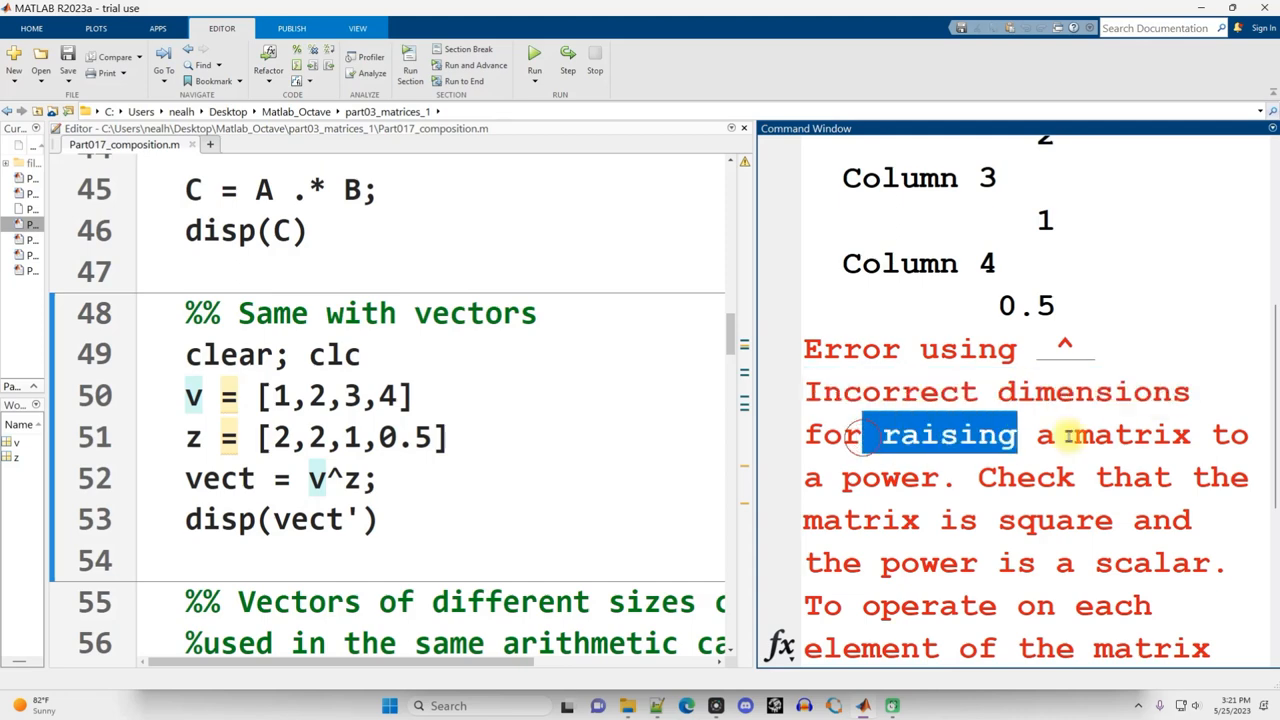
{"action": "left_click_drag", "start_coordinate": [880, 434], "coordinate": [955, 477]}
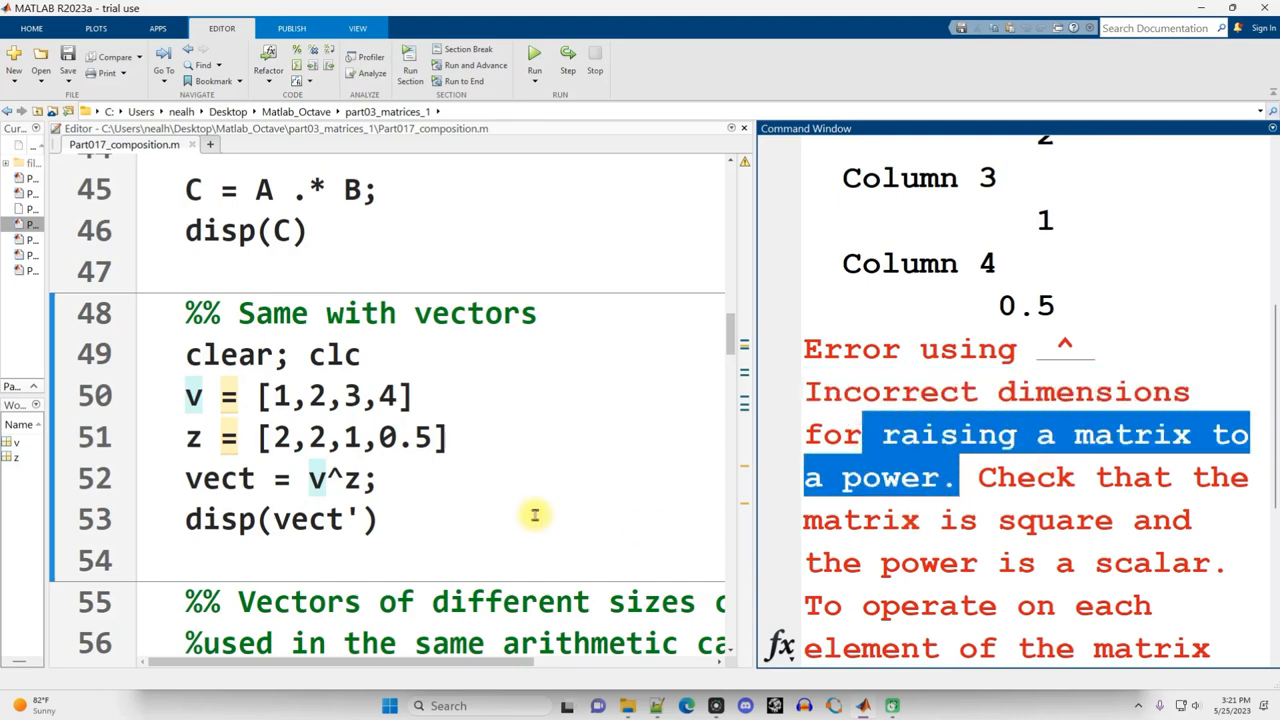
{"action": "left_click", "coordinate": [440, 438]}
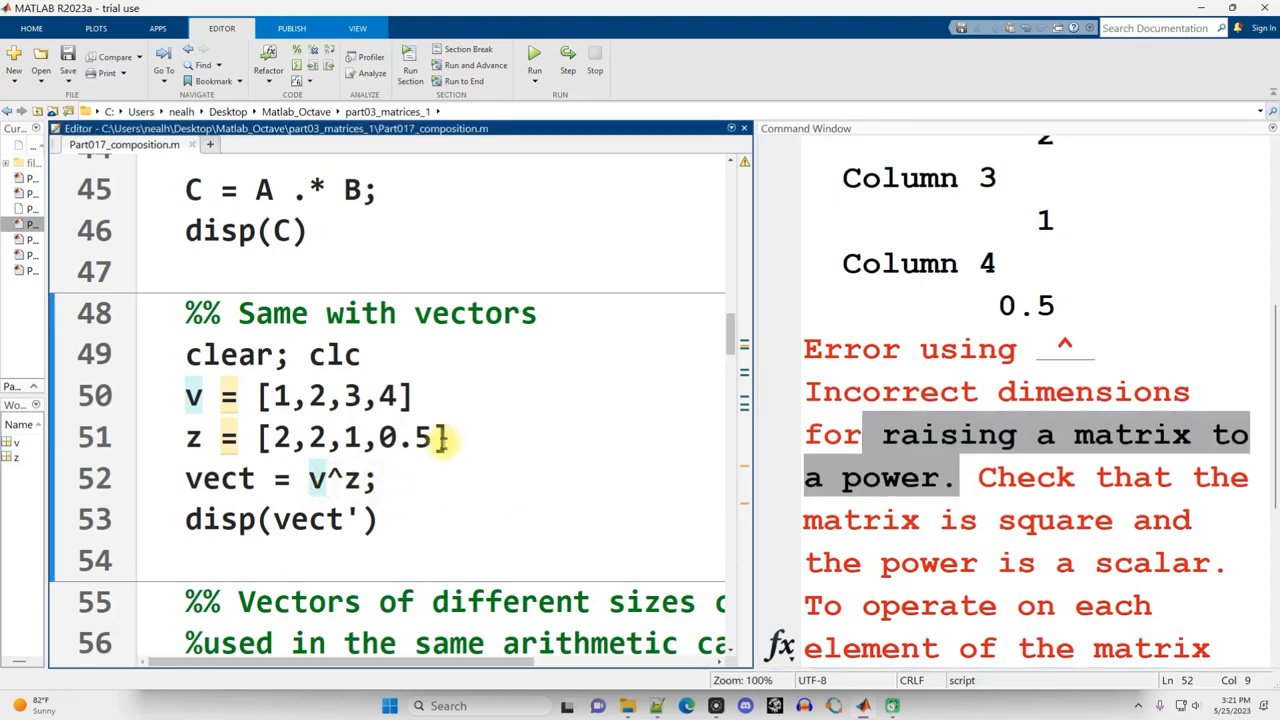
{"action": "scroll", "scroll_direction": "down", "scroll_amount": 3}
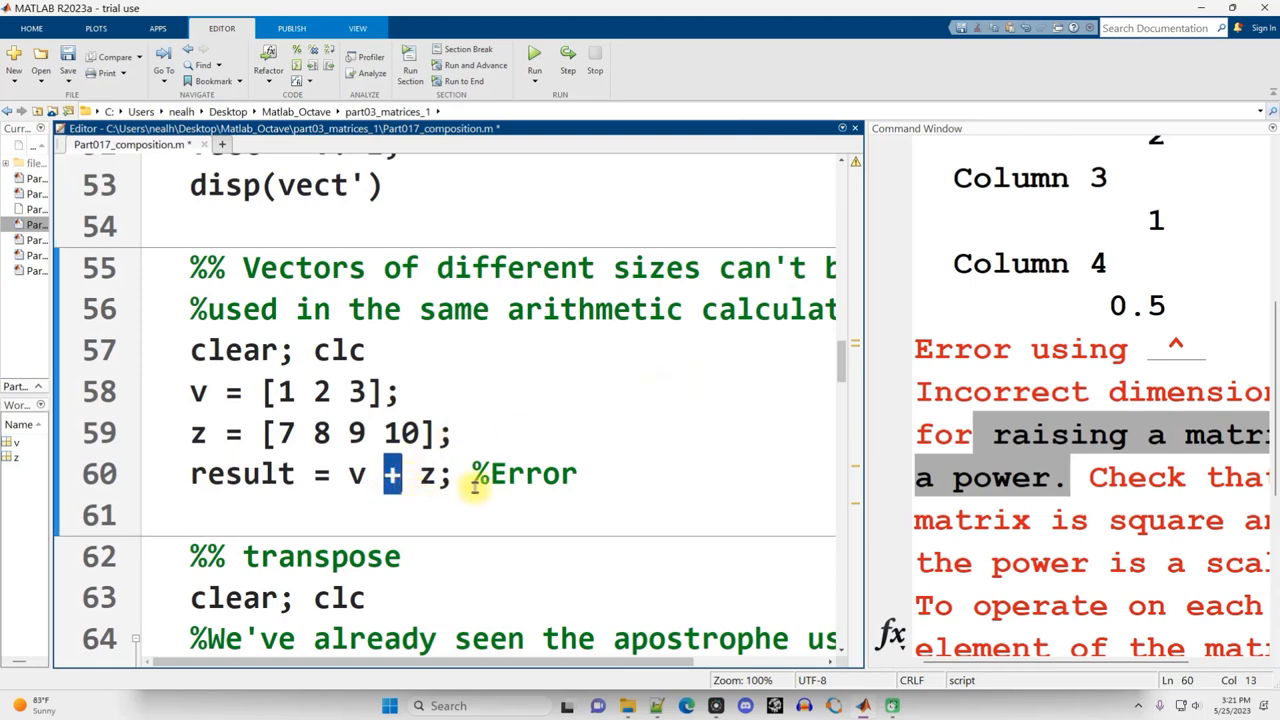
Run the different-sizes section and highlight the 'Arrays have incompatible sizes' error from v + z
{"action": "left_click", "coordinate": [451, 432]}
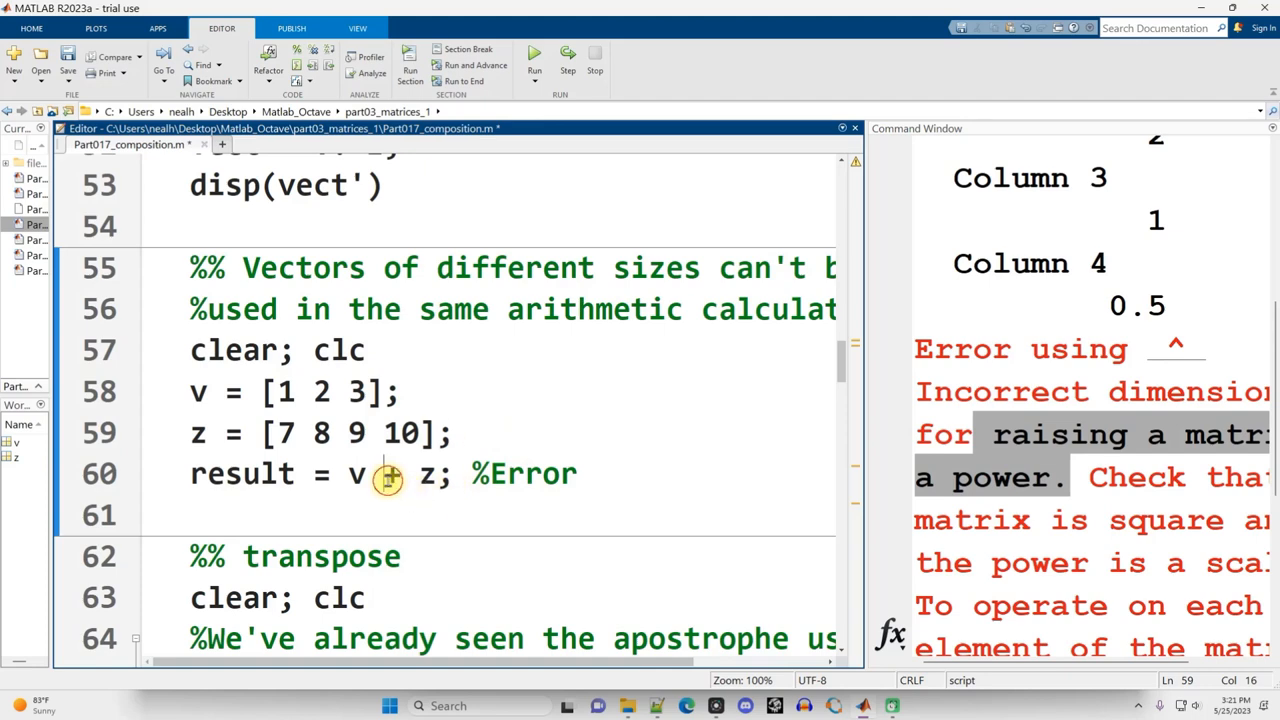
{"action": "type", "text": ".+"}
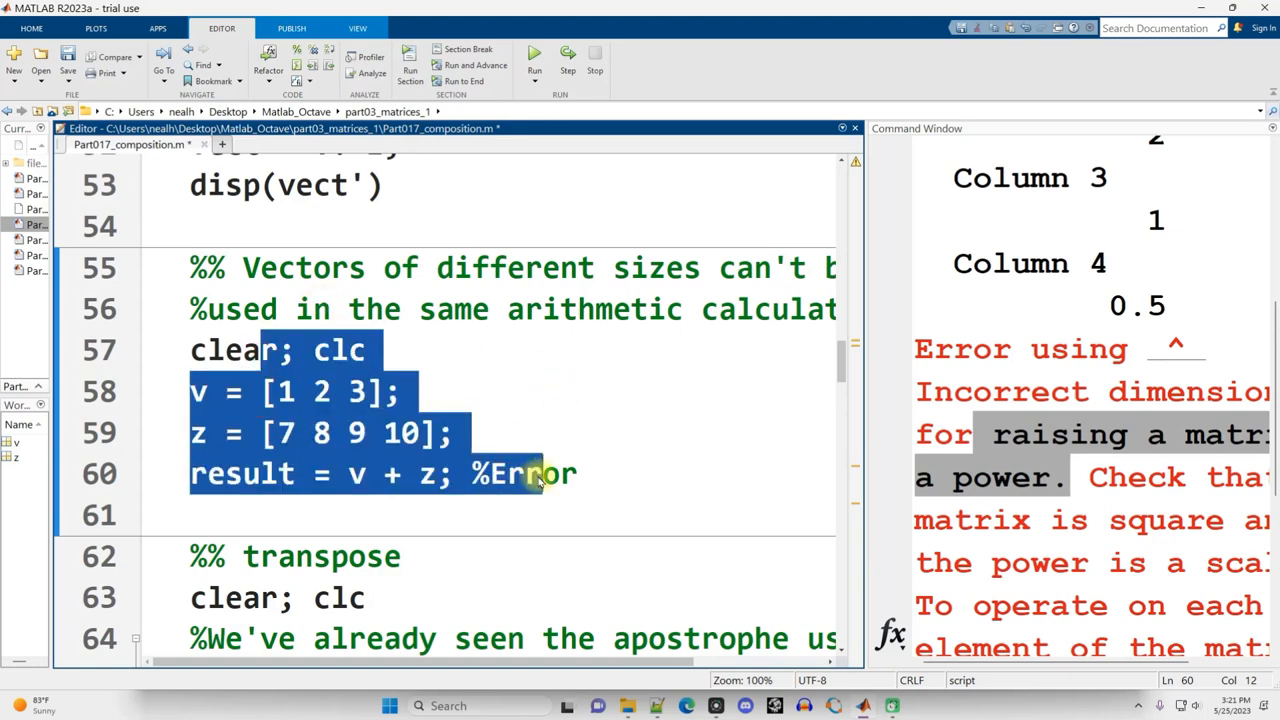
{"action": "left_click", "coordinate": [577, 473]}
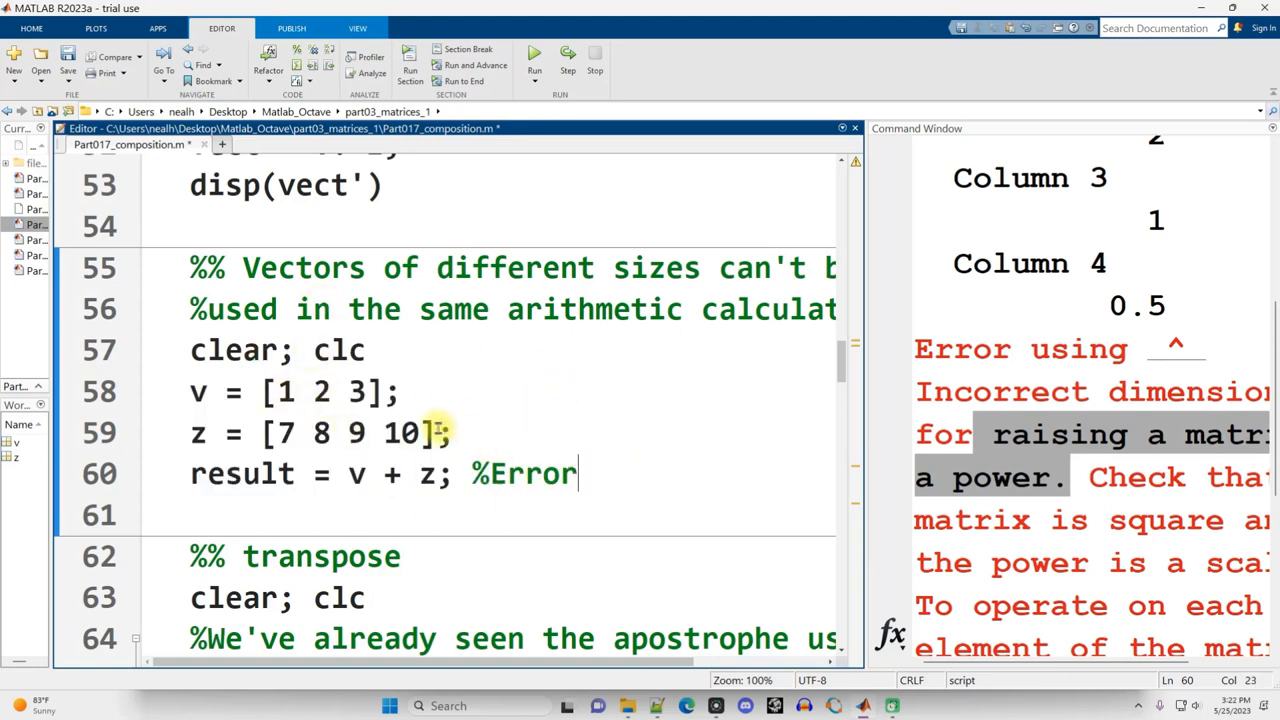
{"action": "left_click", "coordinate": [534, 52]}
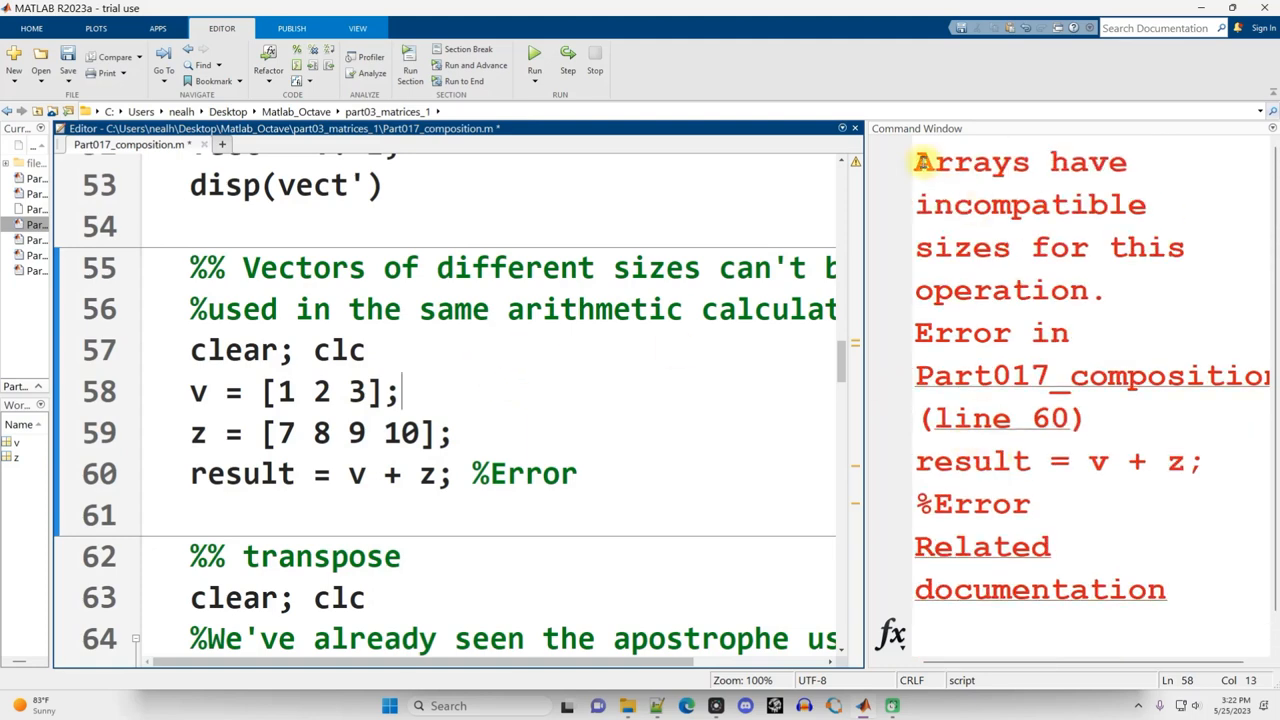
{"action": "left_click_drag", "start_coordinate": [913, 161], "coordinate": [1180, 248]}
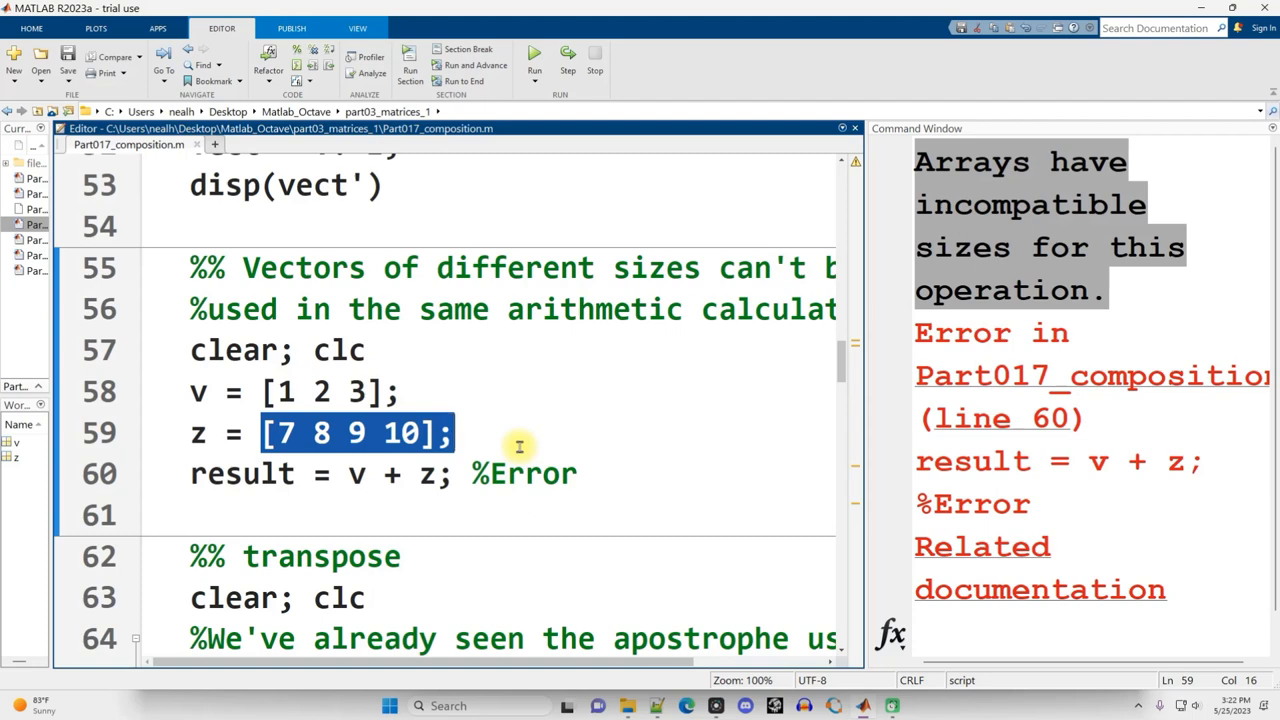
{"action": "left_click", "coordinate": [285, 391]}
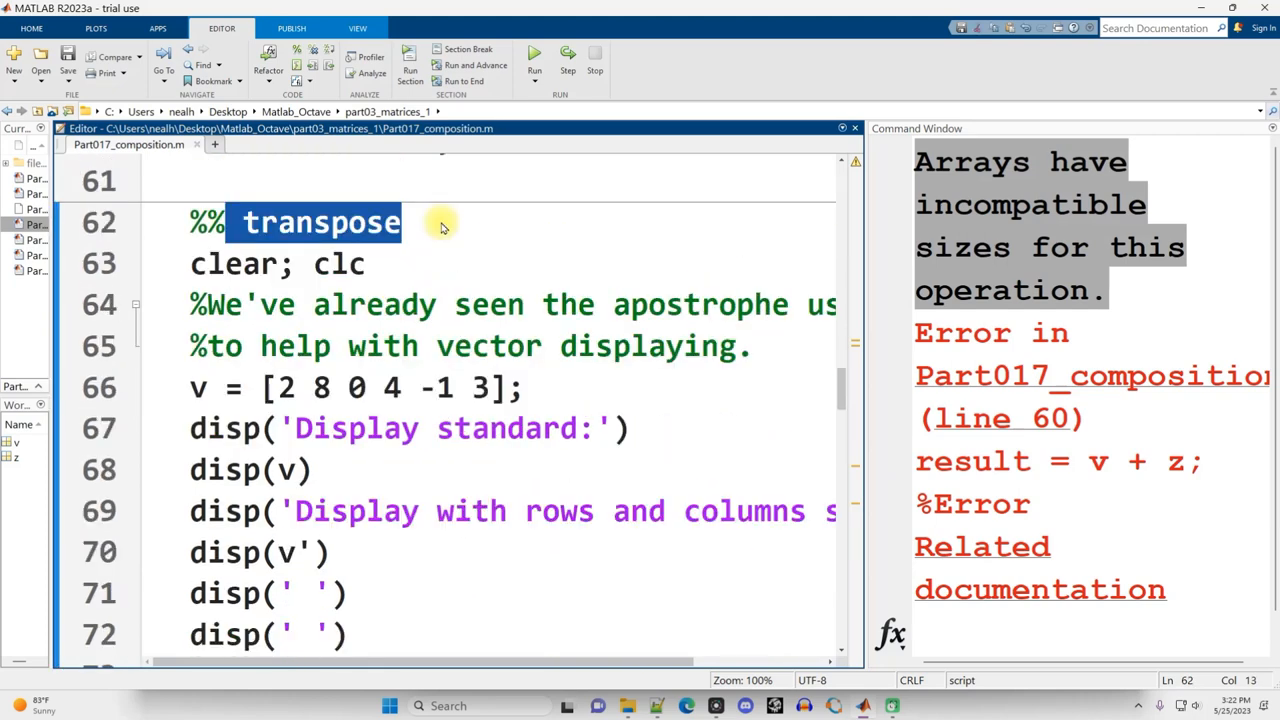
{"action": "mouse_move", "coordinate": [590, 337]}
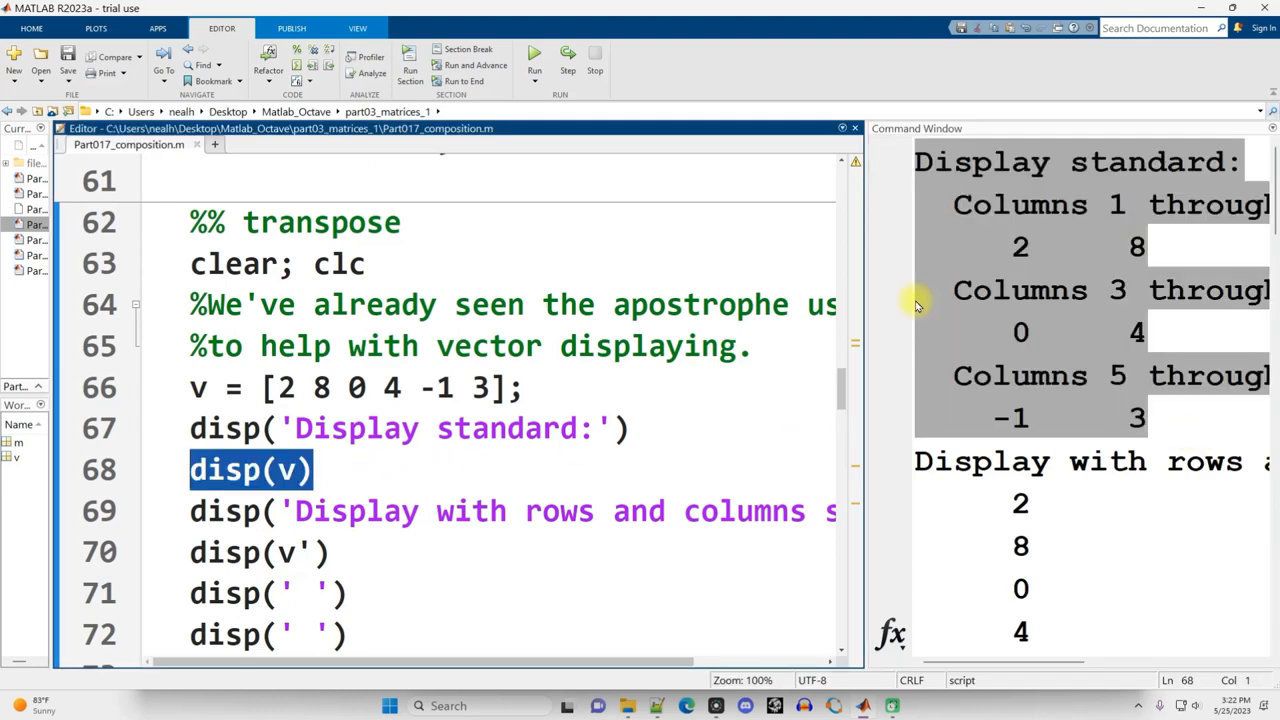
{"action": "mouse_move", "coordinate": [150, 475]}
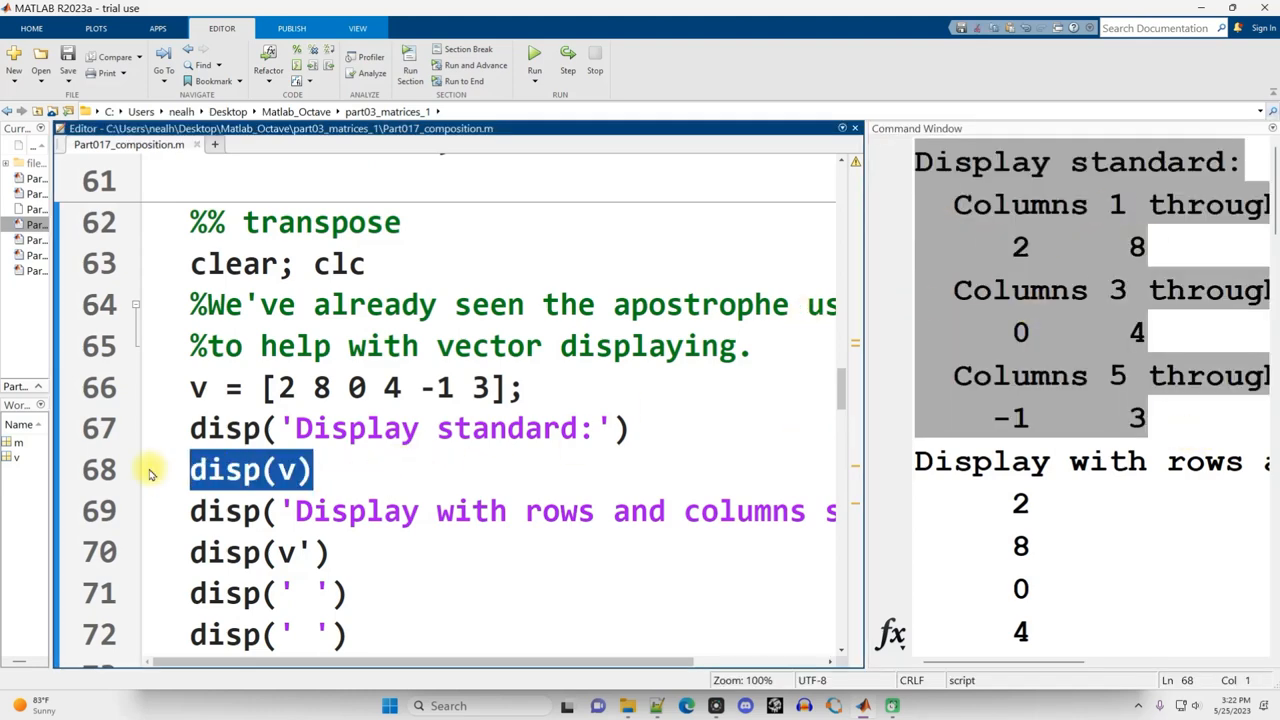
{"action": "mouse_move", "coordinate": [325, 555]}
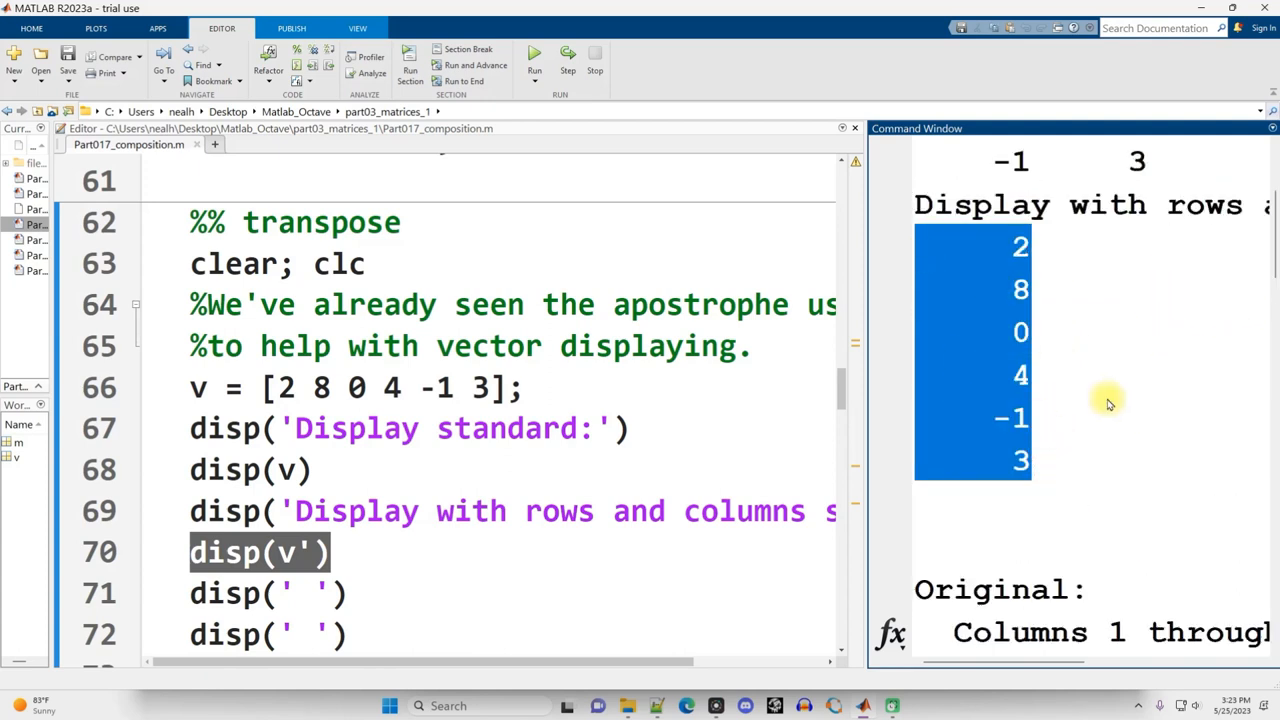
Run the transpose section, printing v as a row and v' as the column 2, 8, 0, 4, -1, 3
{"action": "left_click", "coordinate": [300, 552]}
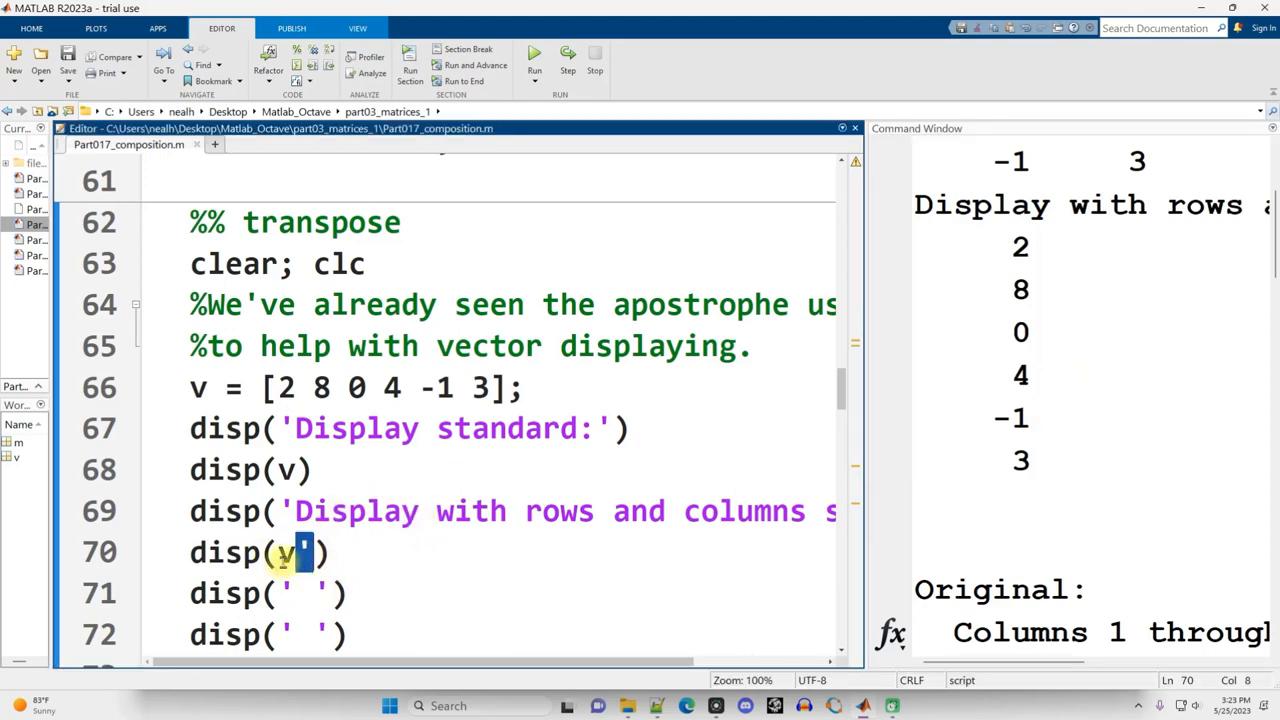
{"action": "scroll", "scroll_direction": "down", "scroll_amount": 3}
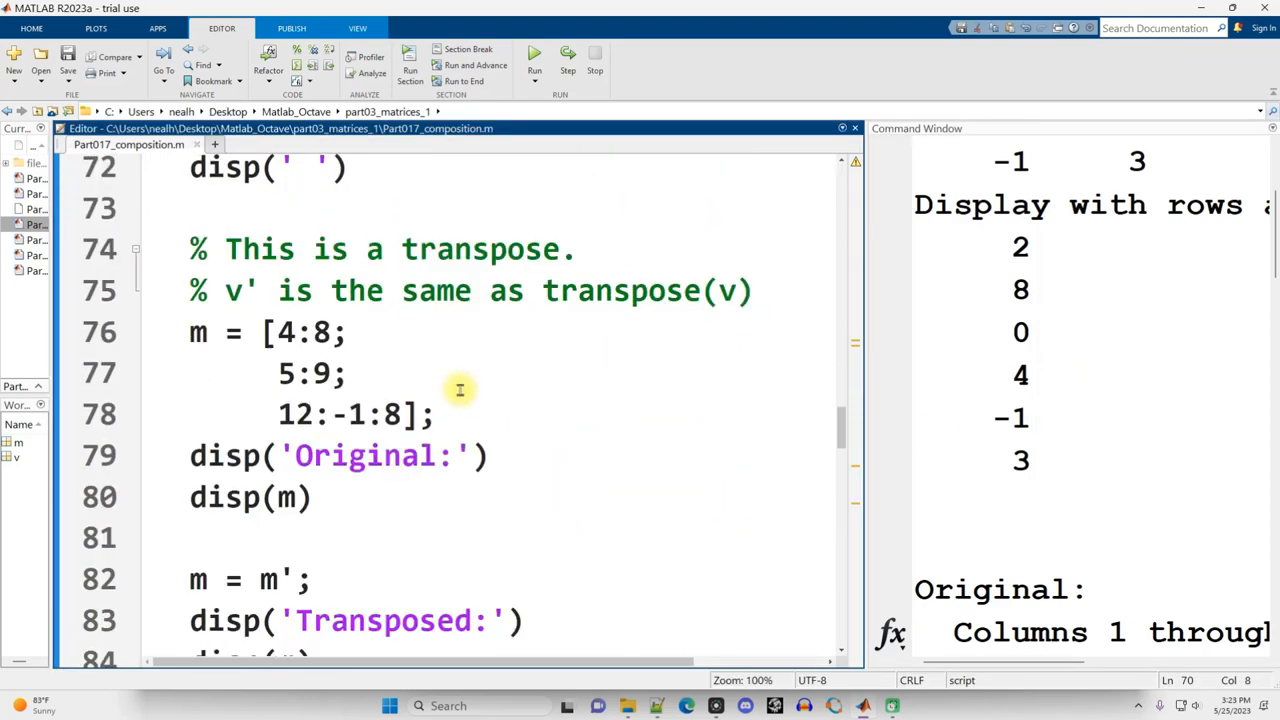
Highlight v' and matrix m, then scroll through m's Original, Transposed and restored output
{"action": "double_click", "coordinate": [237, 291]}
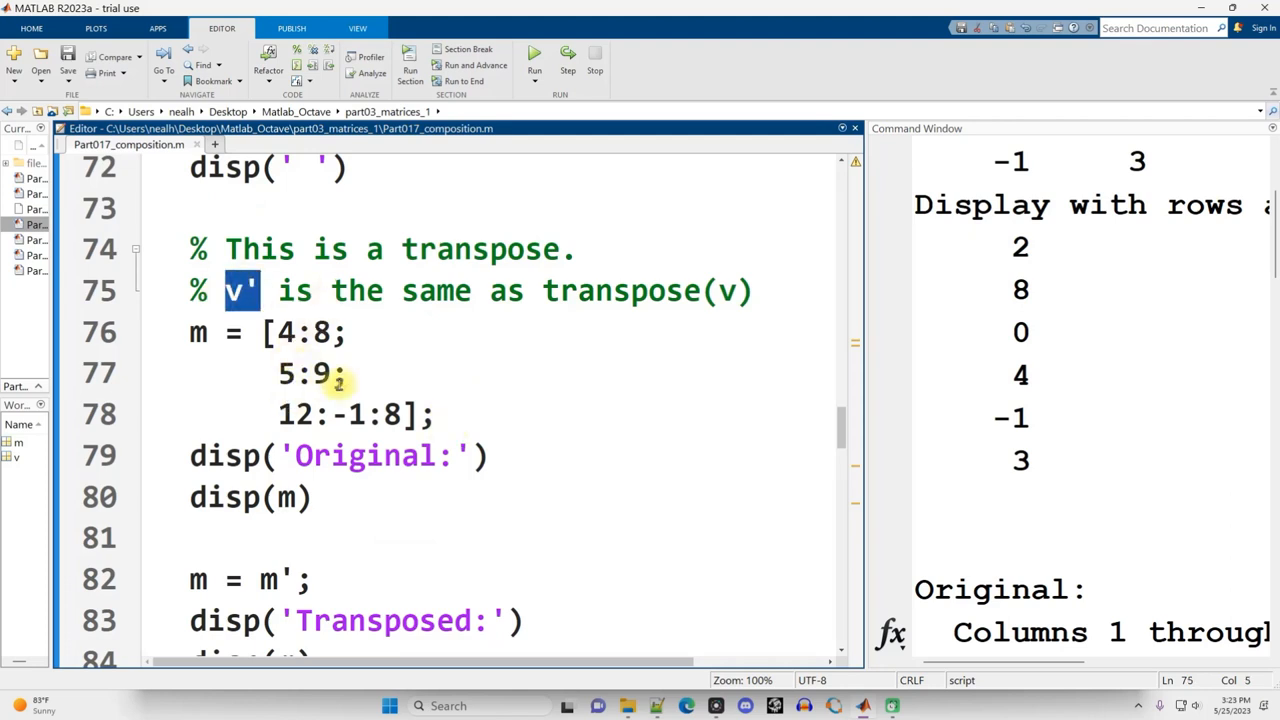
{"action": "double_click", "coordinate": [620, 291]}
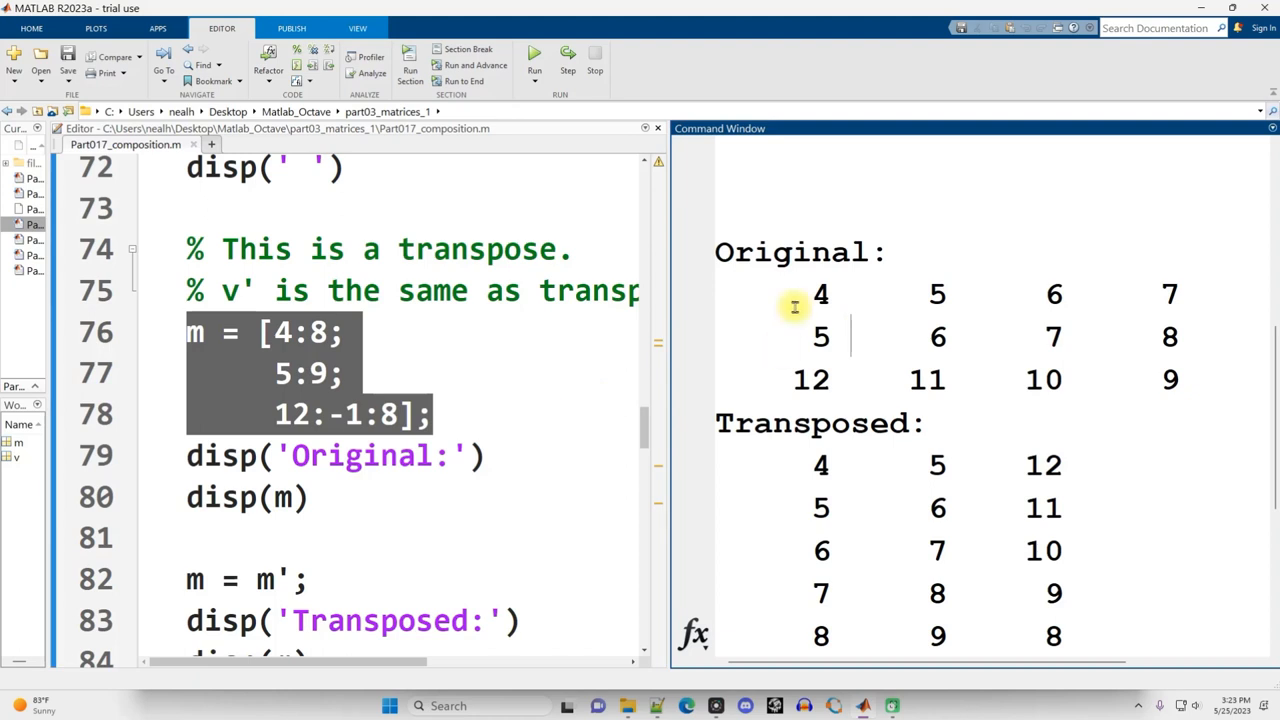
{"action": "scroll", "scroll_direction": "down", "scroll_amount": 3}
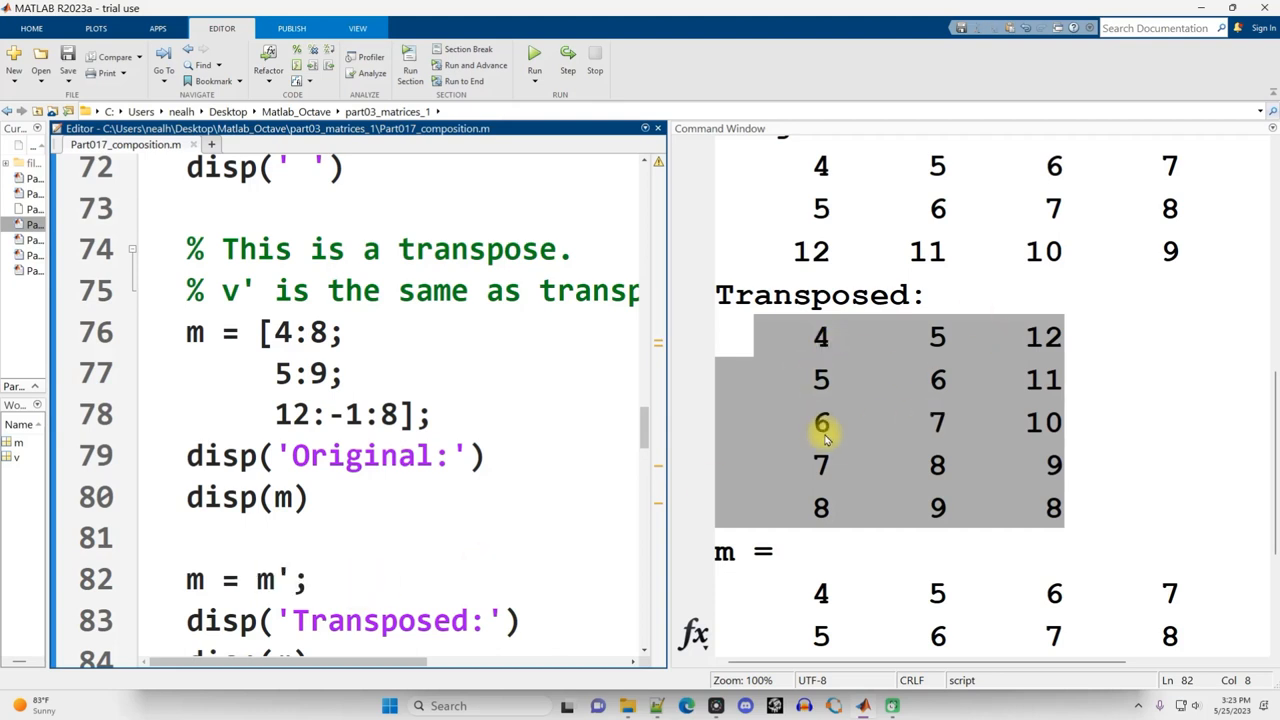
{"action": "scroll", "scroll_direction": "down", "scroll_amount": 3}
{"action": "type", "text": "m = transpose(m);"}
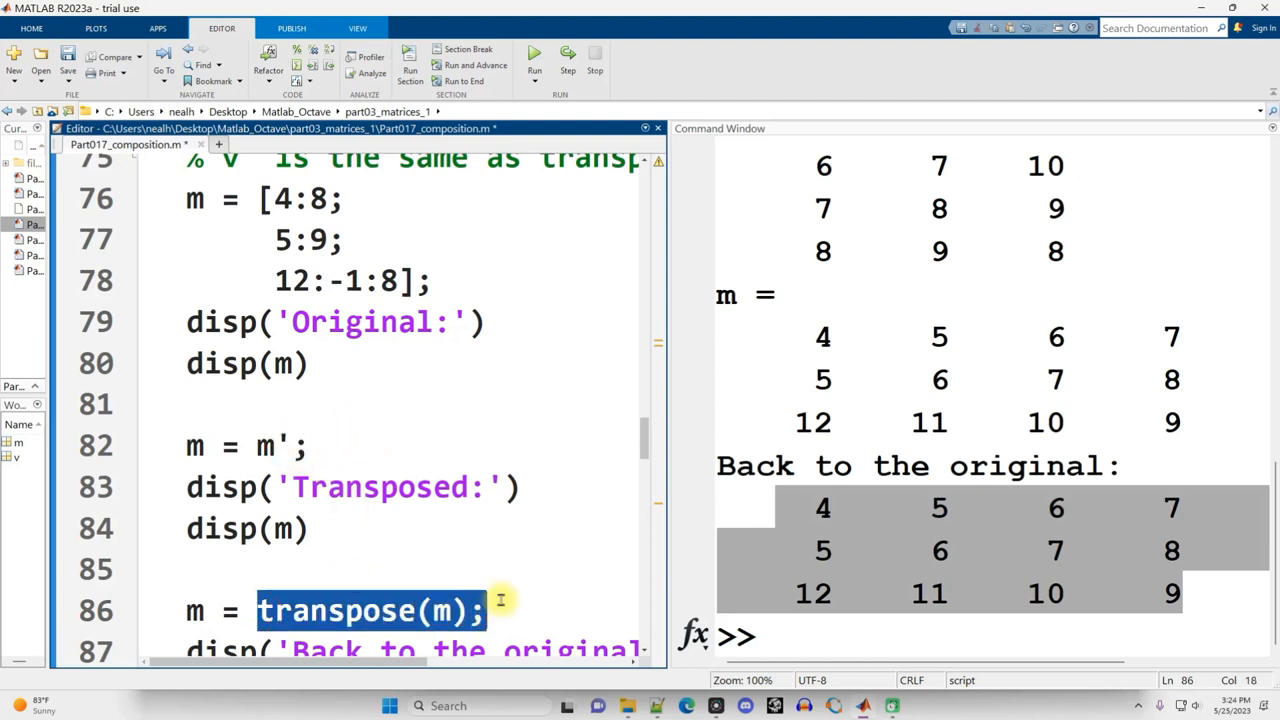
{"action": "mouse_move", "coordinate": [507, 590]}
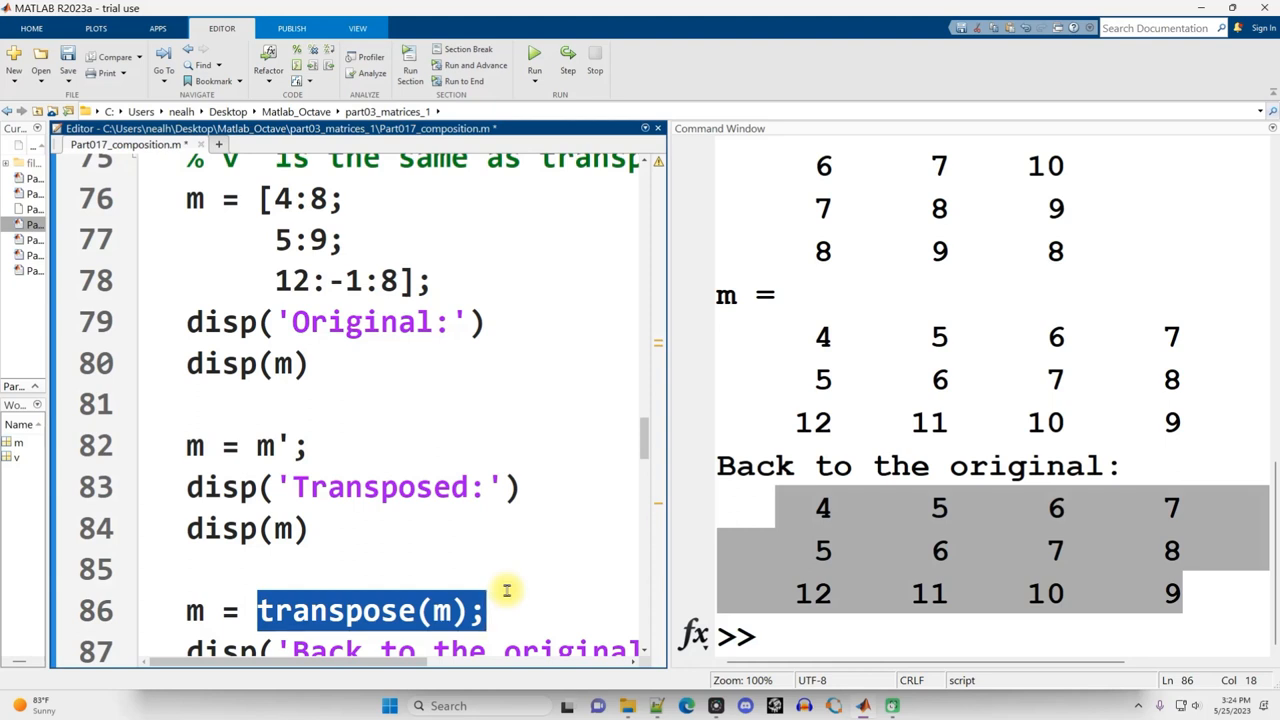
{"action": "mouse_move", "coordinate": [518, 590]}
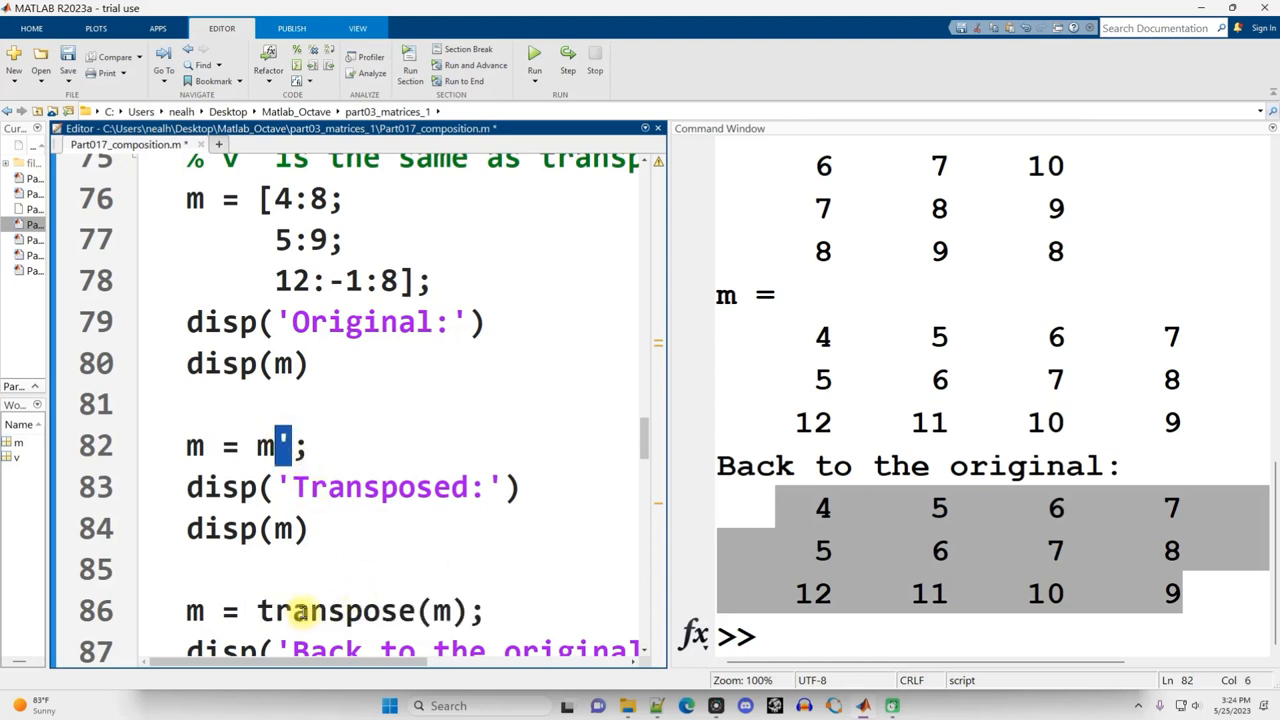
{"action": "scroll", "scroll_direction": "down", "scroll_amount": 3}
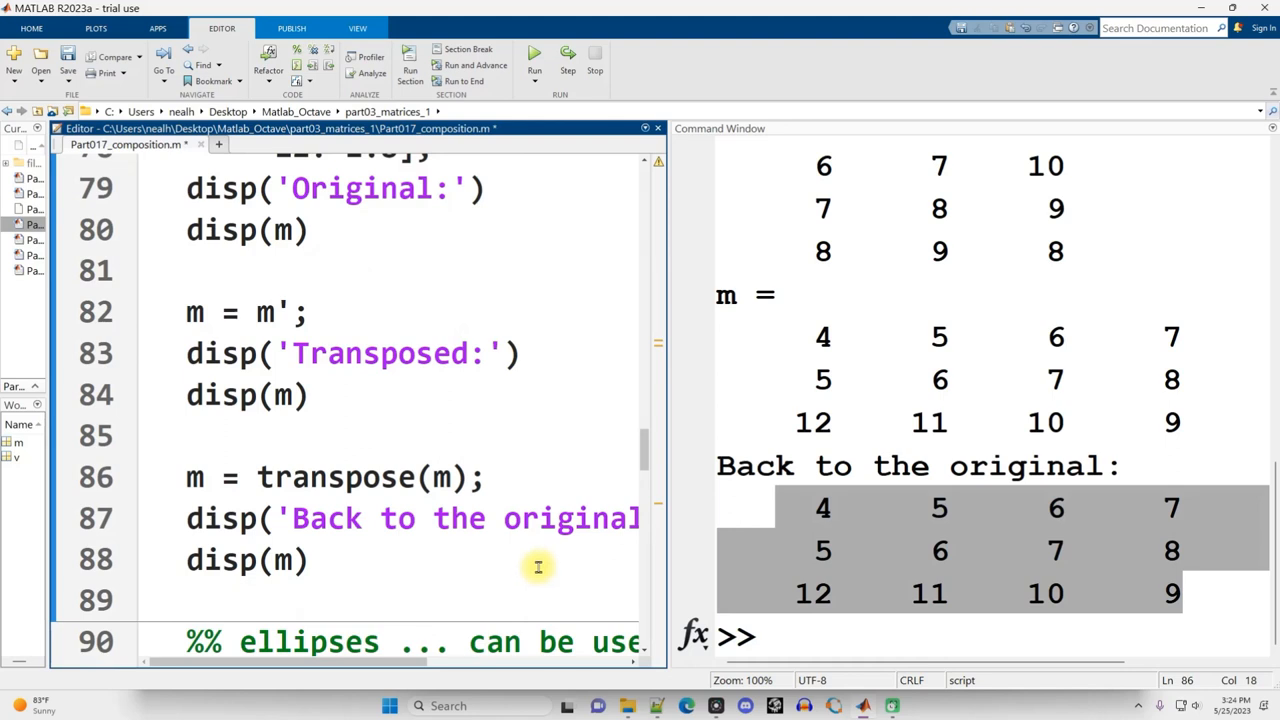
{"action": "double_click", "coordinate": [265, 313]}
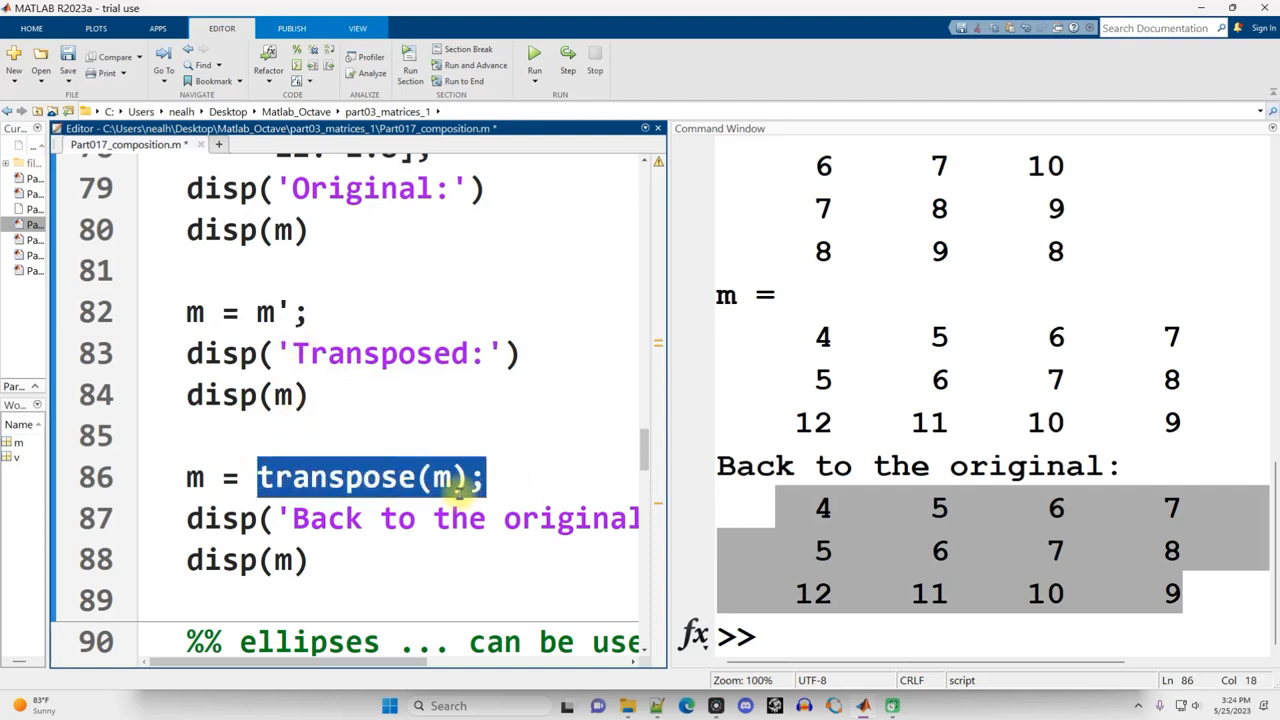
{"action": "double_click", "coordinate": [335, 477]}
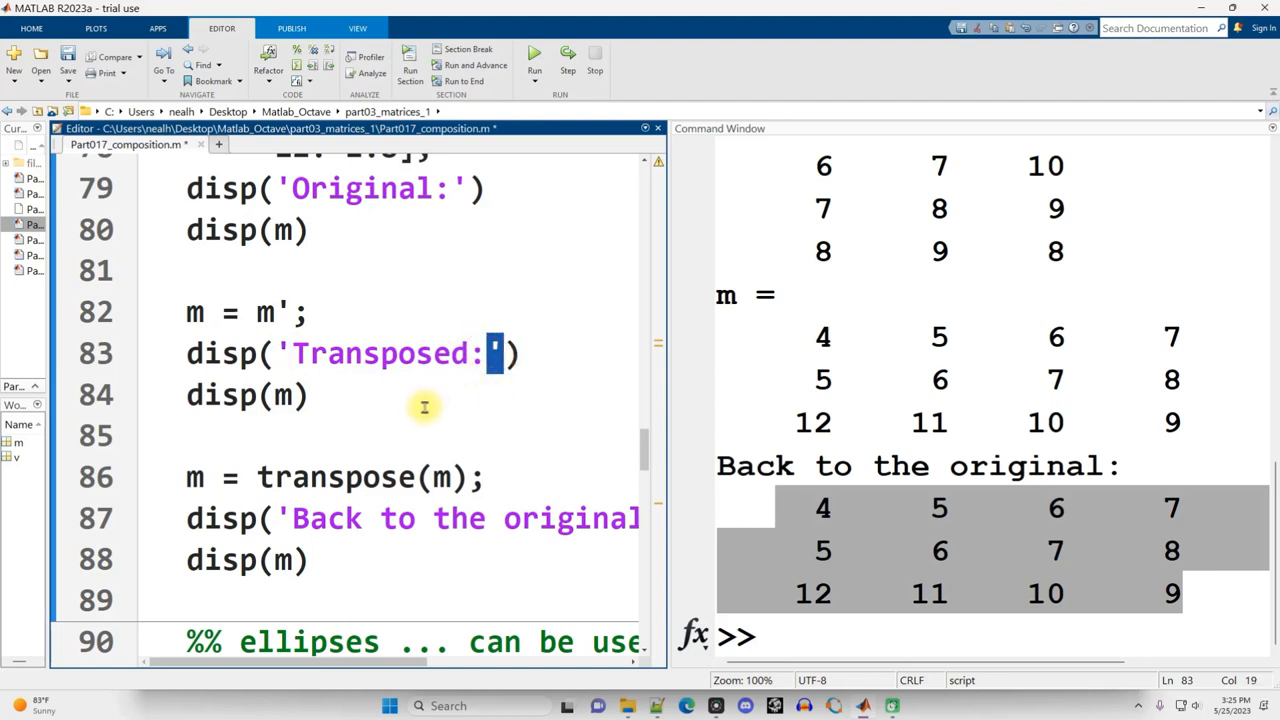
{"action": "double_click", "coordinate": [336, 477]}
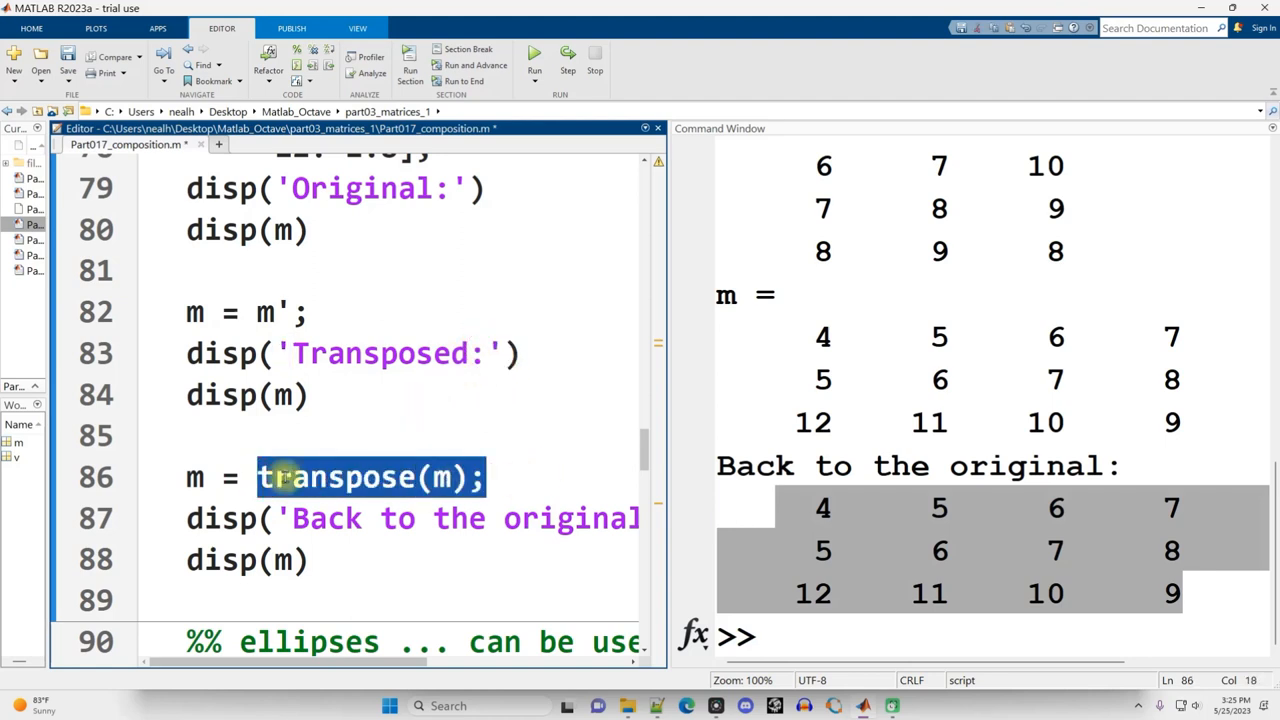
{"action": "double_click", "coordinate": [335, 477]}
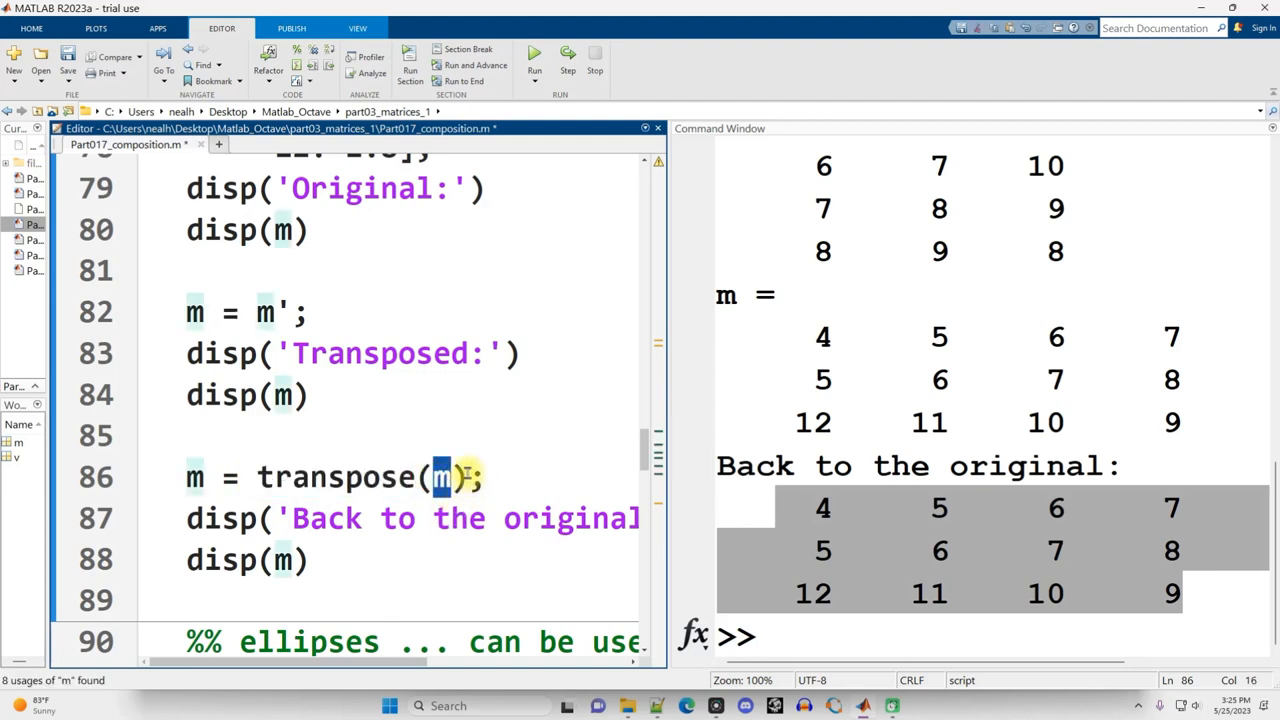
{"action": "mouse_move", "coordinate": [452, 437]}
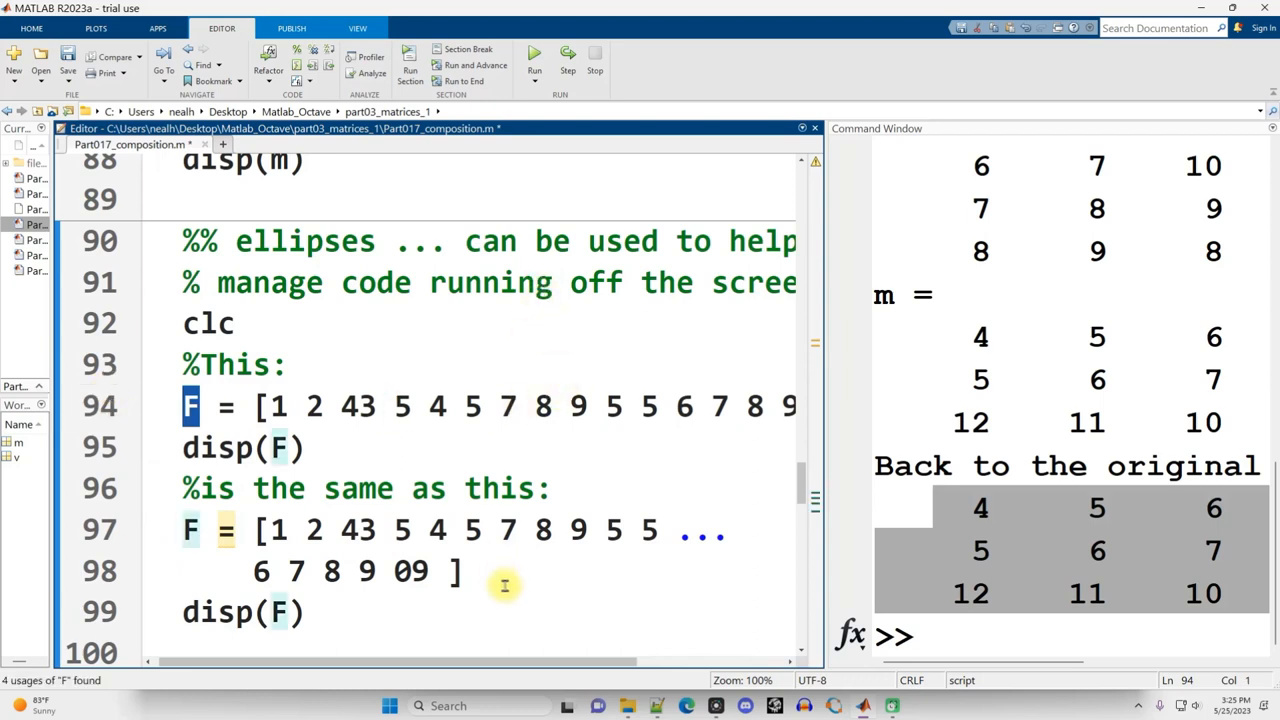
Highlight F = and the line 97 ellipsis, then run the ellipses section with and without it
{"action": "left_click", "coordinate": [264, 406]}
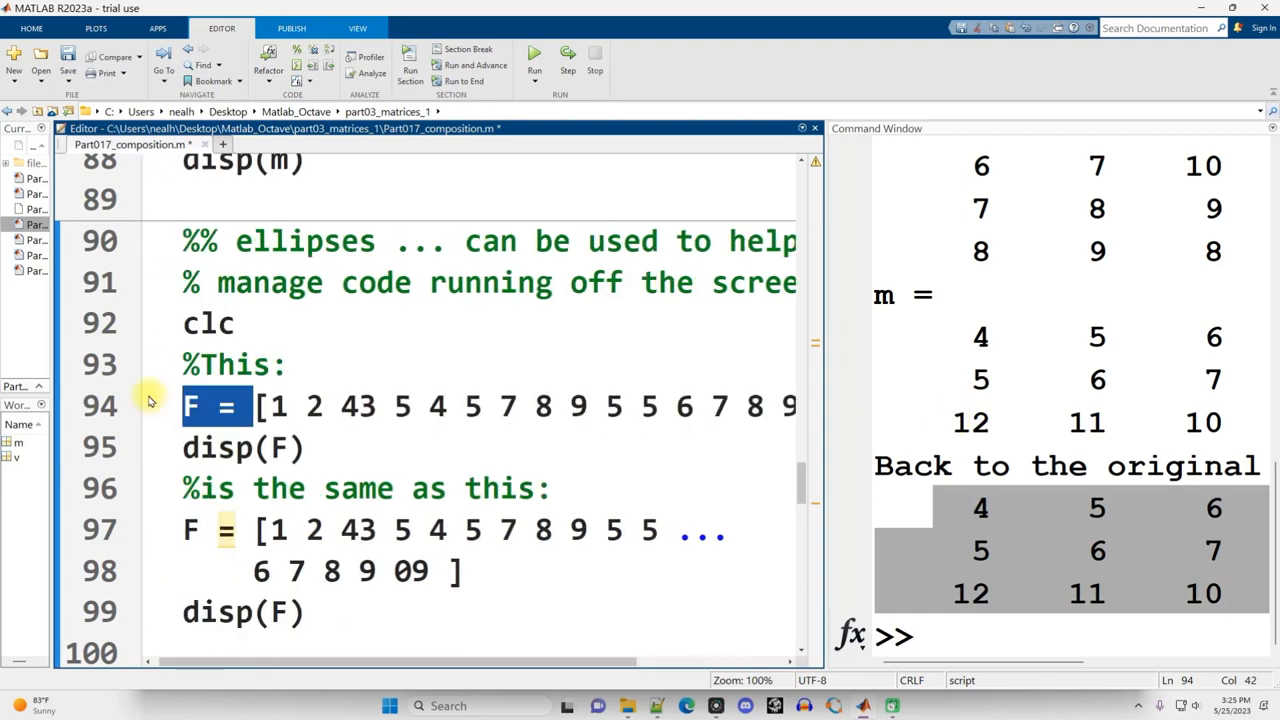
{"action": "left_click", "coordinate": [262, 530]}
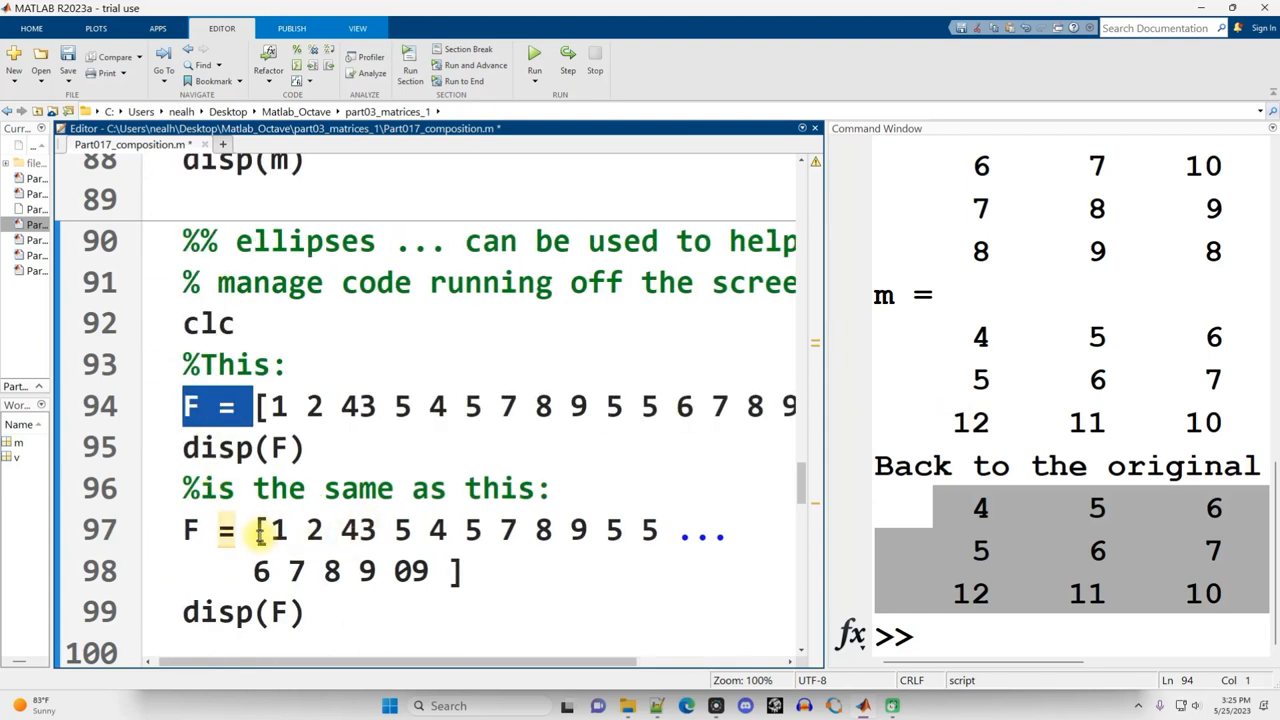
{"action": "left_click_drag", "start_coordinate": [258, 530], "coordinate": [660, 530]}
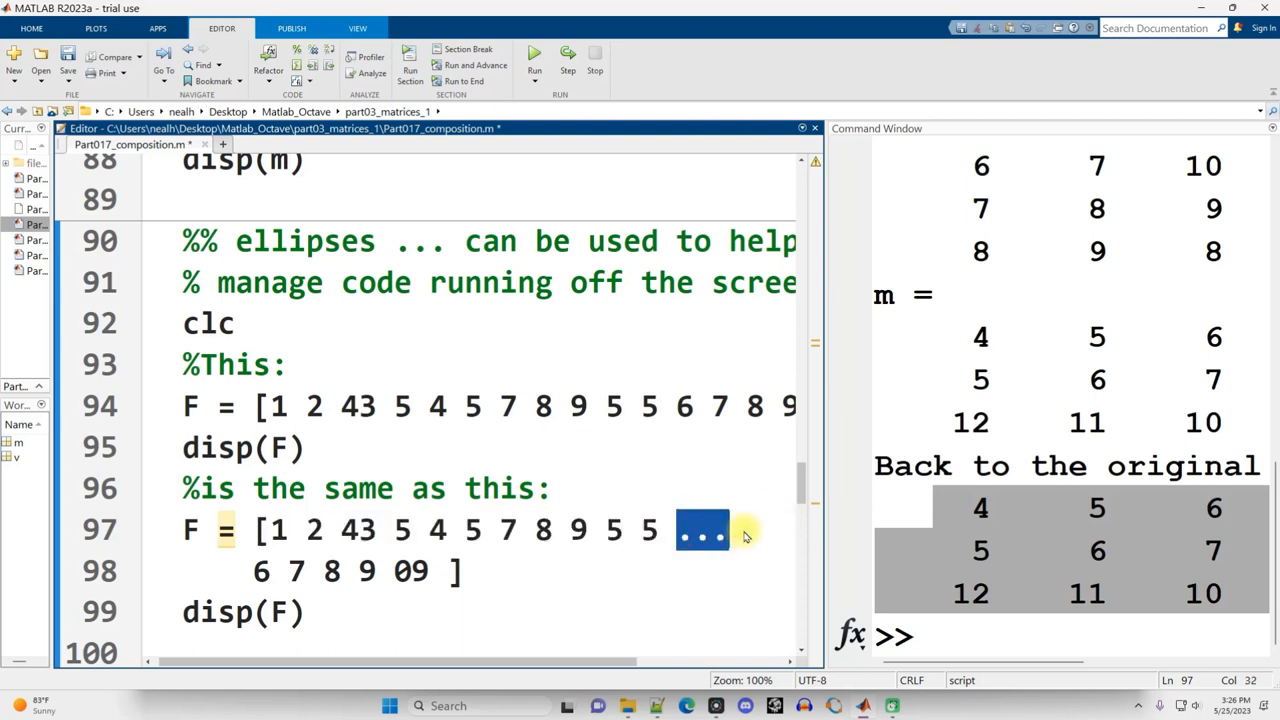
{"action": "mouse_move", "coordinate": [647, 574]}
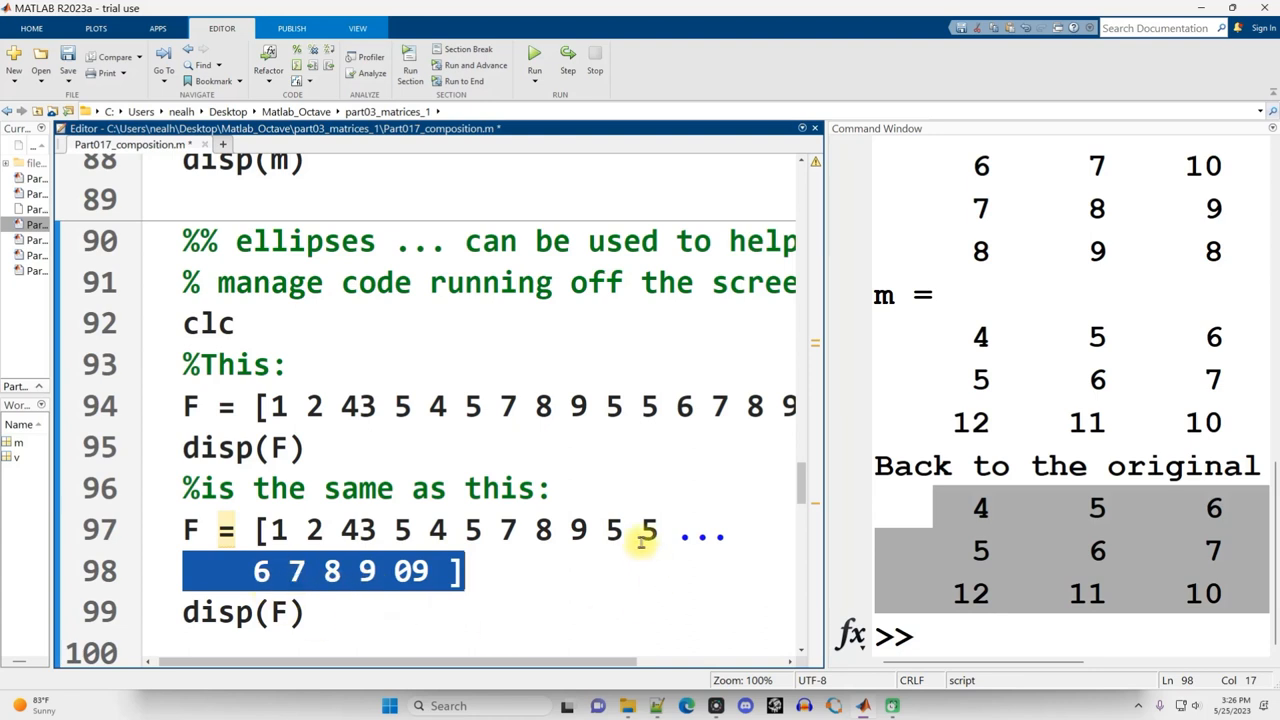
{"action": "left_click", "coordinate": [678, 529]}
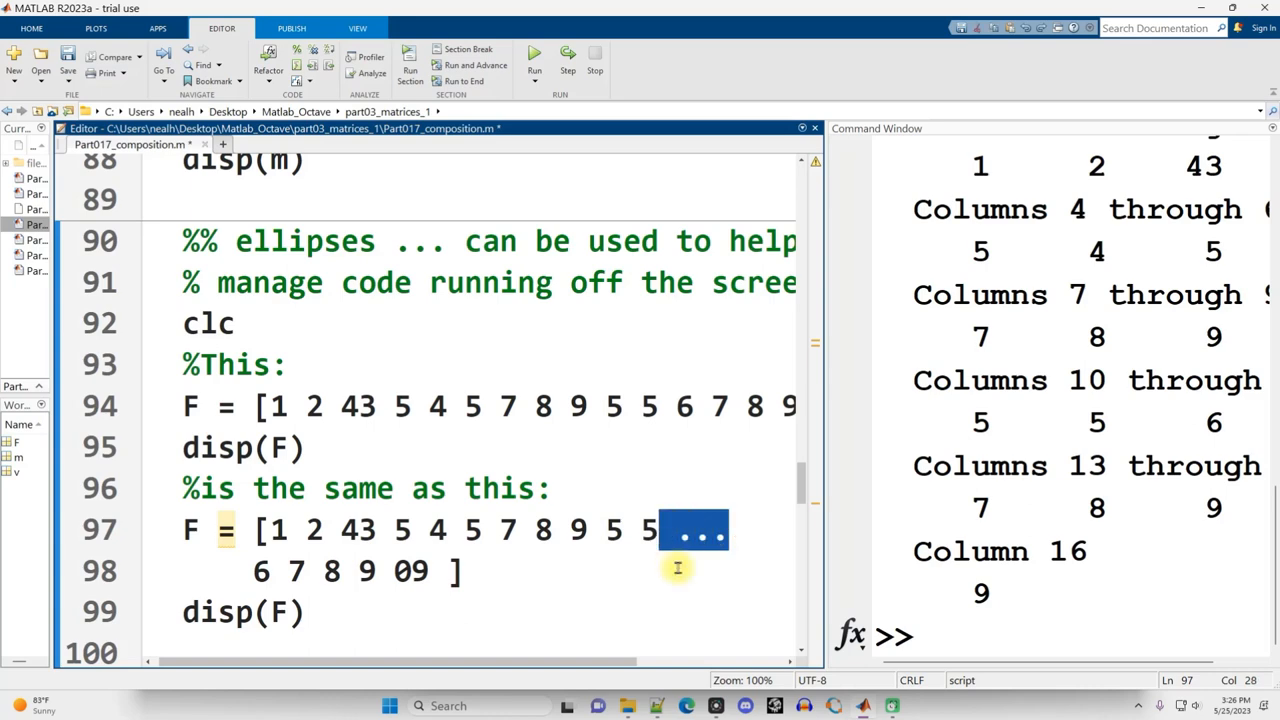
{"action": "left_click", "coordinate": [534, 70]}
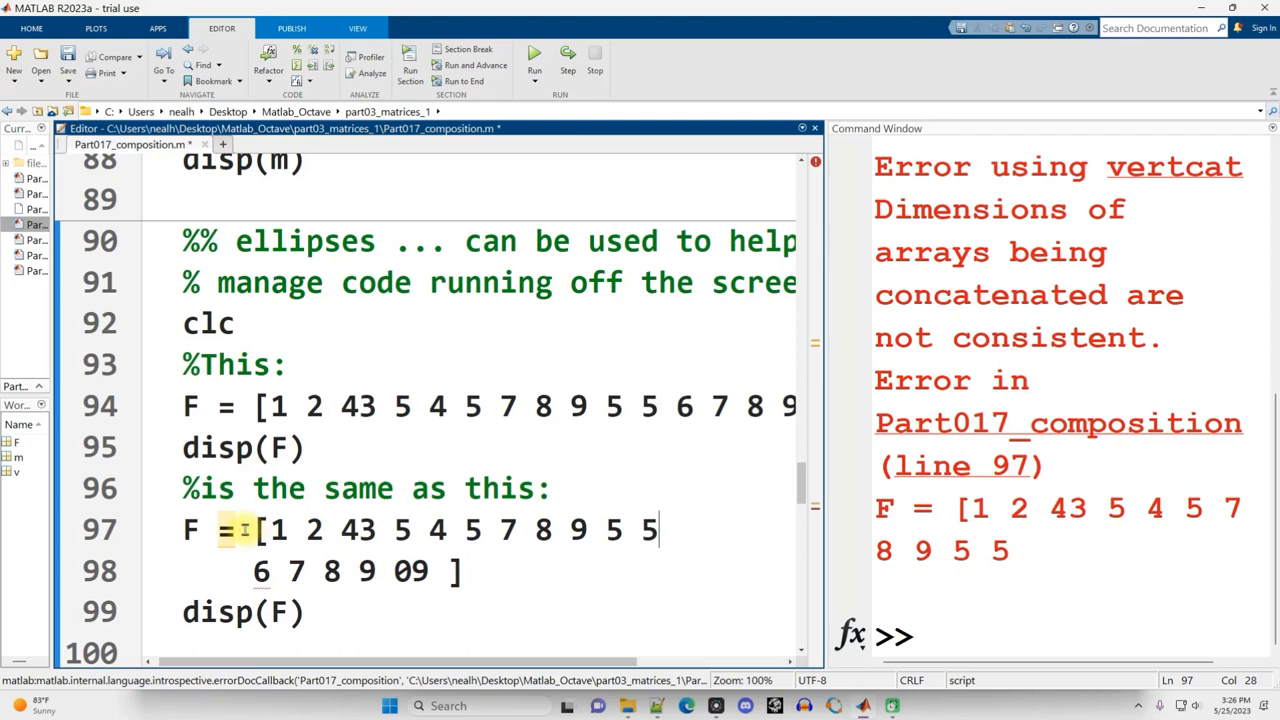
Restore the '...' at the end of line 97 and review the continued values on line 98
{"action": "left_click_drag", "start_coordinate": [258, 529], "coordinate": [660, 529]}
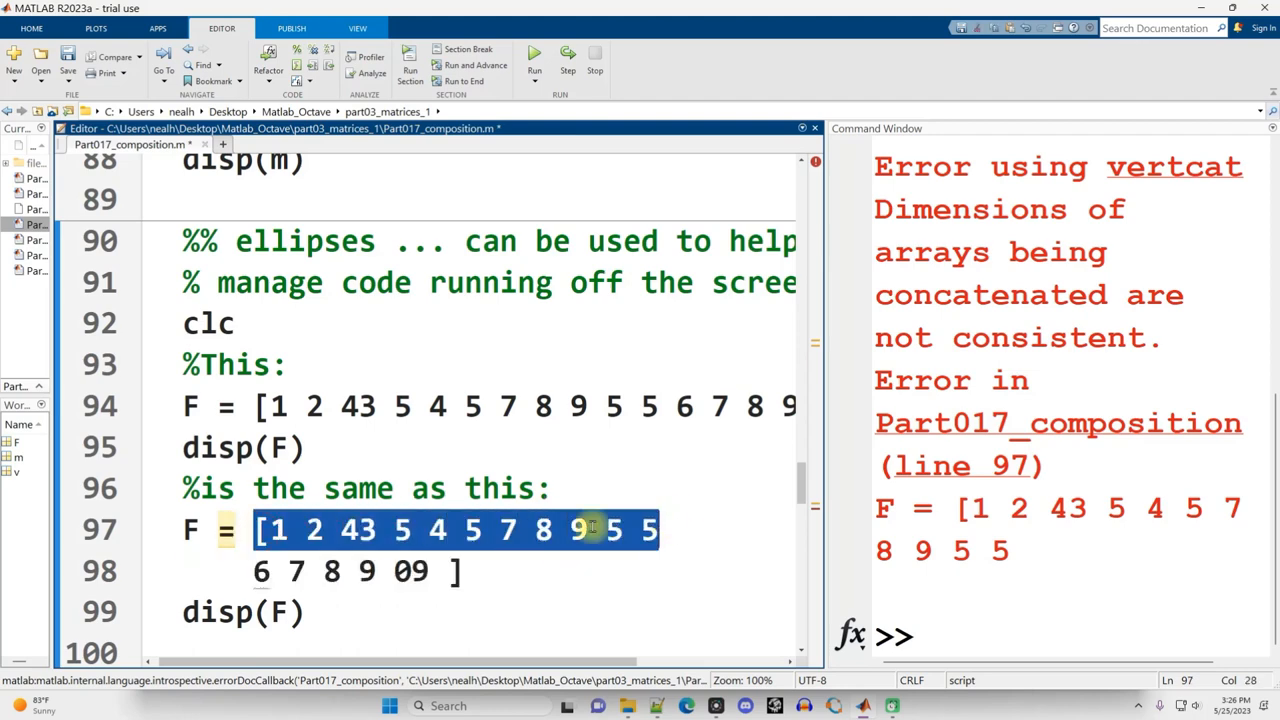
{"action": "left_click", "coordinate": [694, 520]}
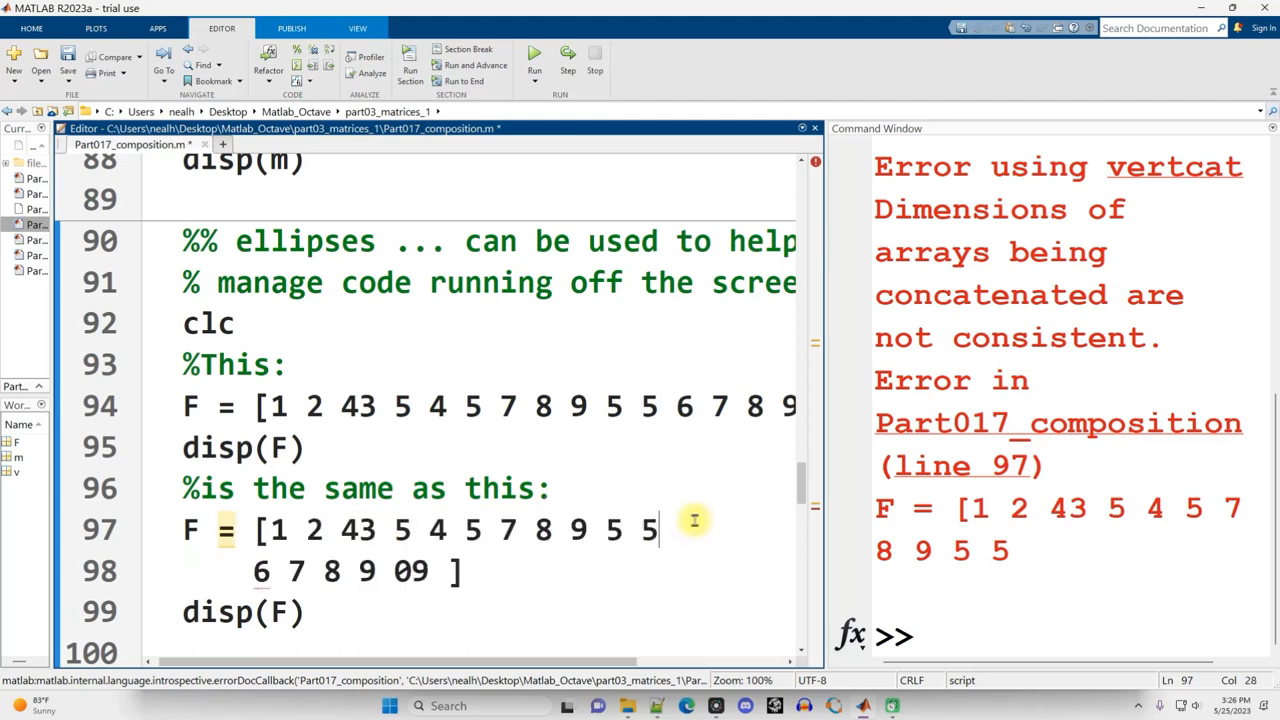
{"action": "type", "text": "..."}
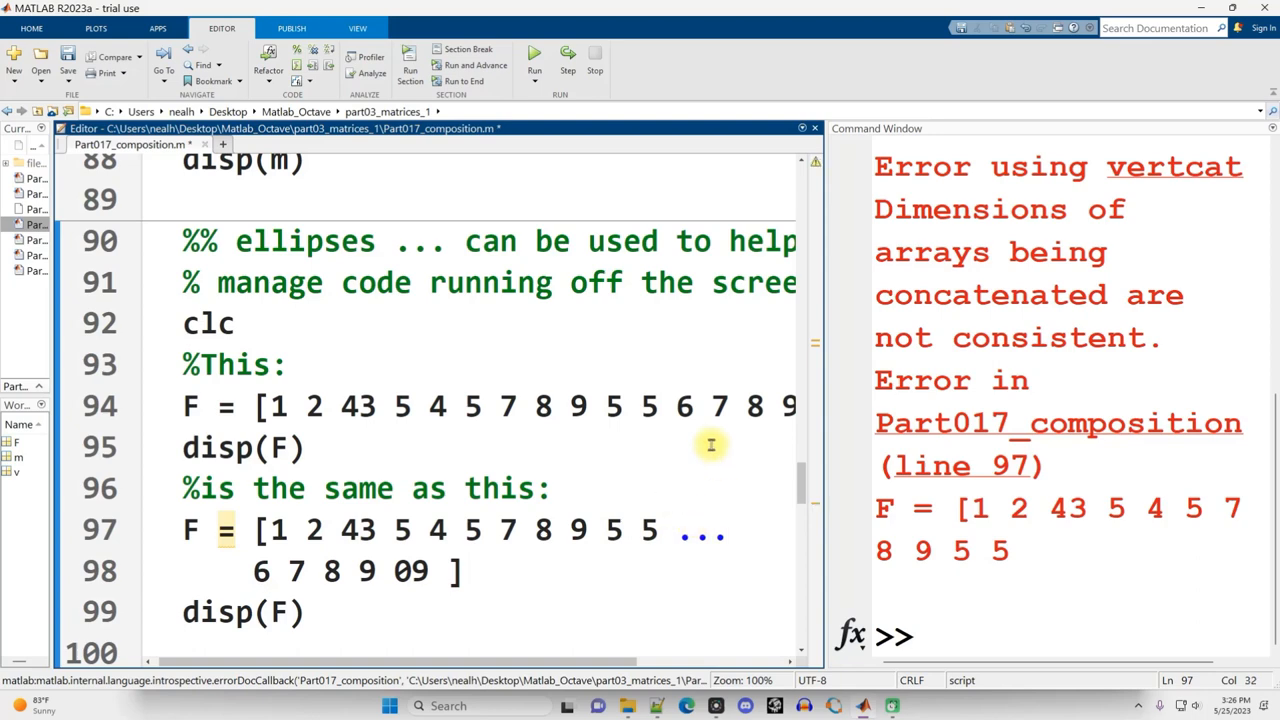
{"action": "left_click_drag", "start_coordinate": [253, 571], "coordinate": [430, 571]}
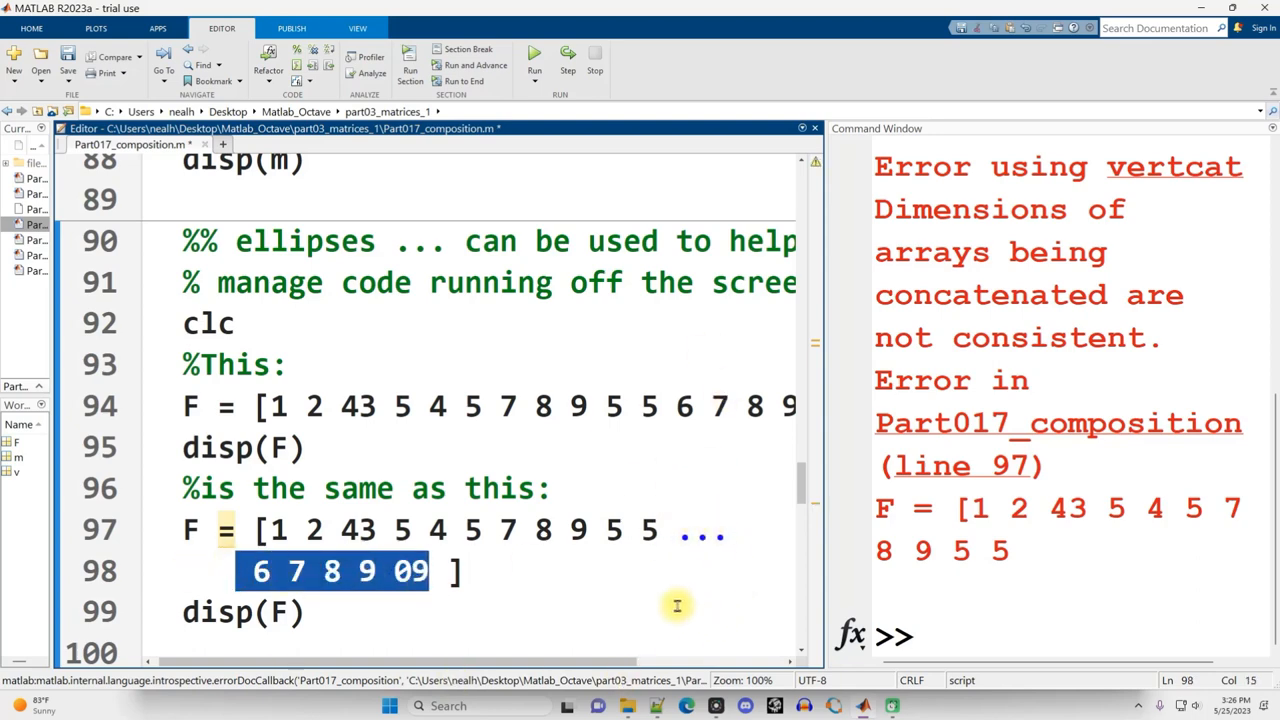
{"action": "mouse_move", "coordinate": [653, 607]}
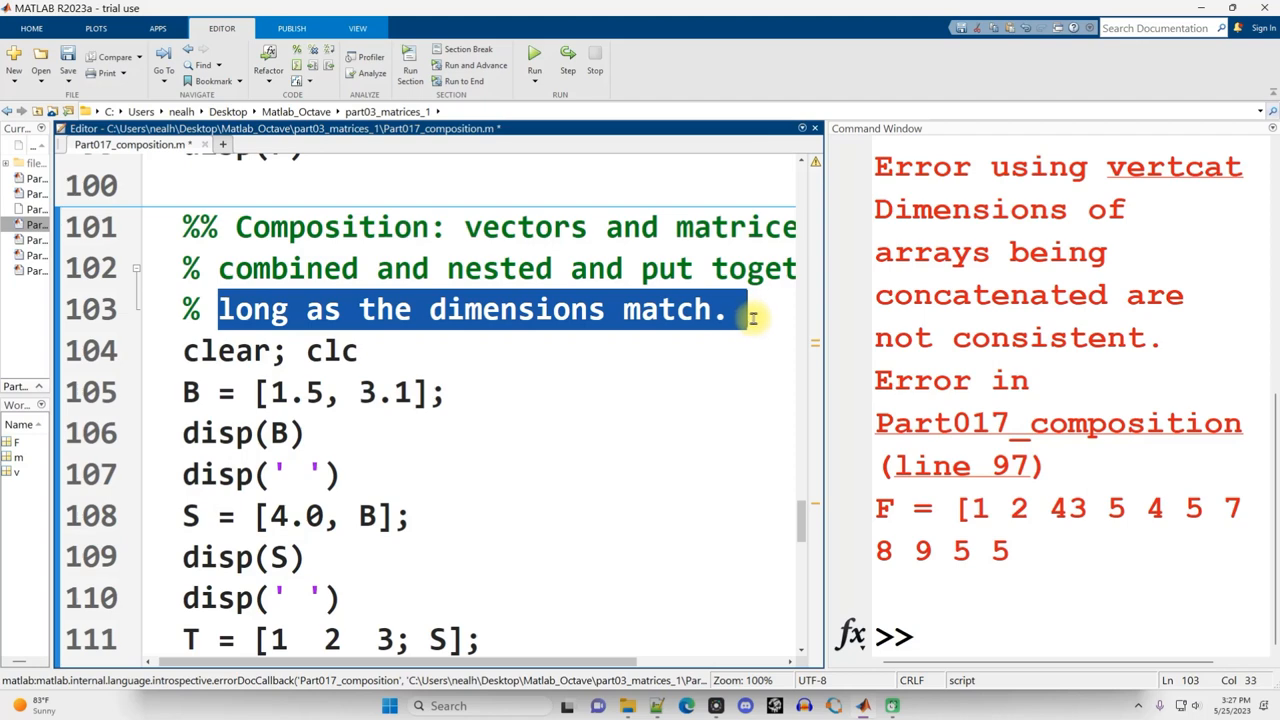
{"action": "mouse_move", "coordinate": [466, 363]}
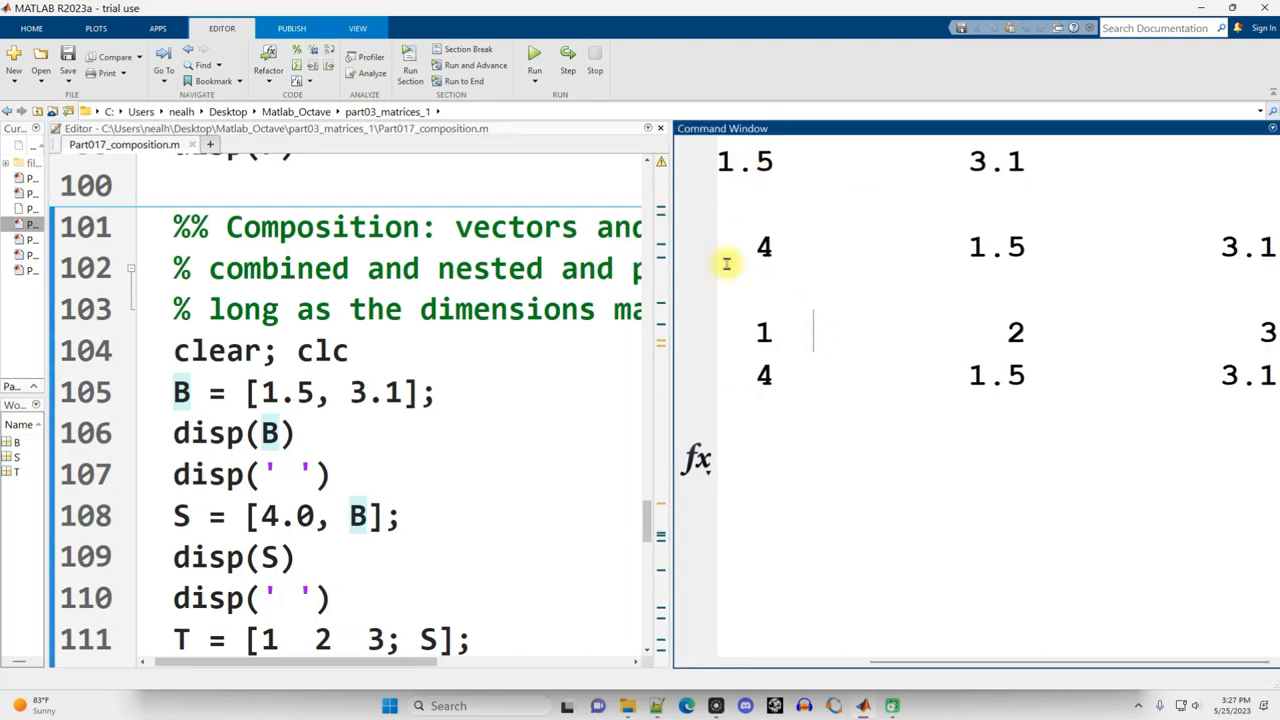
Look over the T and S definitions, then enter size(S) in the Command Window
{"action": "triple_click", "coordinate": [300, 391]}
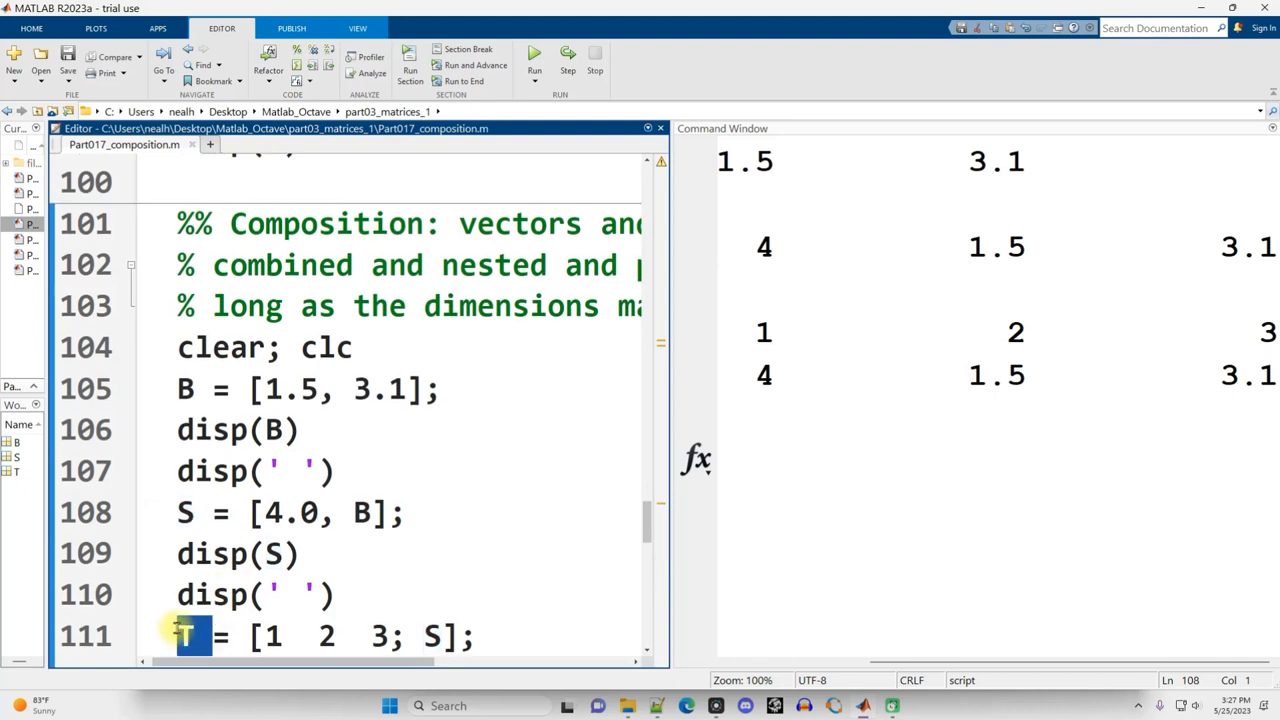
{"action": "double_click", "coordinate": [188, 389]}
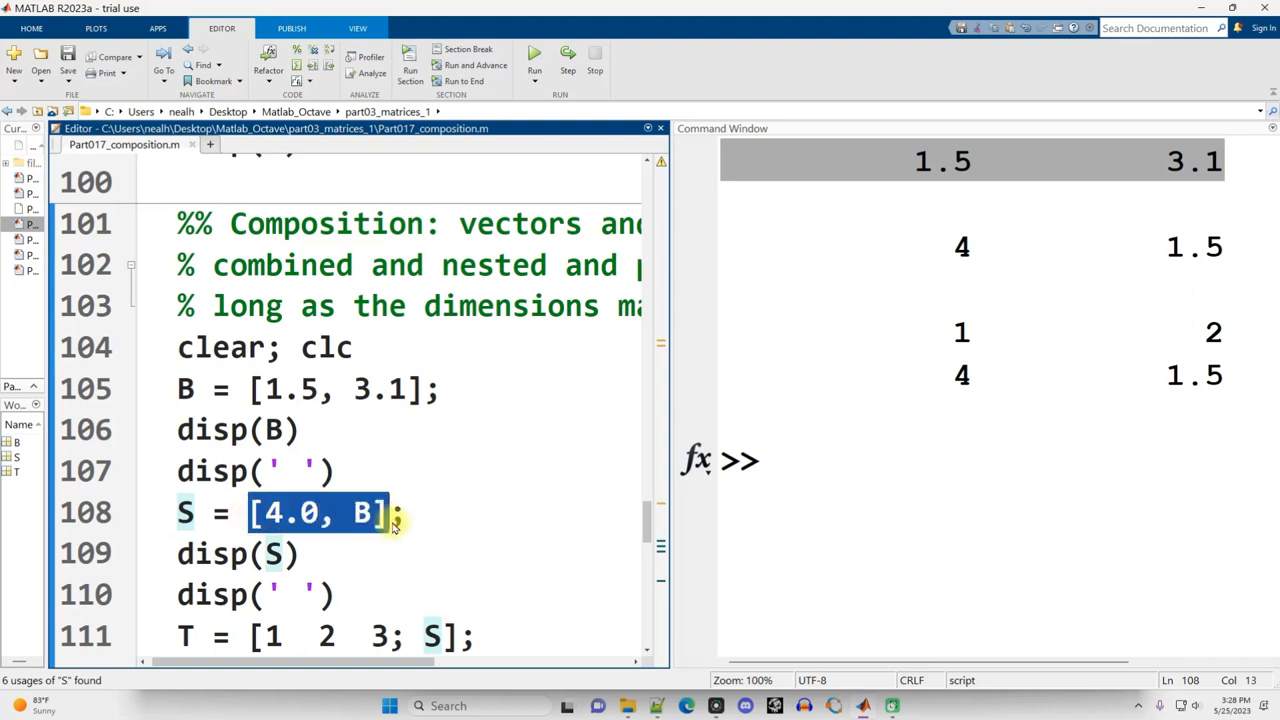
{"action": "double_click", "coordinate": [289, 512]}
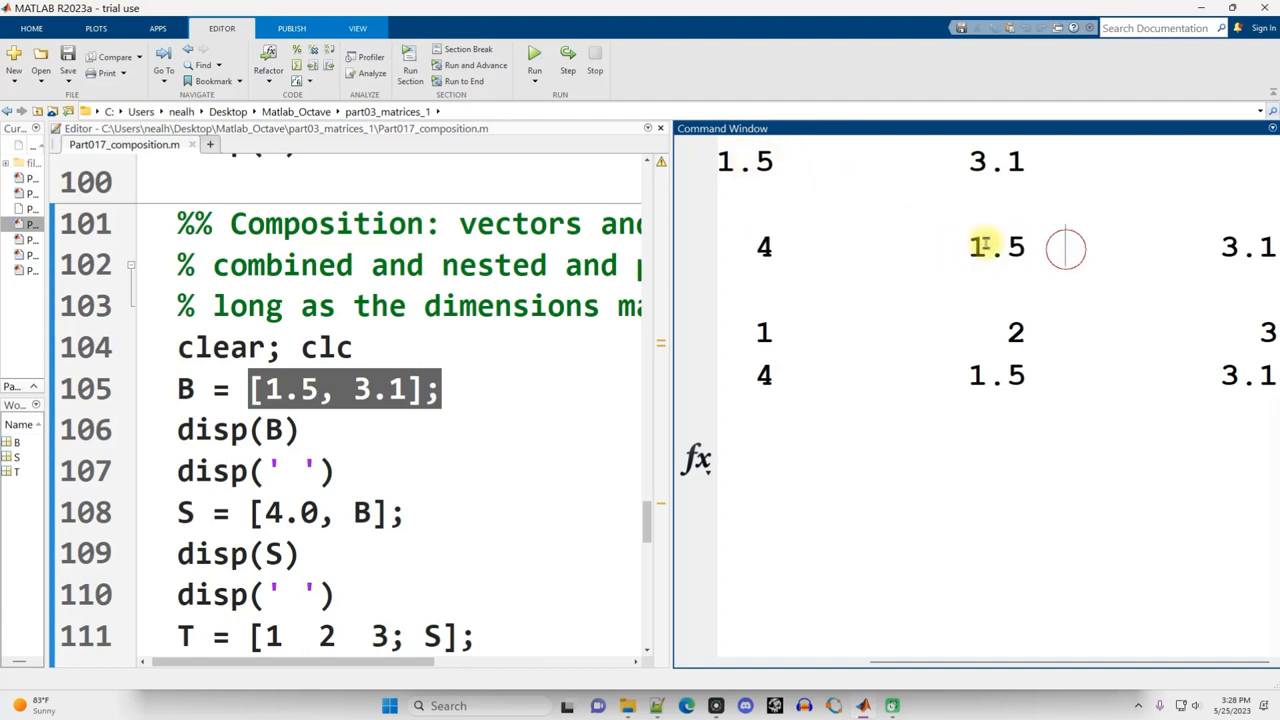
{"action": "mouse_move", "coordinate": [1168, 250]}
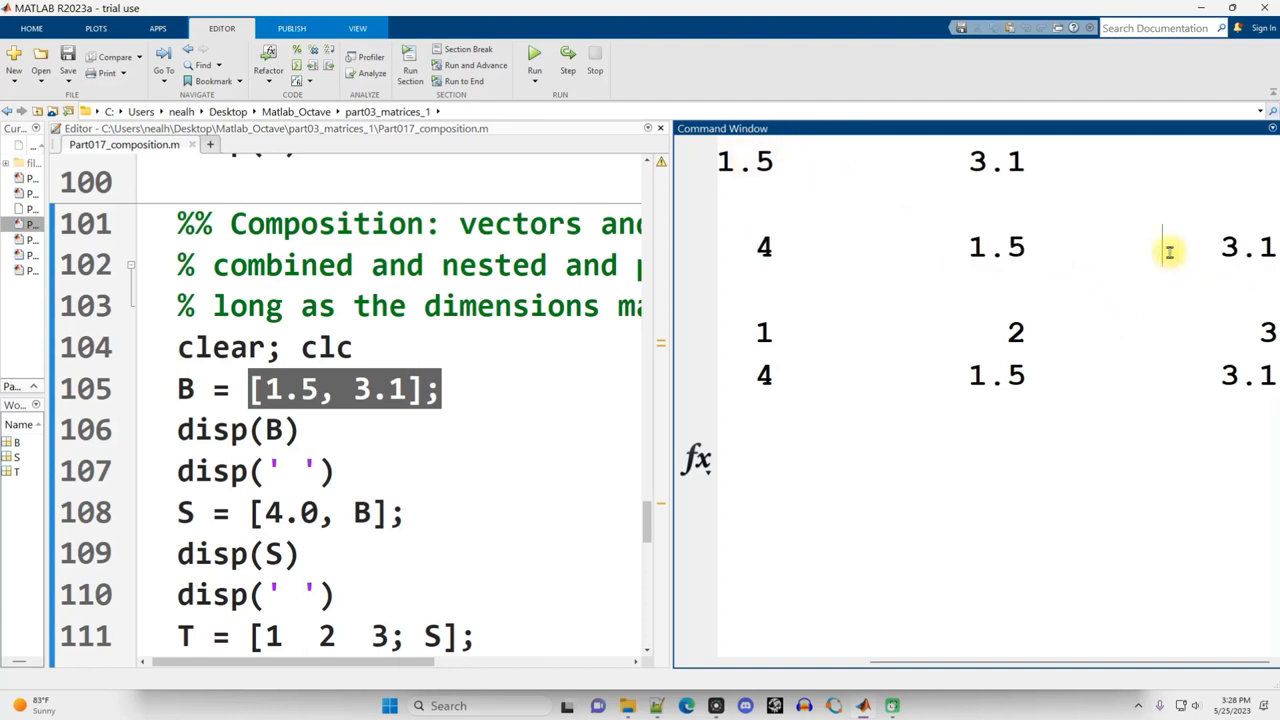
{"action": "double_click", "coordinate": [185, 512]}
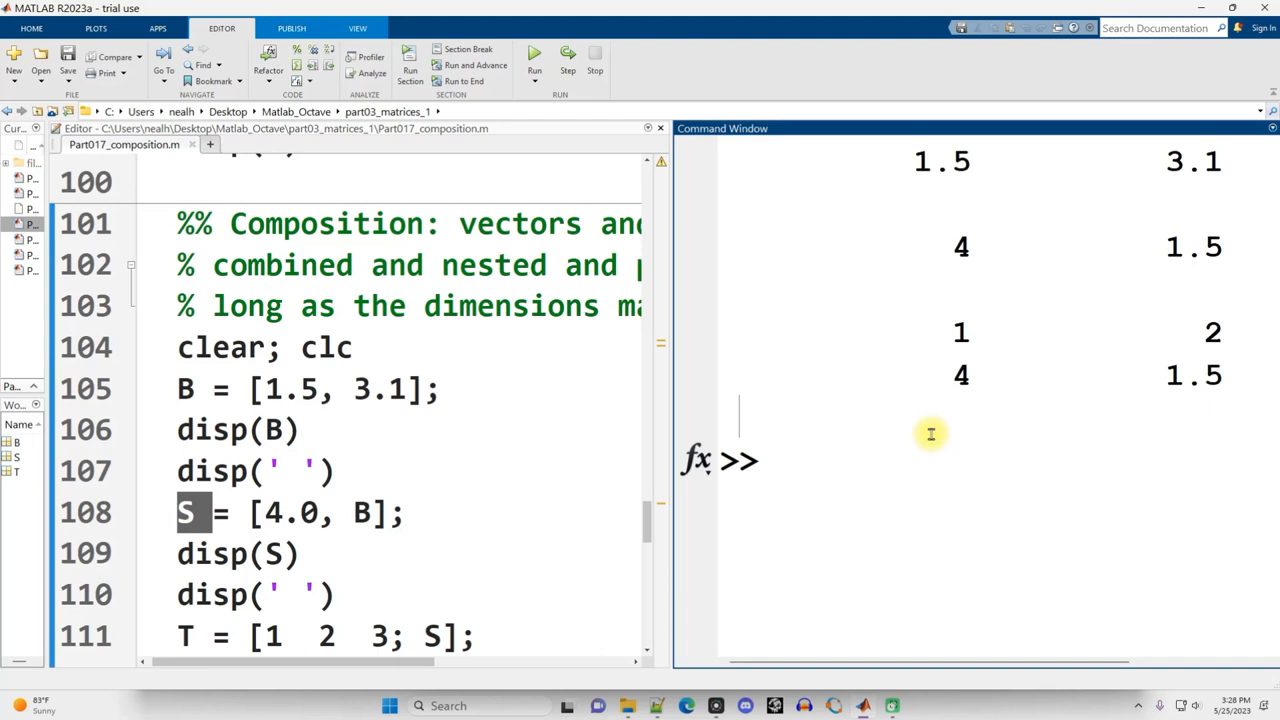
{"action": "type", "text": "size(S)"}
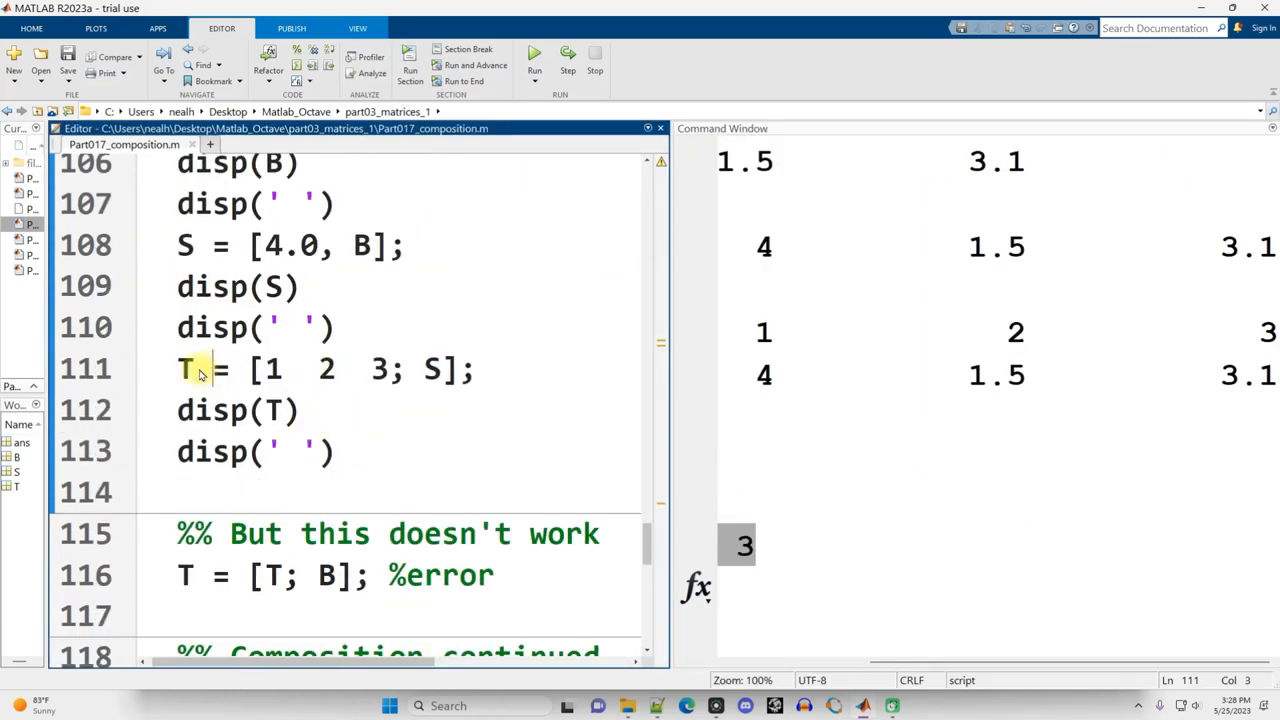
Replace the semicolon on line 111 with a line break, putting [1 2 3] and S on separate lines
{"action": "double_click", "coordinate": [192, 369]}
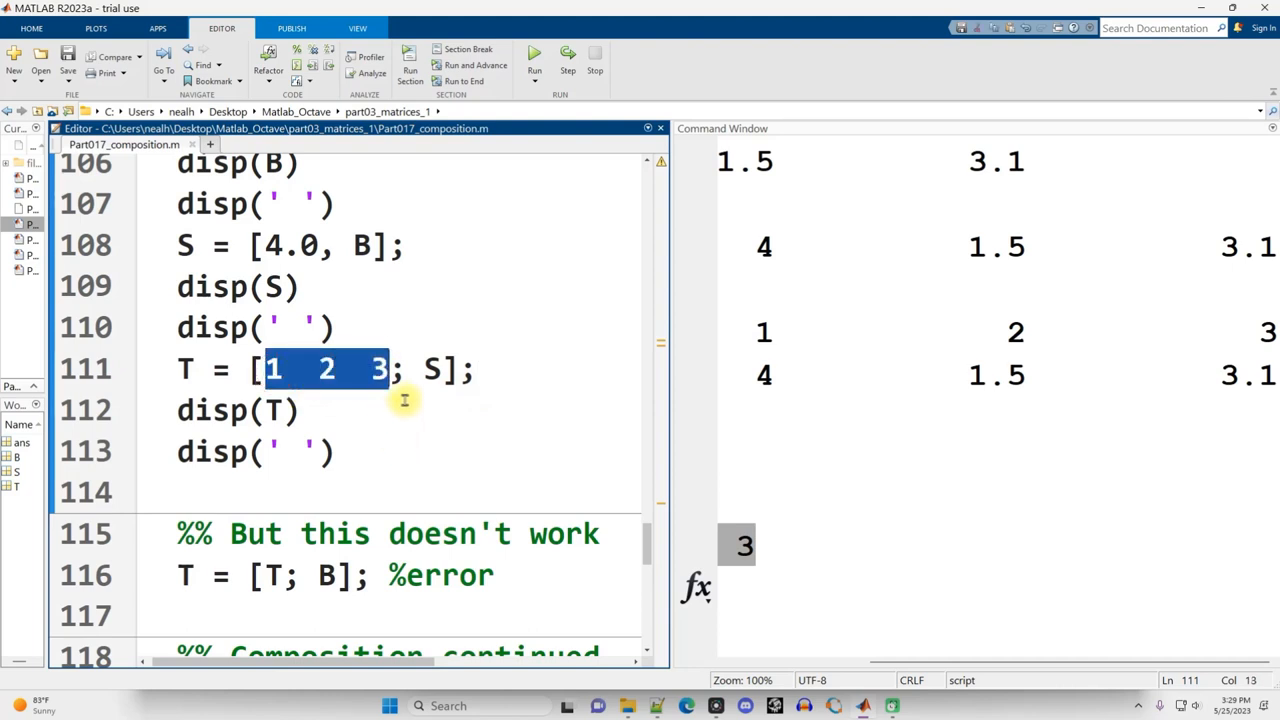
{"action": "left_click", "coordinate": [390, 369]}
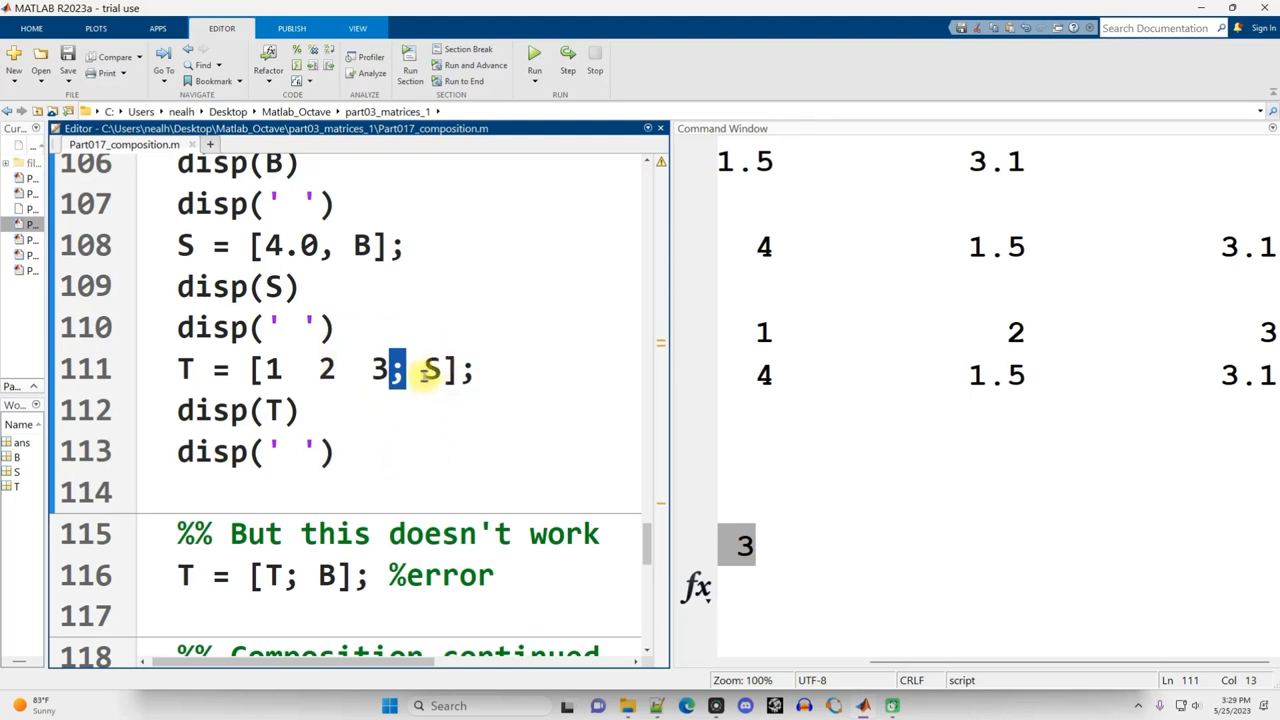
{"action": "double_click", "coordinate": [430, 368]}
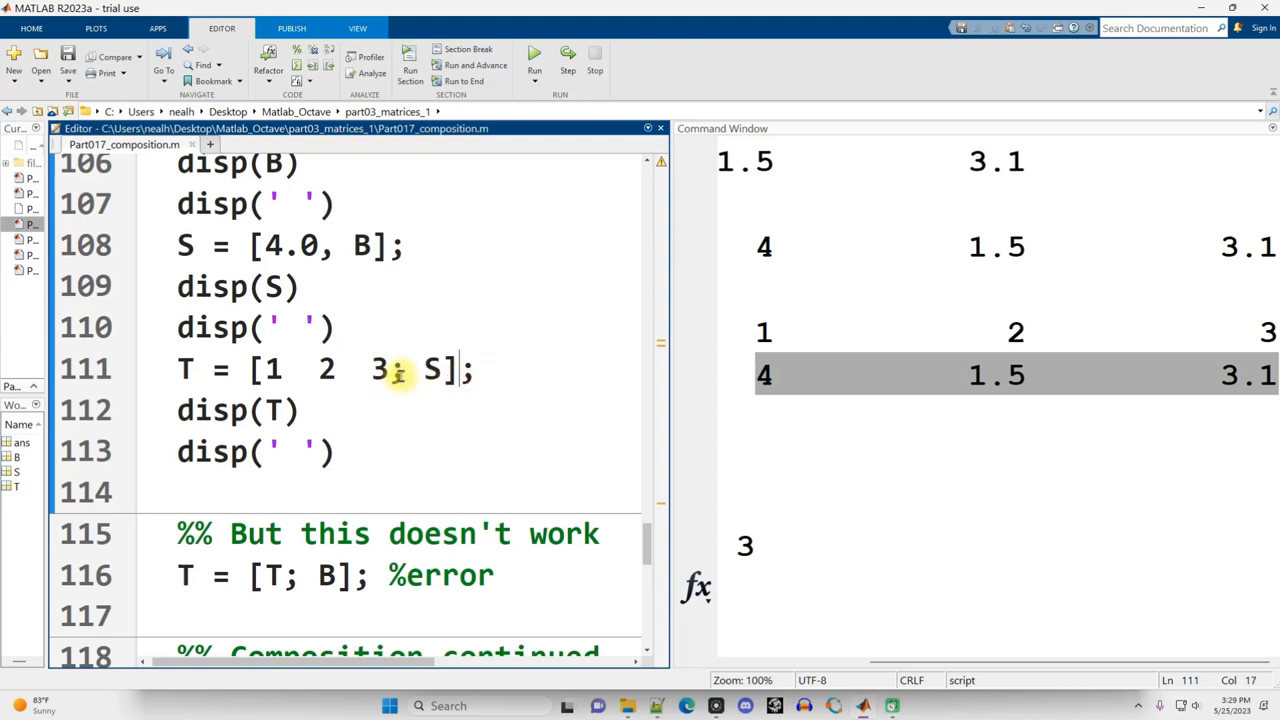
{"action": "key", "text": "enter"}
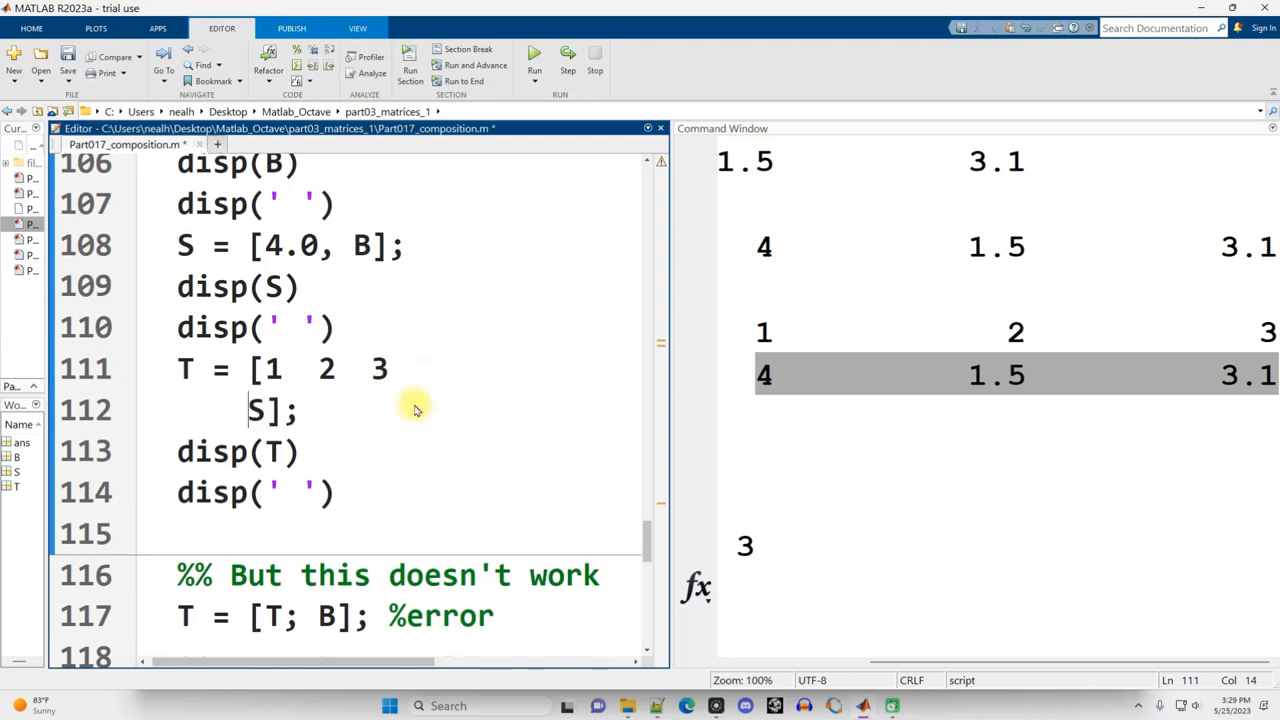
{"action": "left_click_drag", "start_coordinate": [415, 408], "coordinate": [145, 372]}
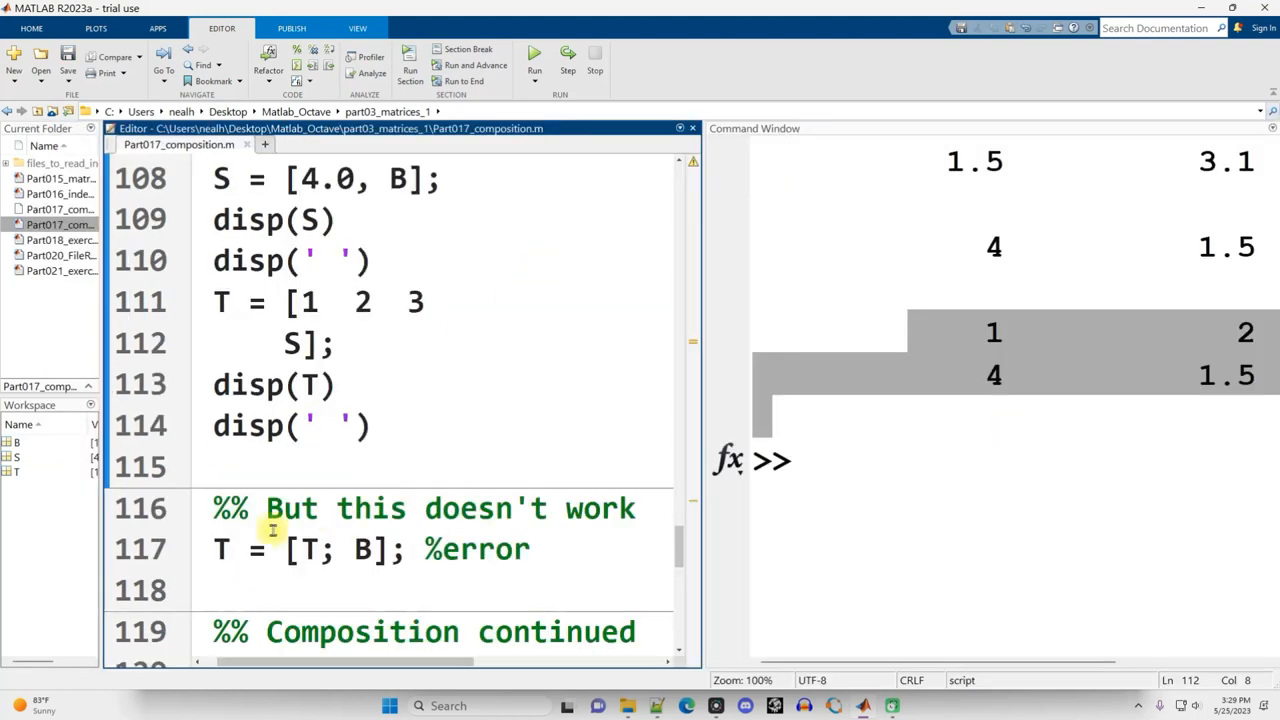
Run the 'But this doesn't work' section so T = [T; B] raises the vertcat error
{"action": "left_click", "coordinate": [405, 549]}
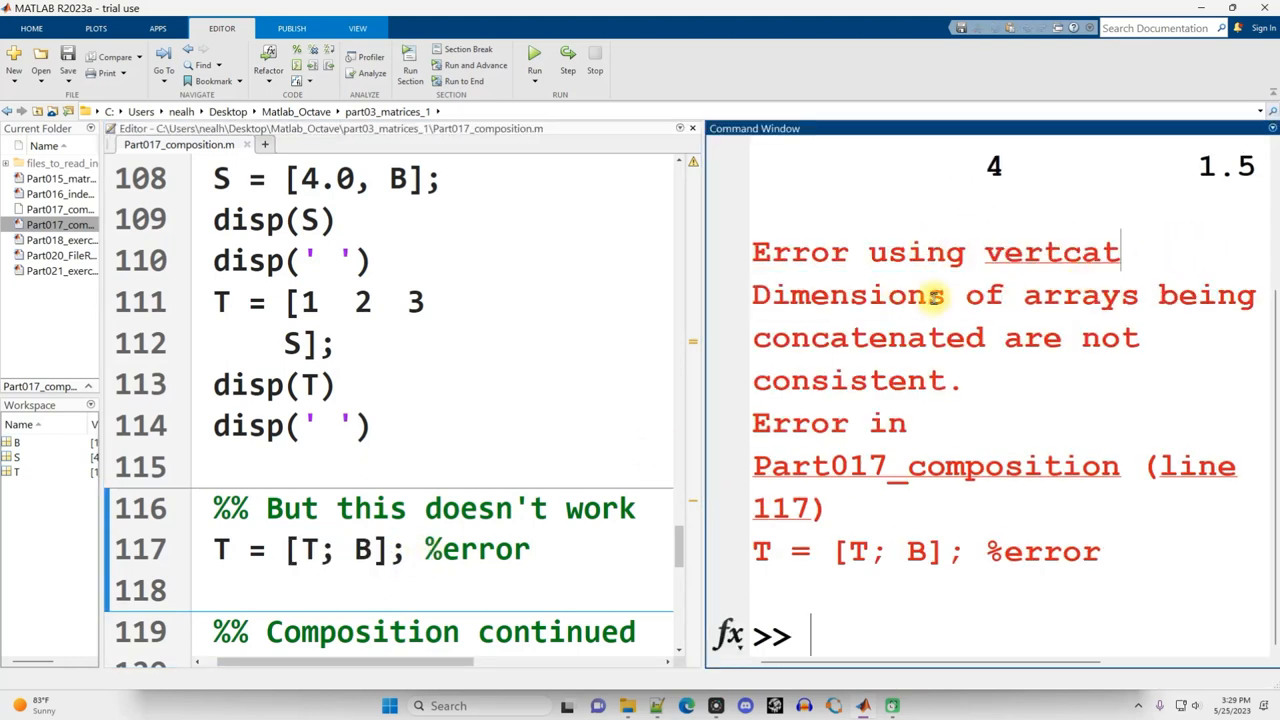
{"action": "mouse_move", "coordinate": [970, 388]}
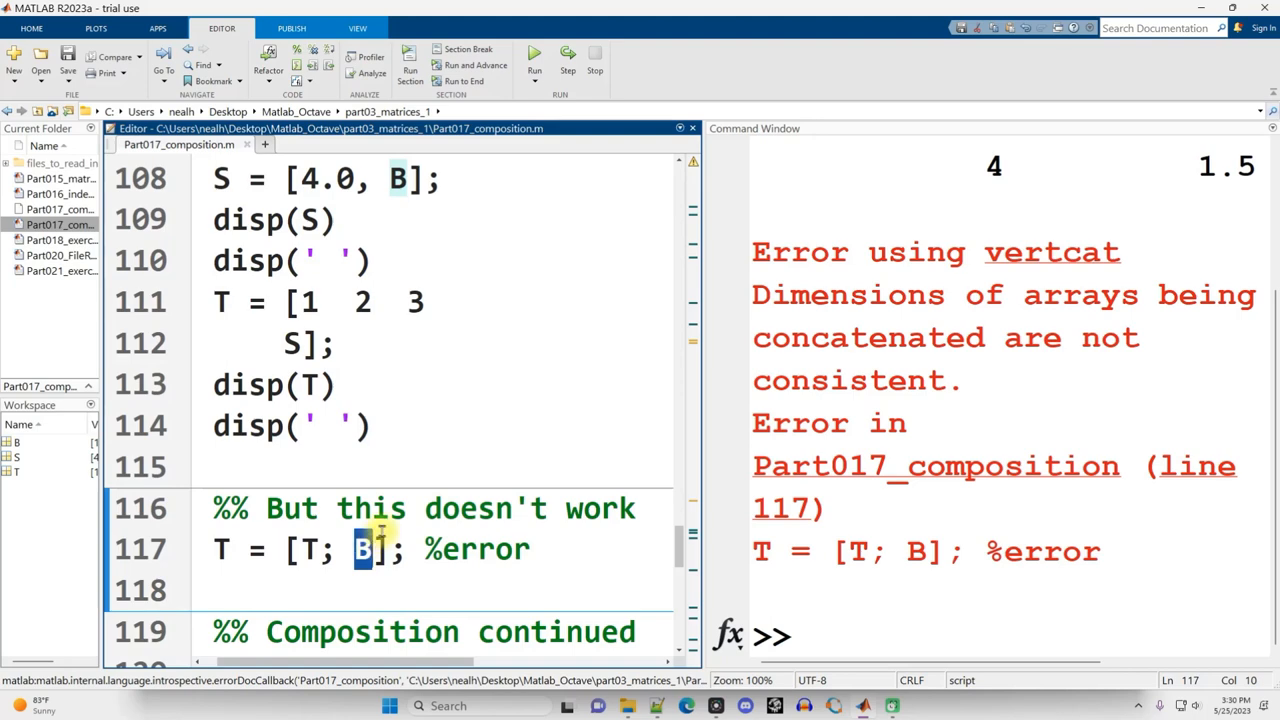
{"action": "scroll", "scroll_direction": "down", "scroll_amount": 3}
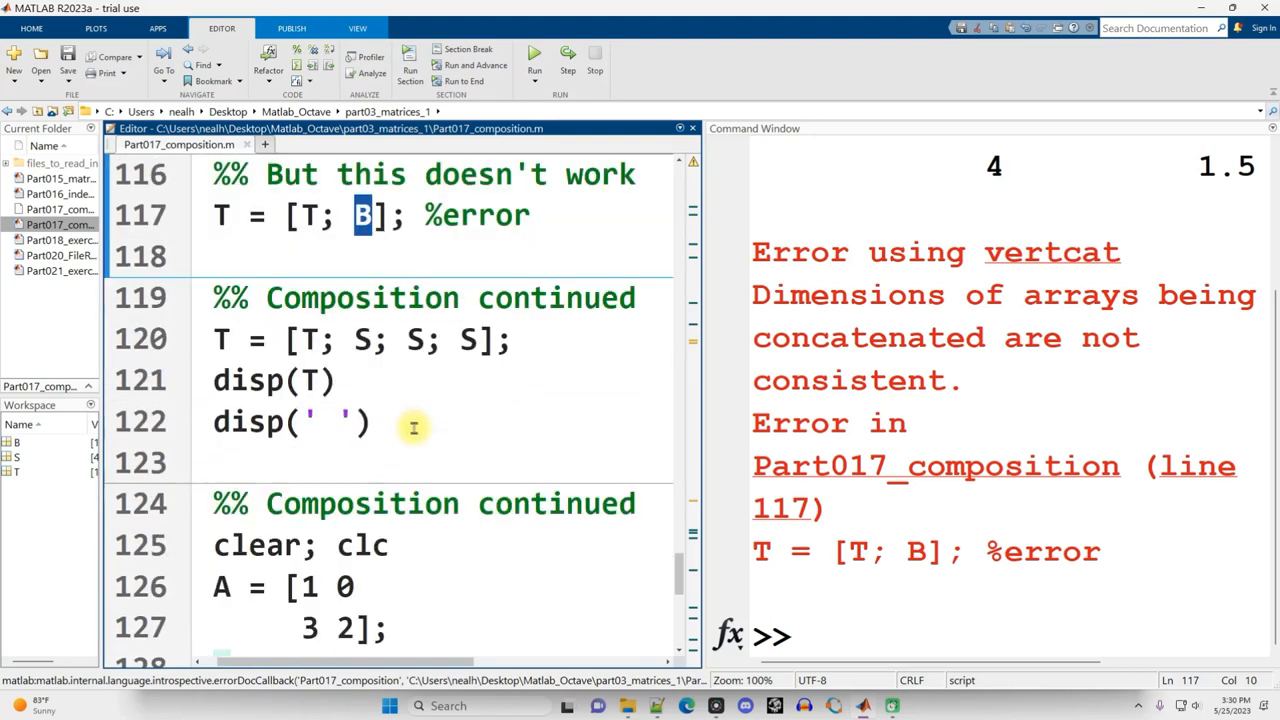
Run the section with T = [T; S; S; S] and inspect the bracketed T and its output
{"action": "left_click", "coordinate": [370, 420]}
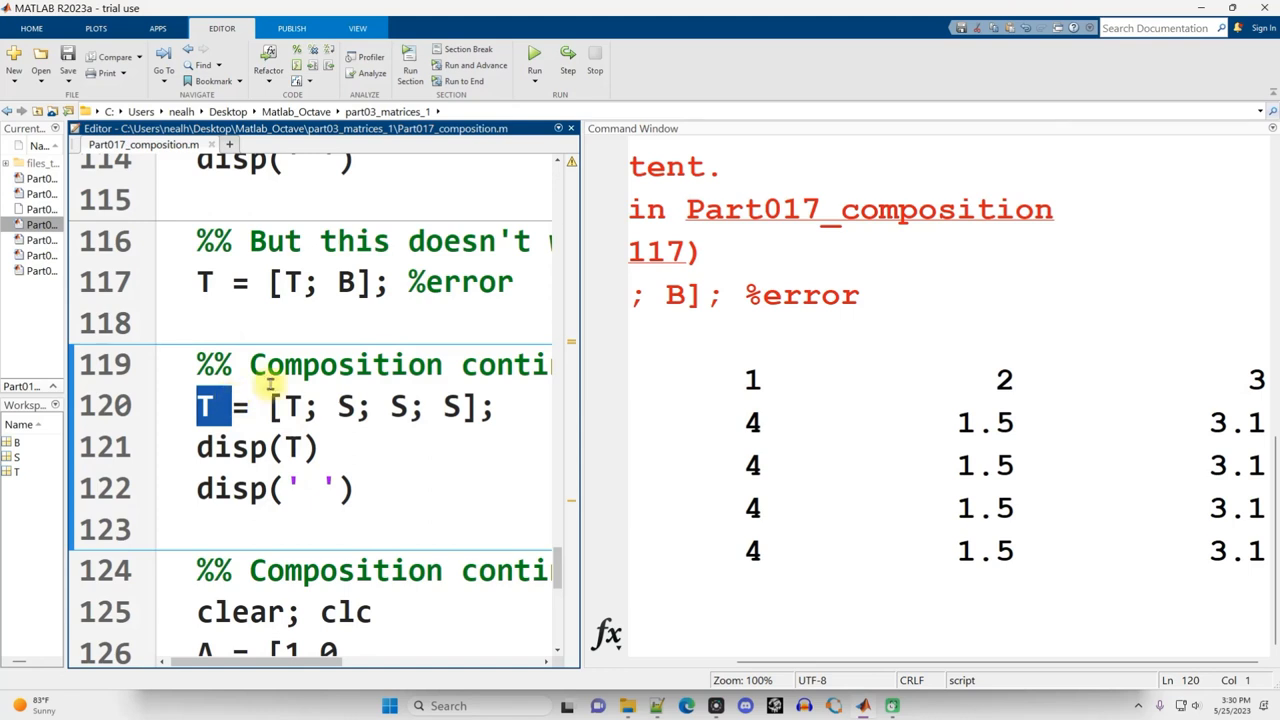
{"action": "left_click", "coordinate": [293, 406]}
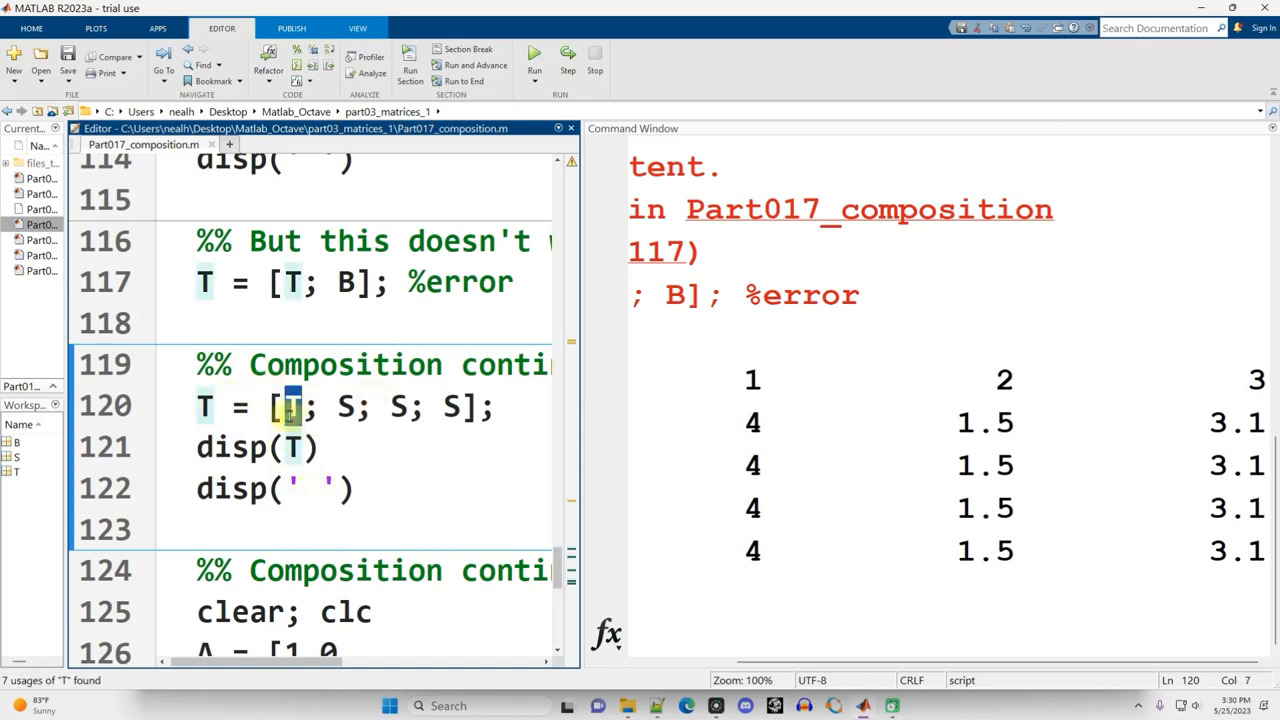
{"action": "left_click_drag", "start_coordinate": [730, 378], "coordinate": [1270, 422]}
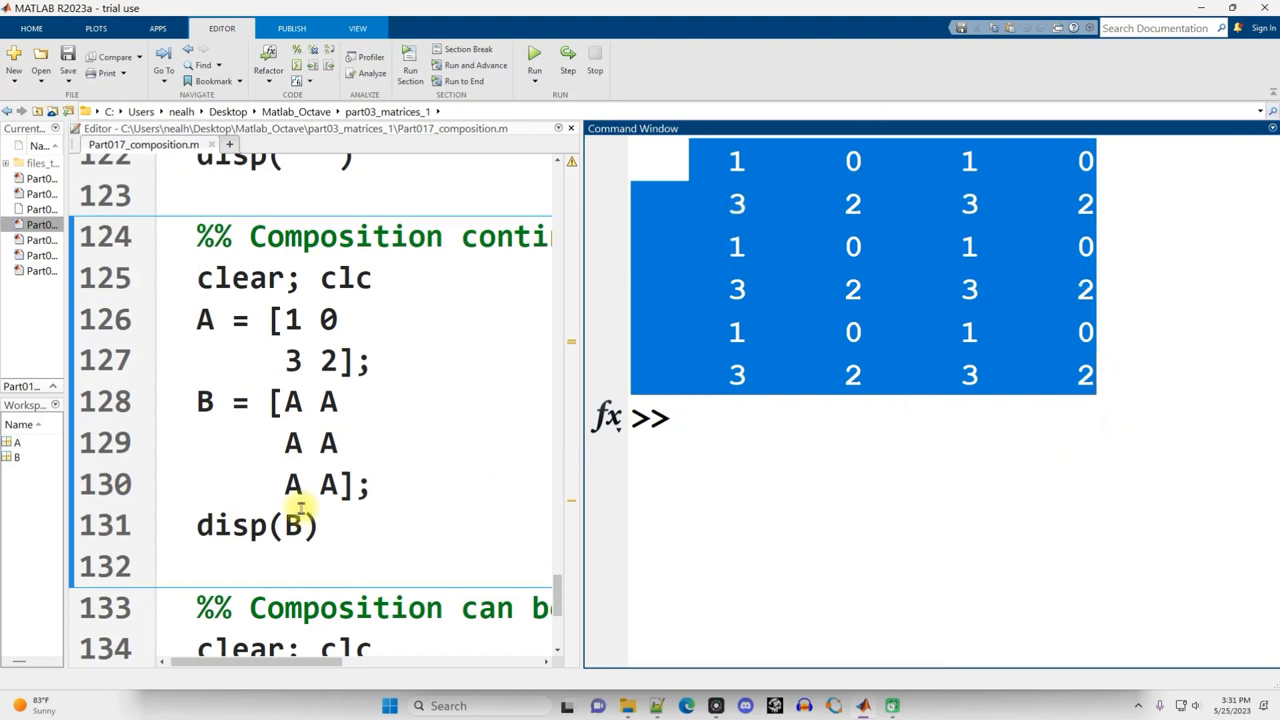
Highlight the 6-by-4 output of B = [A A; A A; A A]
{"action": "left_click_drag", "start_coordinate": [196, 401], "coordinate": [370, 485]}
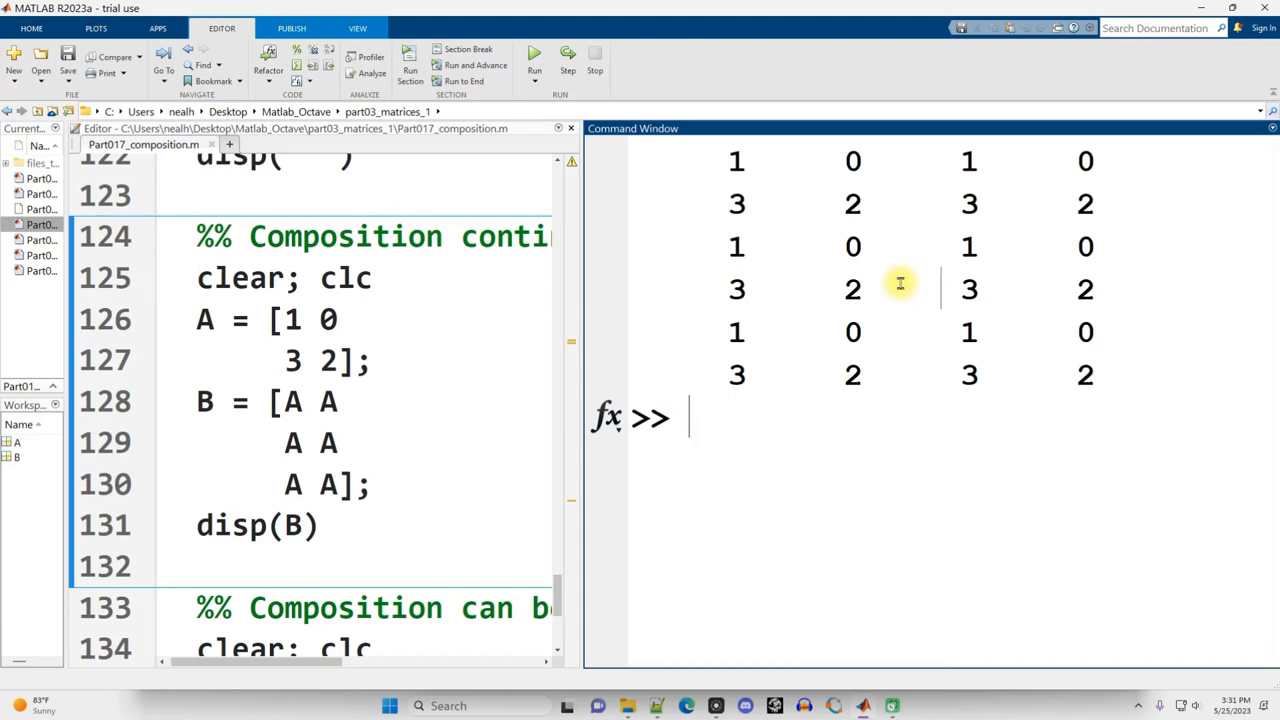
{"action": "mouse_move", "coordinate": [205, 337]}
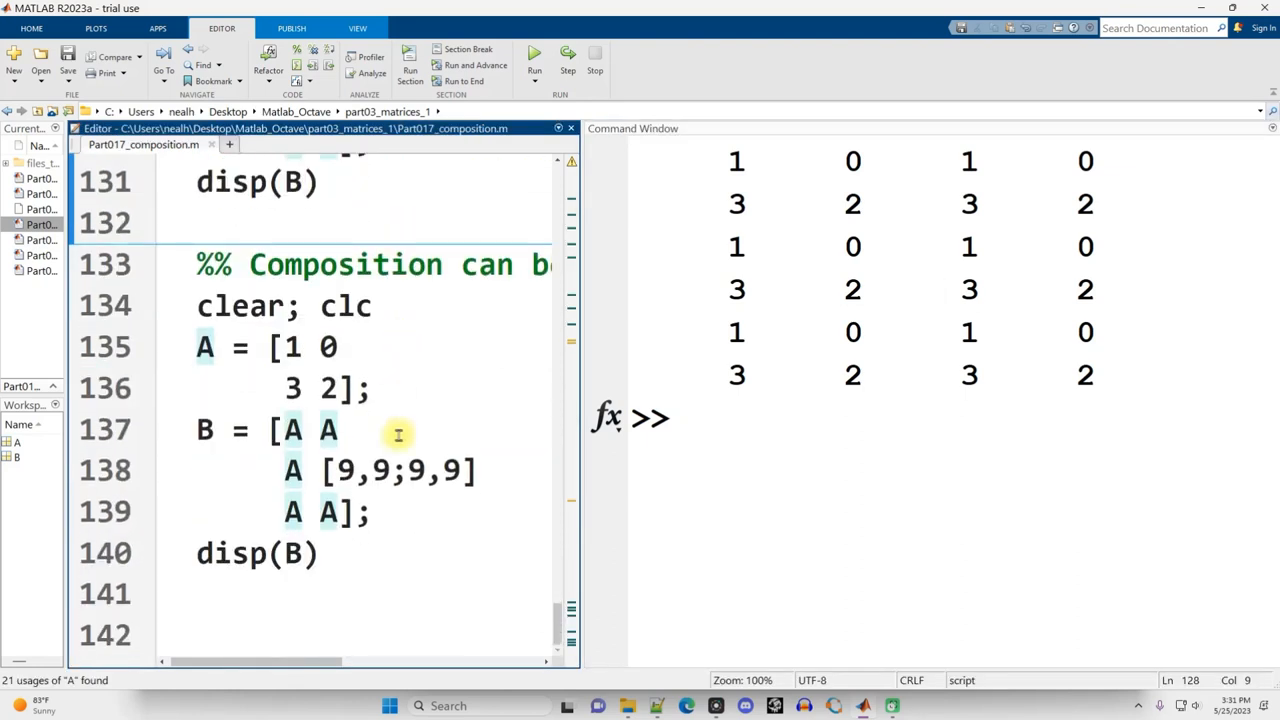
Run B = [A A; A [9,9;9,9]; A A] and inspect the nines block on line 138
{"action": "left_click", "coordinate": [372, 388]}
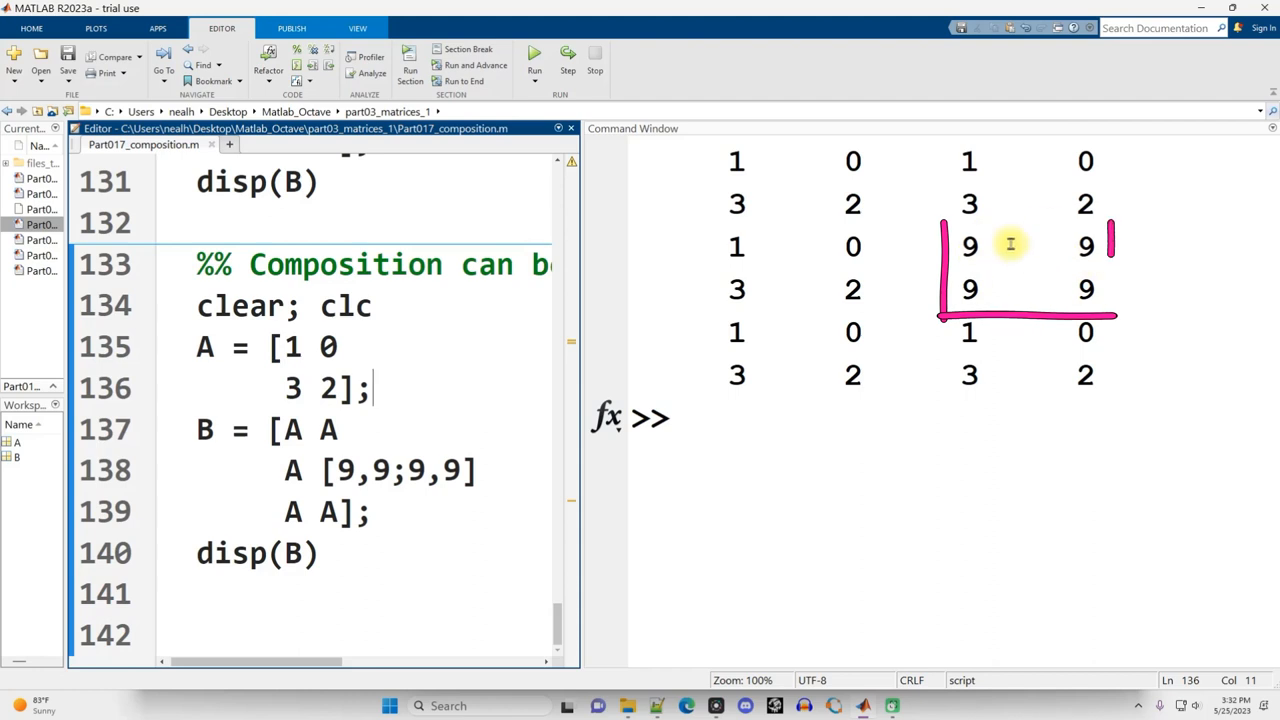
{"action": "left_click_drag", "start_coordinate": [197, 346], "coordinate": [370, 388]}
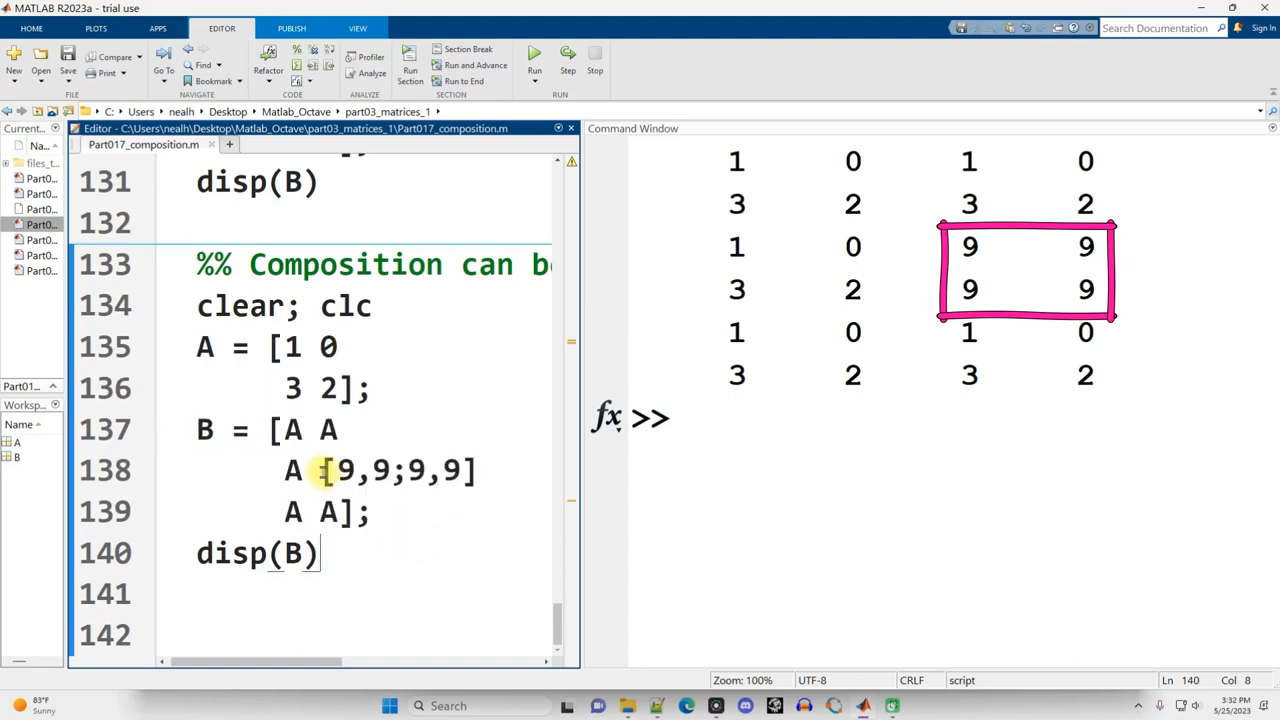
{"action": "double_click", "coordinate": [398, 470]}
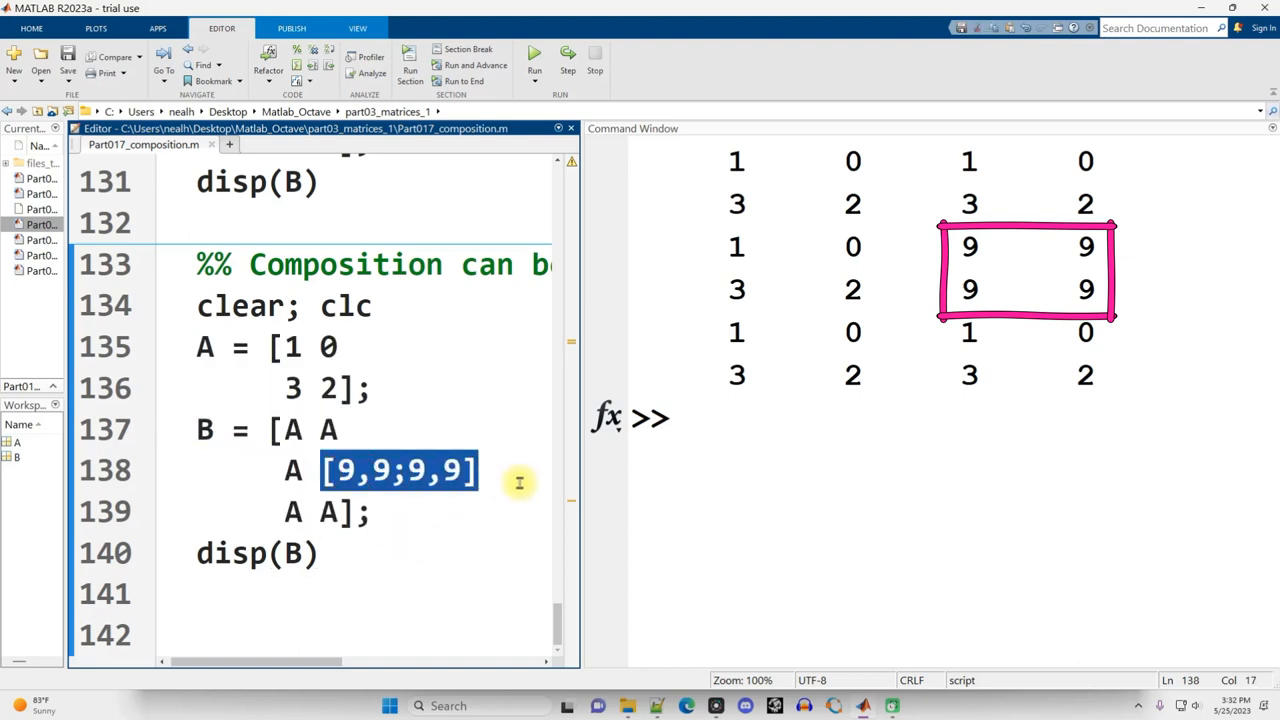
{"action": "mouse_move", "coordinate": [570, 488]}
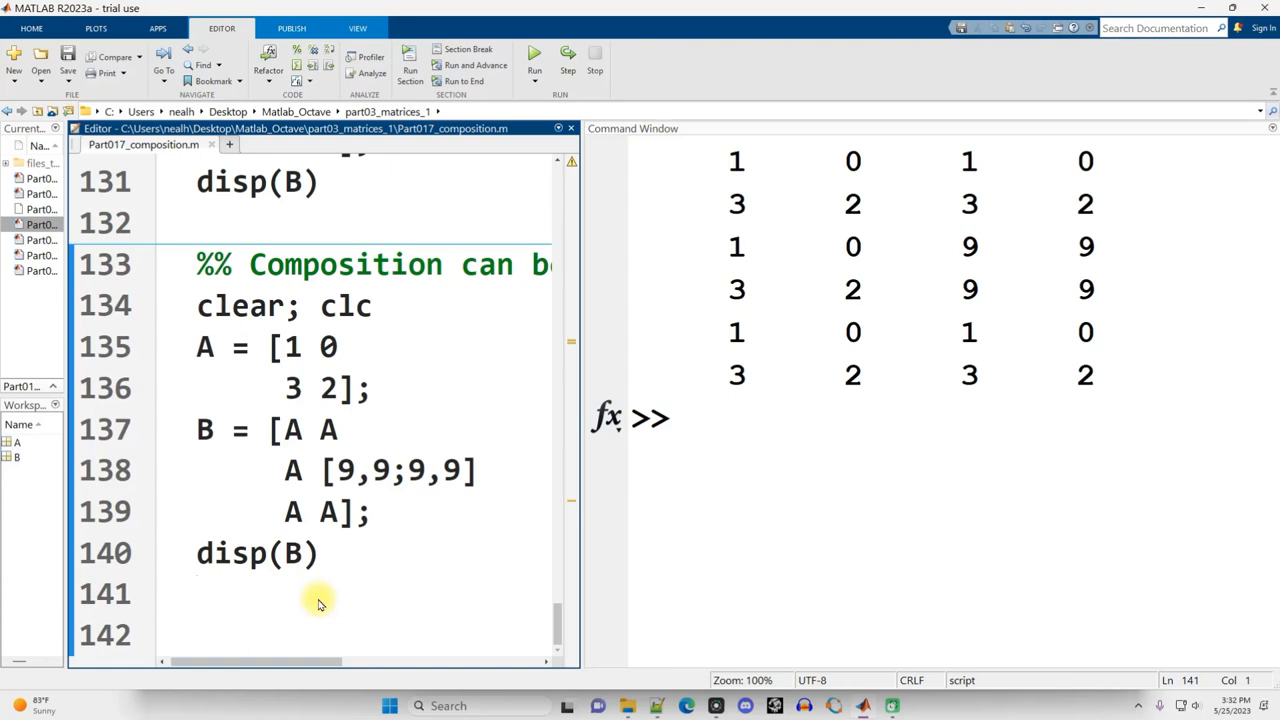
{"action": "left_click", "coordinate": [200, 593]}
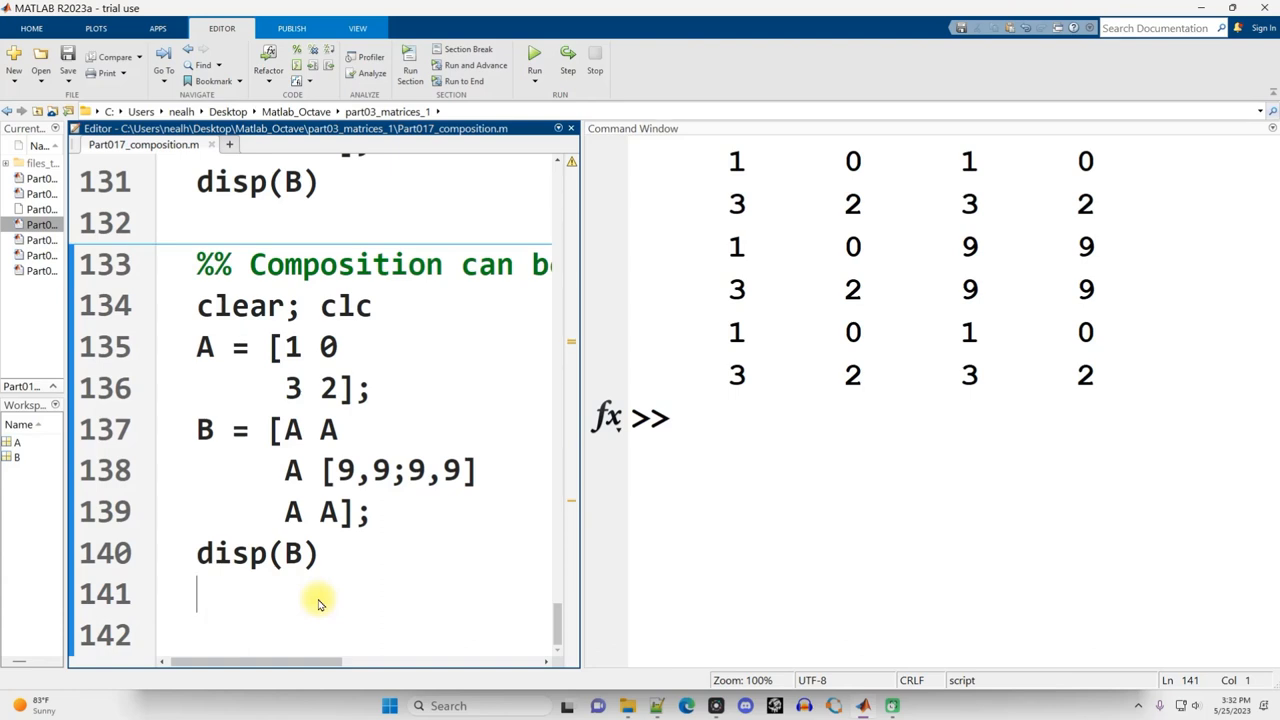